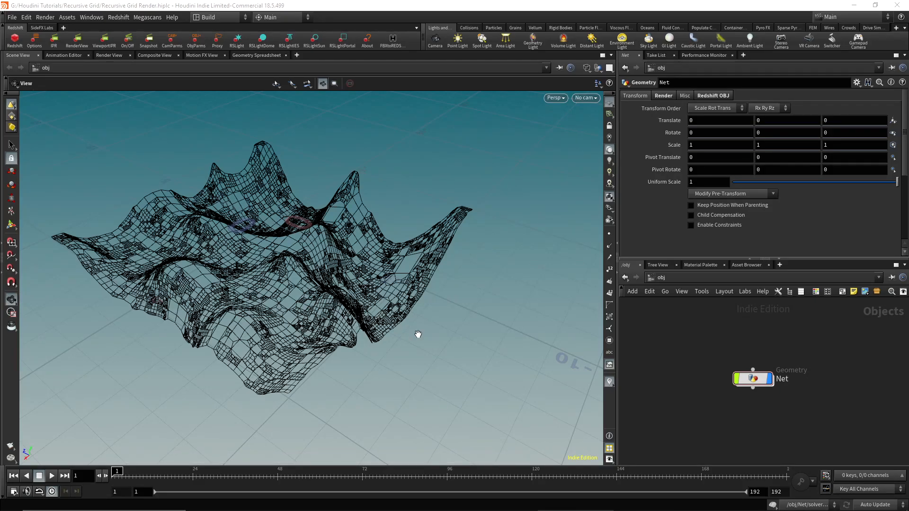
Frame the net, create camera cam1 from that view, and place it beside Net.
{"action": "left_click_drag", "start_coordinate": [418, 333], "coordinate": [435, 259]}
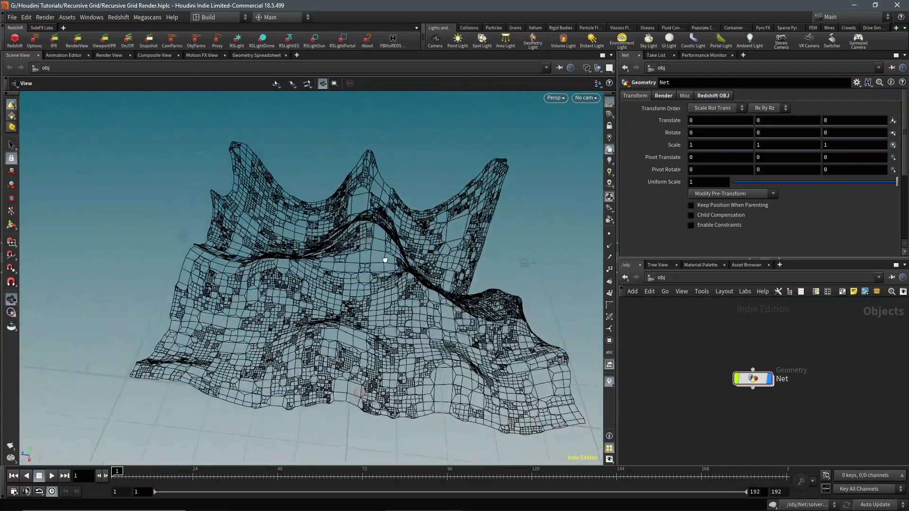
{"action": "left_click_drag", "start_coordinate": [385, 259], "coordinate": [341, 330]}
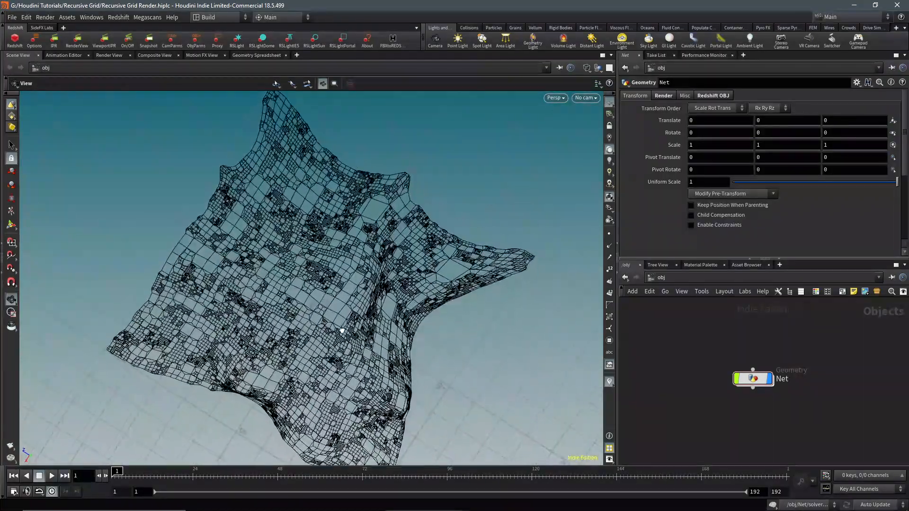
{"action": "left_click_drag", "start_coordinate": [342, 330], "coordinate": [345, 209]}
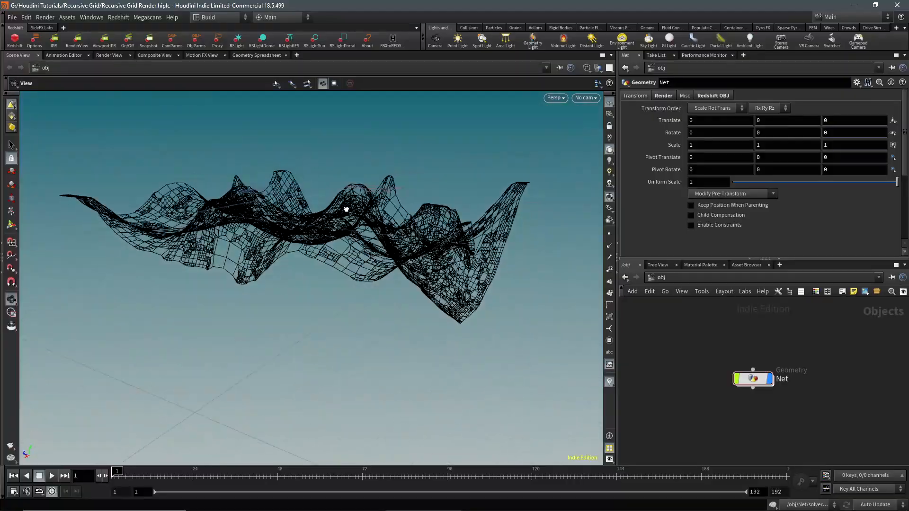
{"action": "left_click_drag", "start_coordinate": [346, 209], "coordinate": [320, 237]}
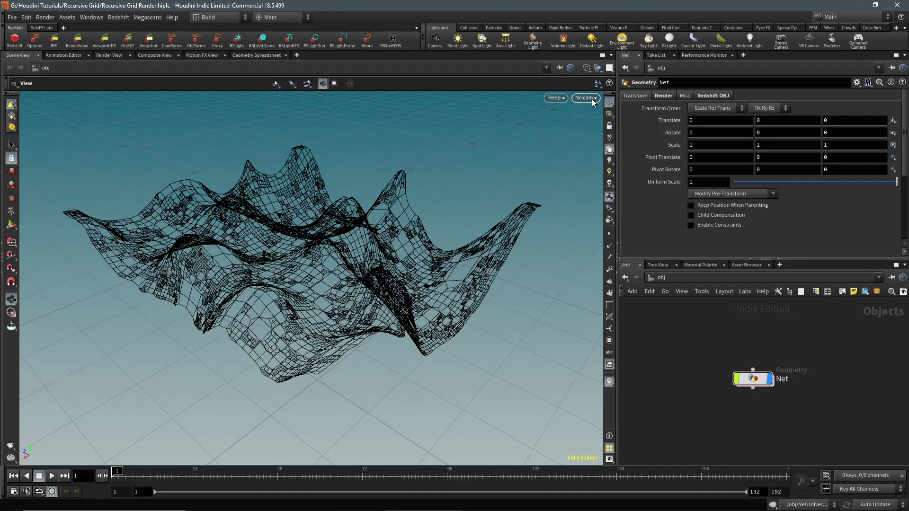
{"action": "left_click", "coordinate": [594, 98]}
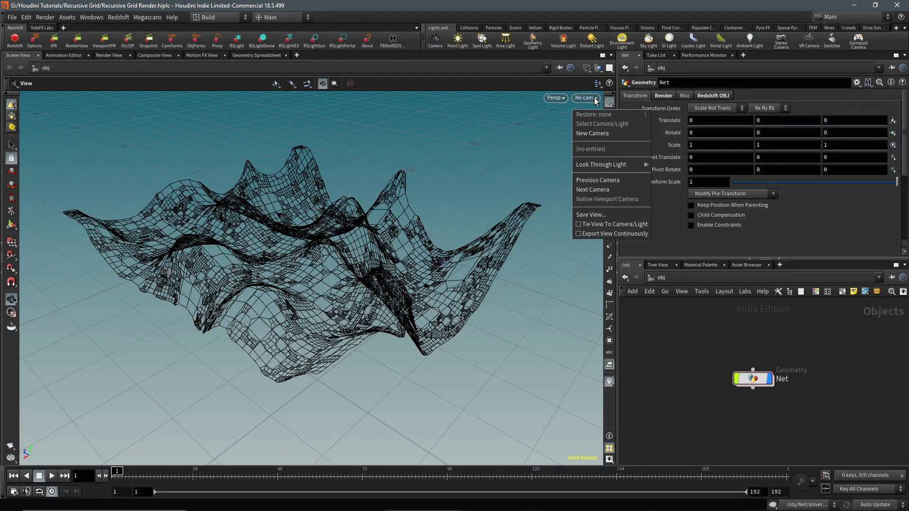
{"action": "left_click", "coordinate": [592, 133]}
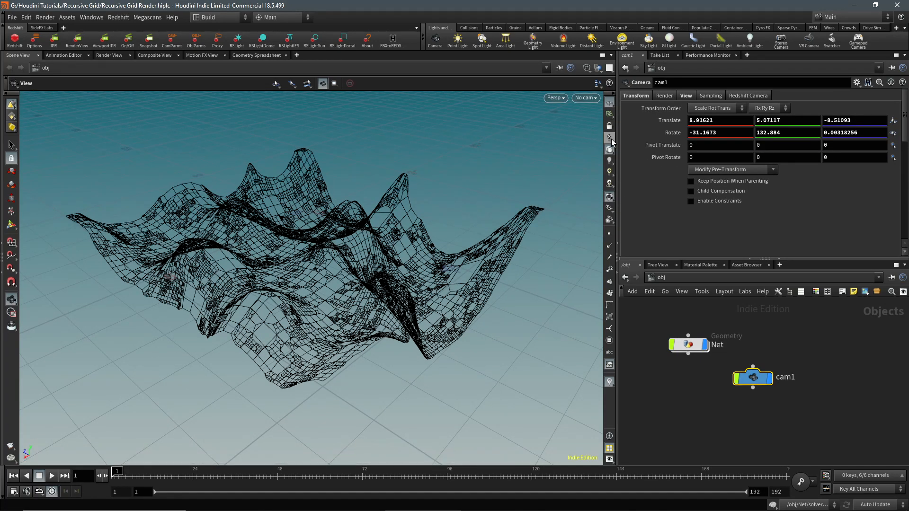
{"action": "left_click_drag", "start_coordinate": [752, 377], "coordinate": [812, 339]}
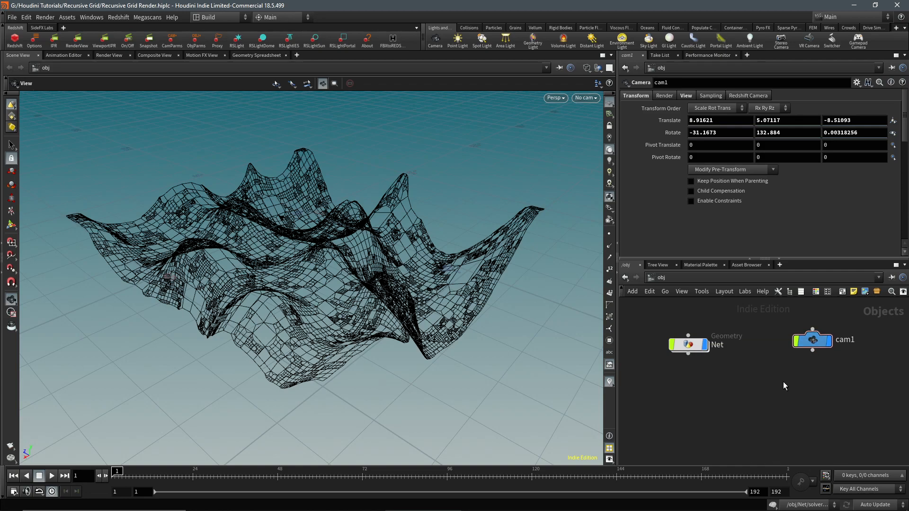
{"action": "mouse_move", "coordinate": [169, 109]}
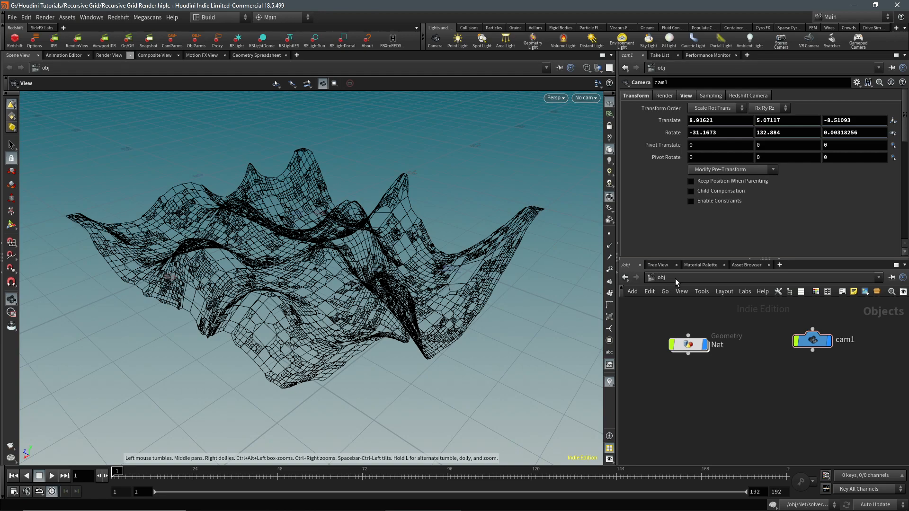
{"action": "mouse_move", "coordinate": [180, 111]}
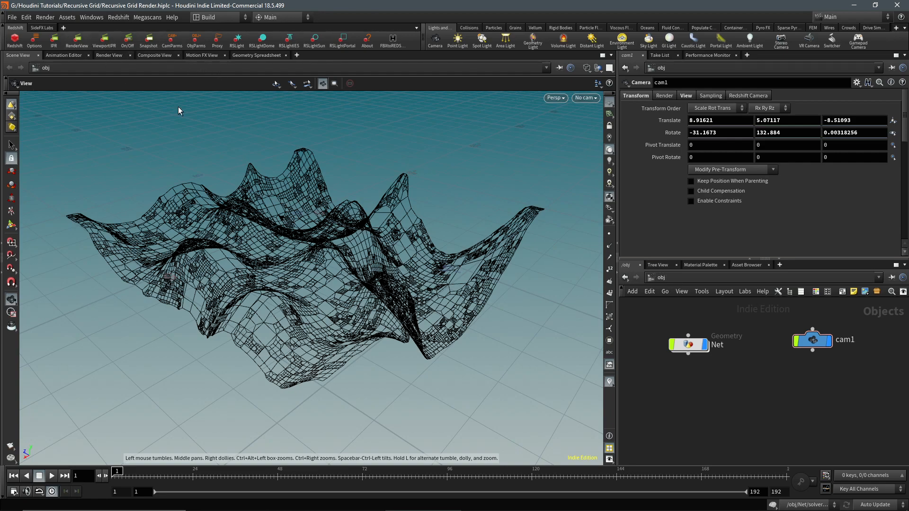
{"action": "mouse_move", "coordinate": [444, 218]}
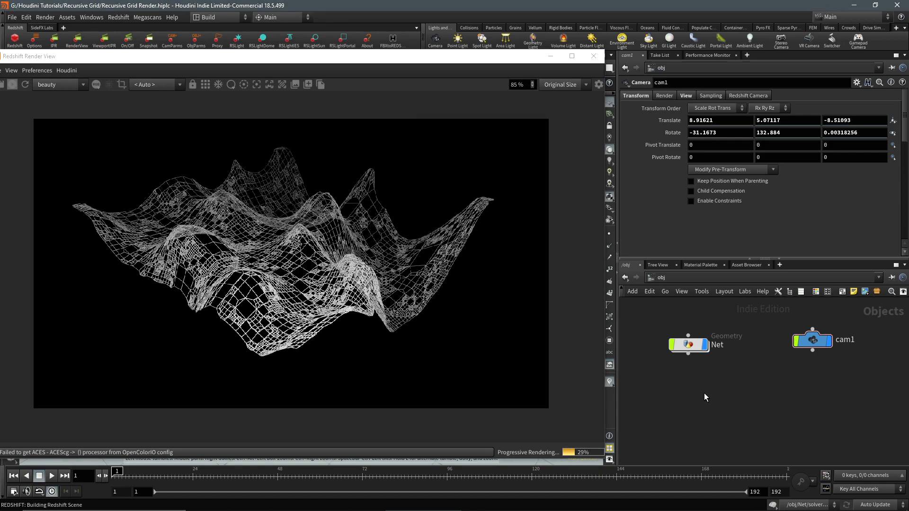
Add an RS light and place it at -0.2, 3, 7.4 with -38 degree X rotation.
{"action": "key", "text": "Tab"}
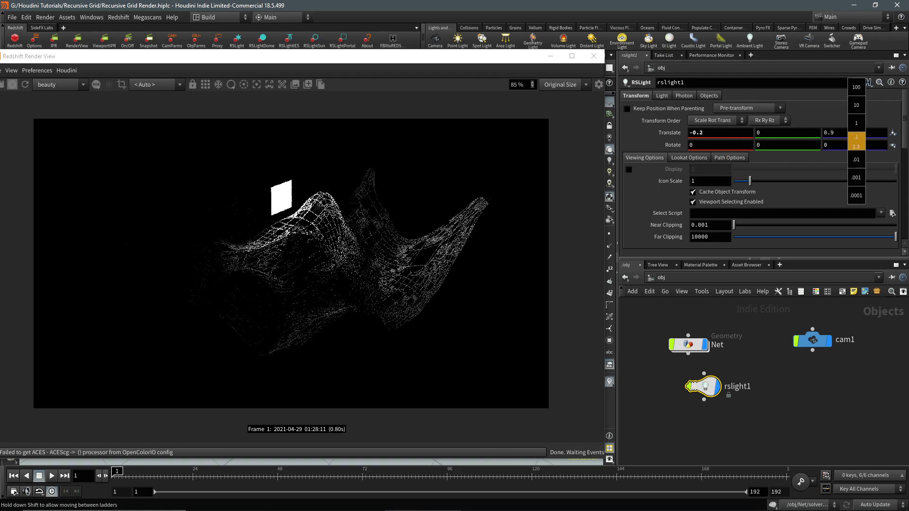
{"action": "type", "text": "6.2"}
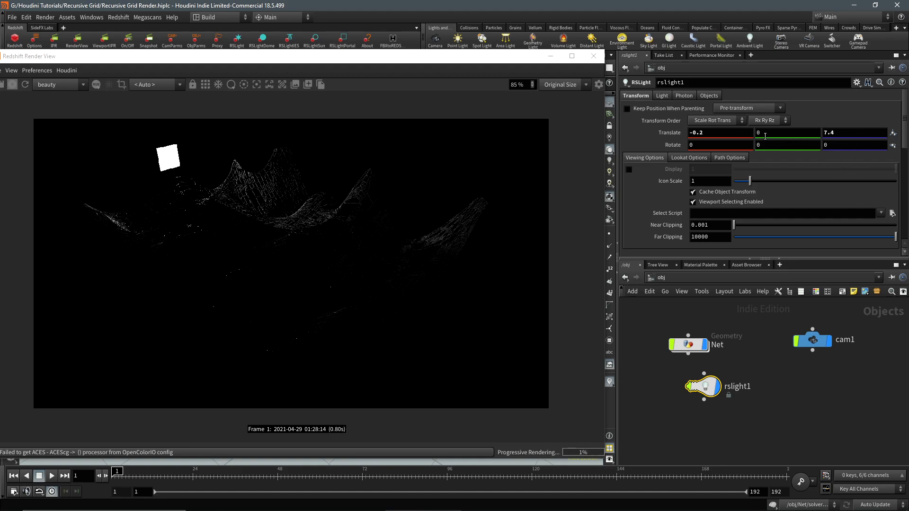
{"action": "left_click", "coordinate": [787, 144]}
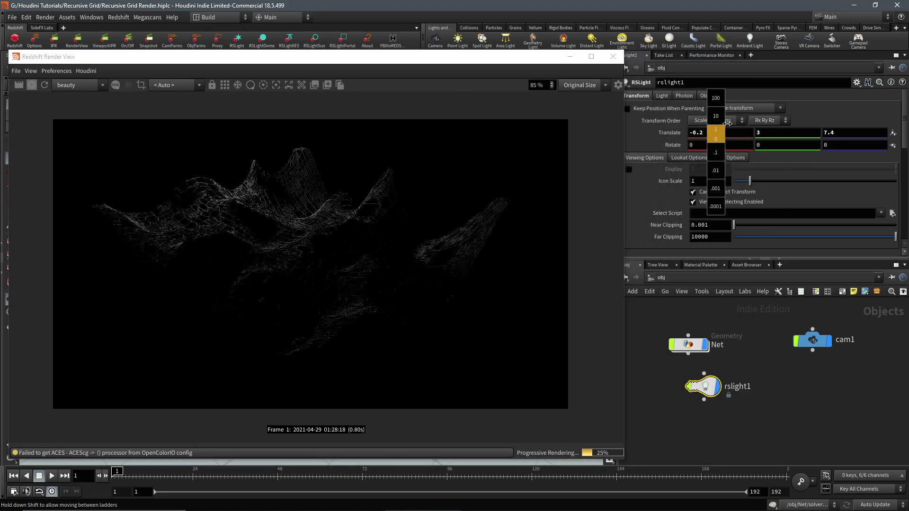
{"action": "left_click_drag", "start_coordinate": [716, 144], "coordinate": [717, 137]}
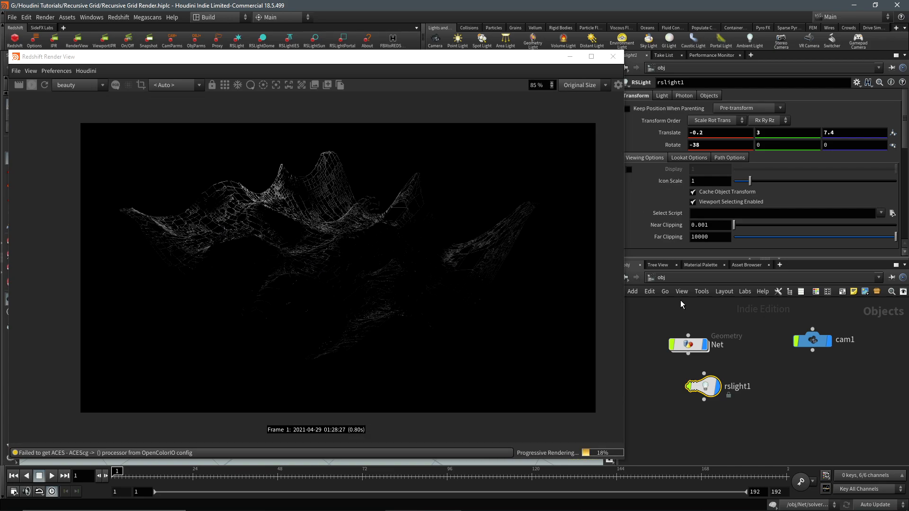
In /out, set Redshift_ROP1's primary and secondary GI engines to Brute Force.
{"action": "left_click", "coordinate": [660, 278]}
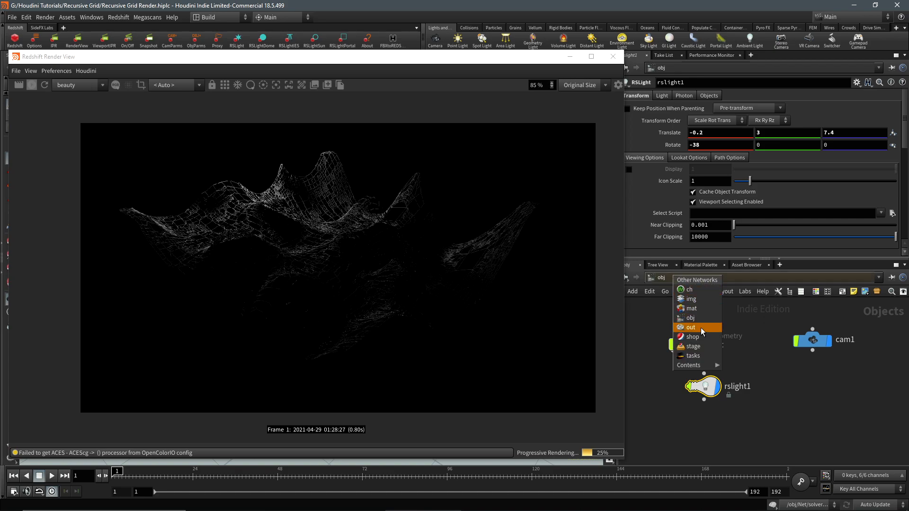
{"action": "left_click", "coordinate": [691, 327]}
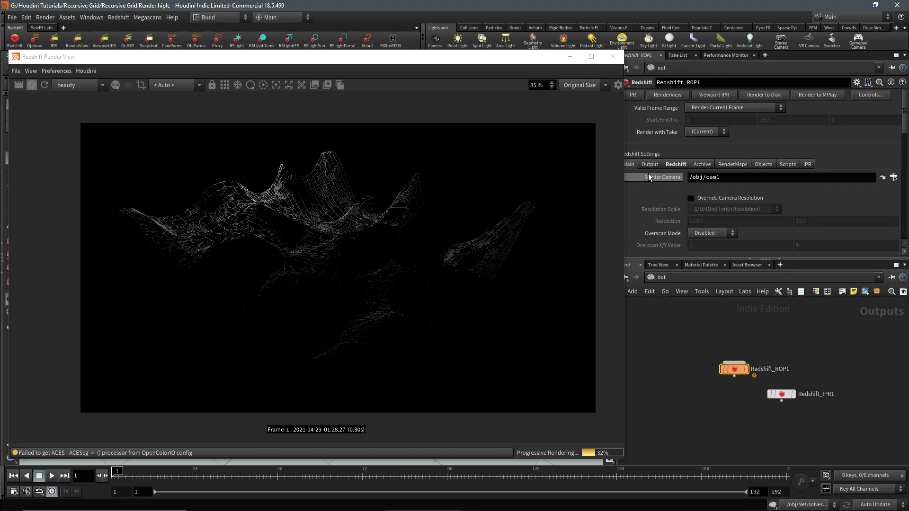
{"action": "left_click", "coordinate": [738, 177]}
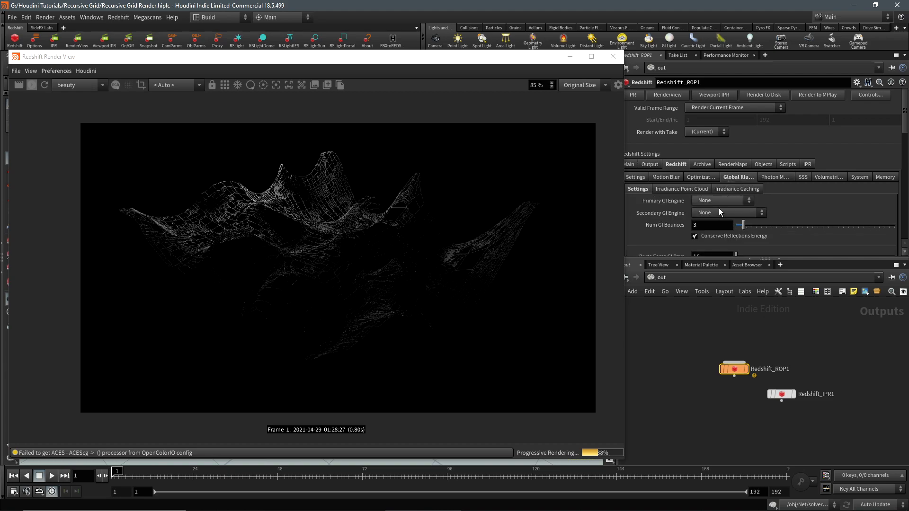
{"action": "left_click", "coordinate": [727, 212]}
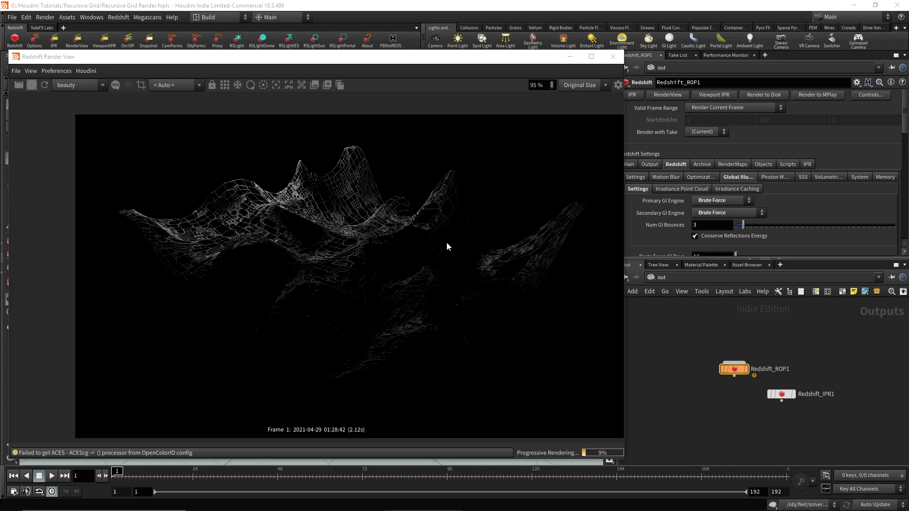
{"action": "mouse_move", "coordinate": [504, 212]}
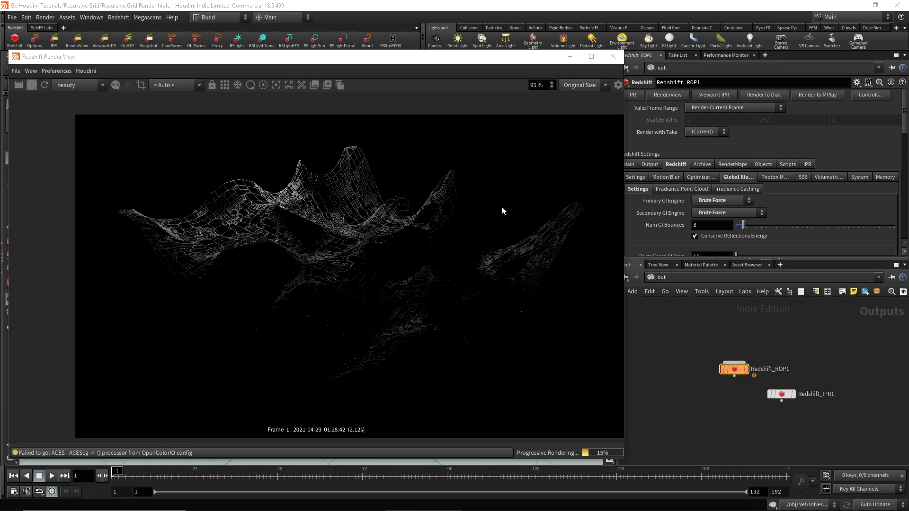
{"action": "mouse_move", "coordinate": [454, 248]}
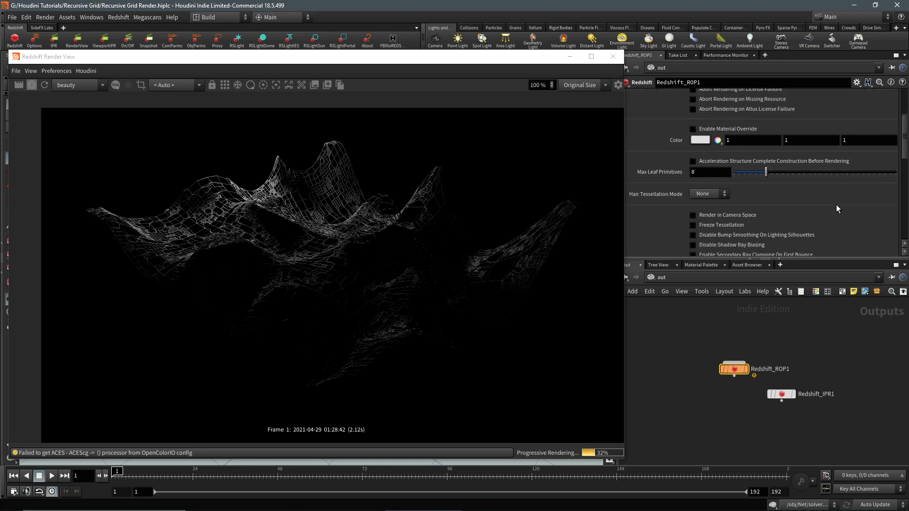
{"action": "scroll", "scroll_direction": "down", "scroll_amount": 3}
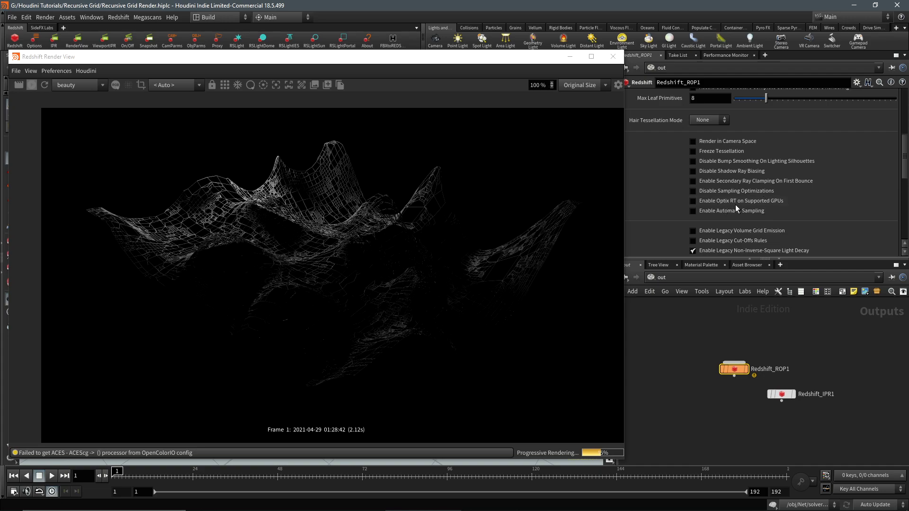
{"action": "left_click", "coordinate": [694, 200]}
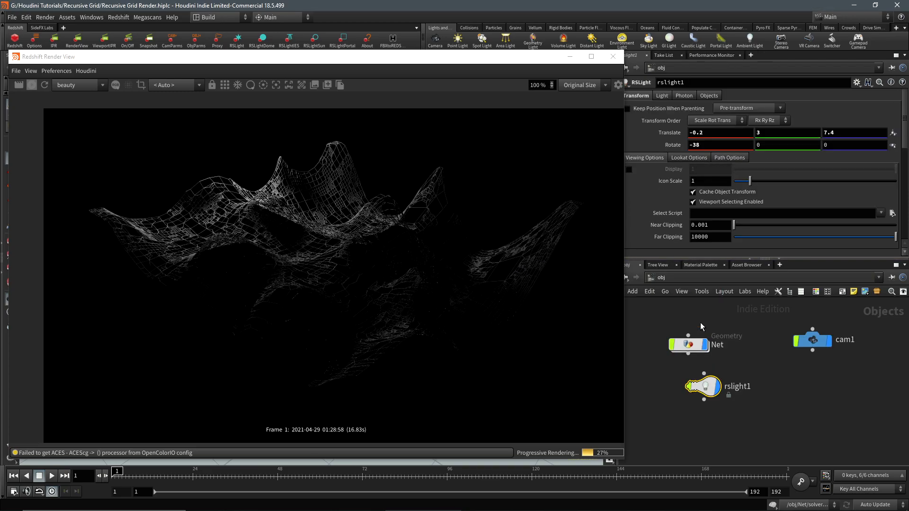
In /mat, add RS Material Builder 'net' and give Material1 diffuse colour 3C291A.
{"action": "left_click_drag", "start_coordinate": [702, 387], "coordinate": [788, 398]}
{"action": "type", "text": "rs mater"}
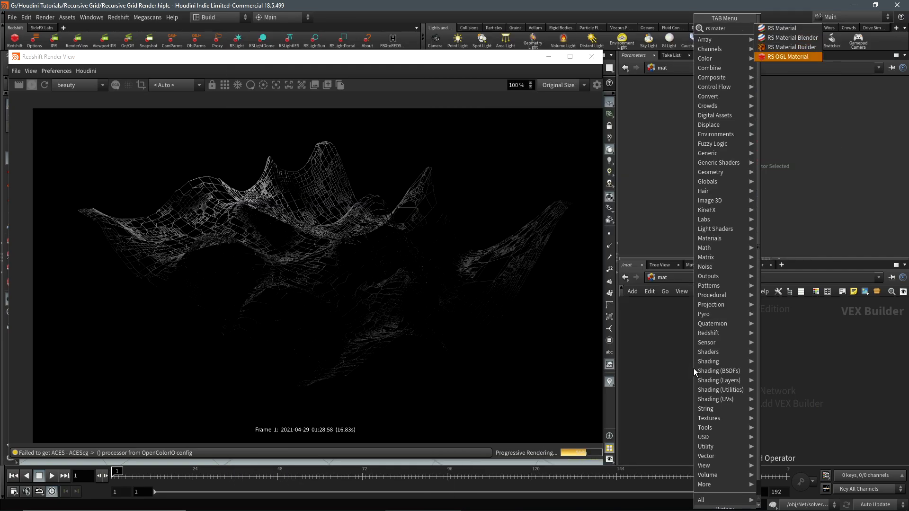
{"action": "left_click", "coordinate": [791, 47]}
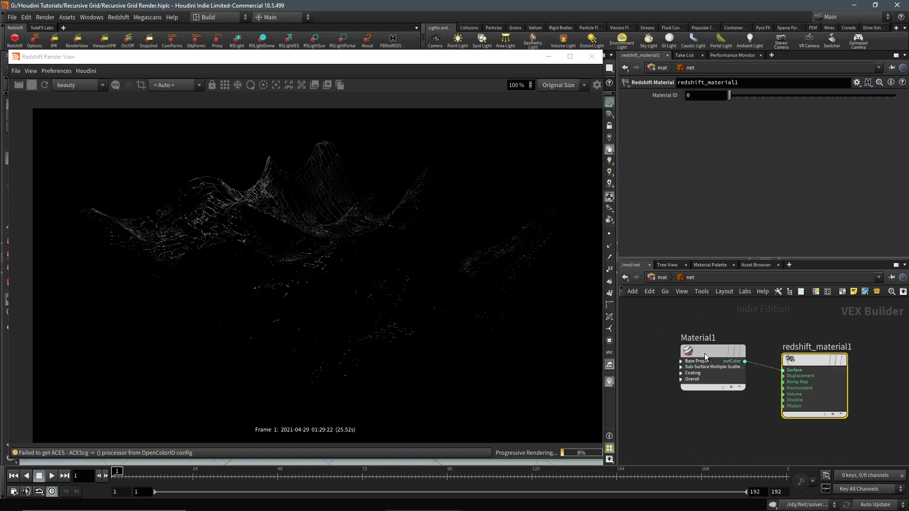
{"action": "left_click", "coordinate": [712, 351]}
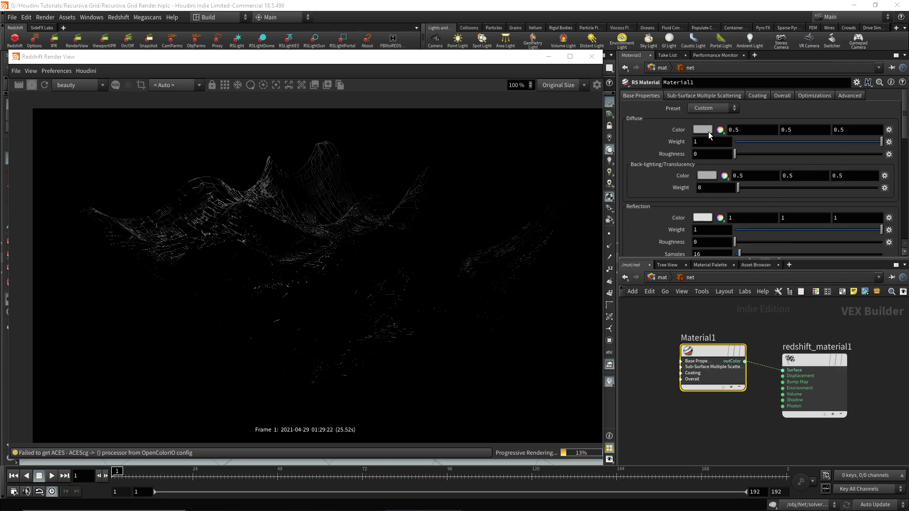
{"action": "left_click", "coordinate": [702, 129]}
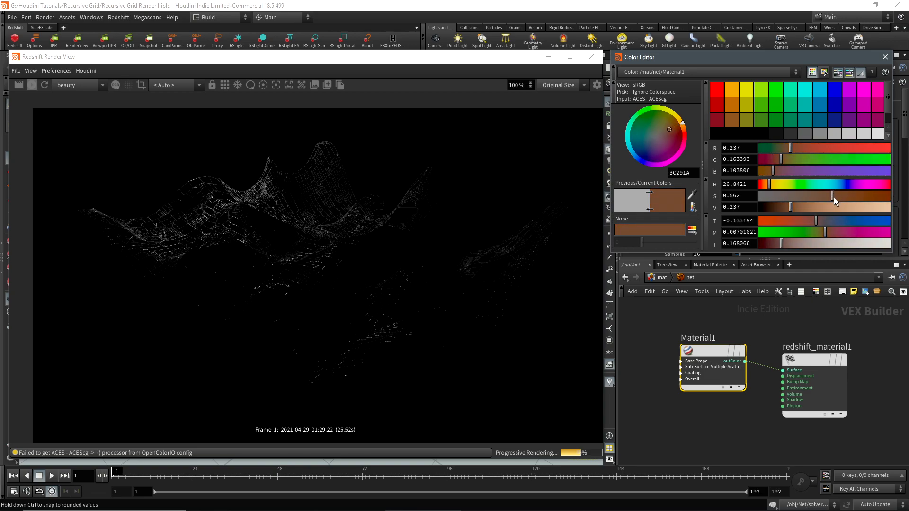
{"action": "left_click", "coordinate": [885, 57]}
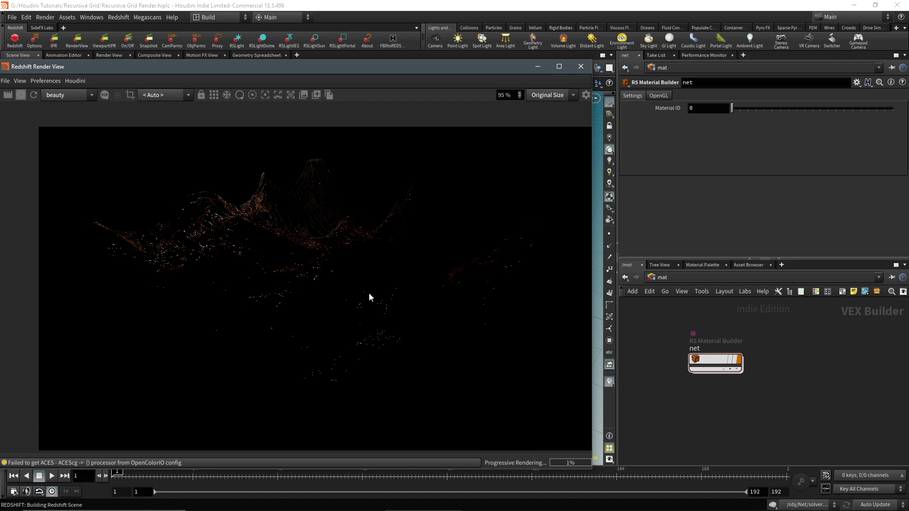
Set the net material's reflection roughness to about 0.63, then return to /obj.
{"action": "left_click", "coordinate": [716, 364]}
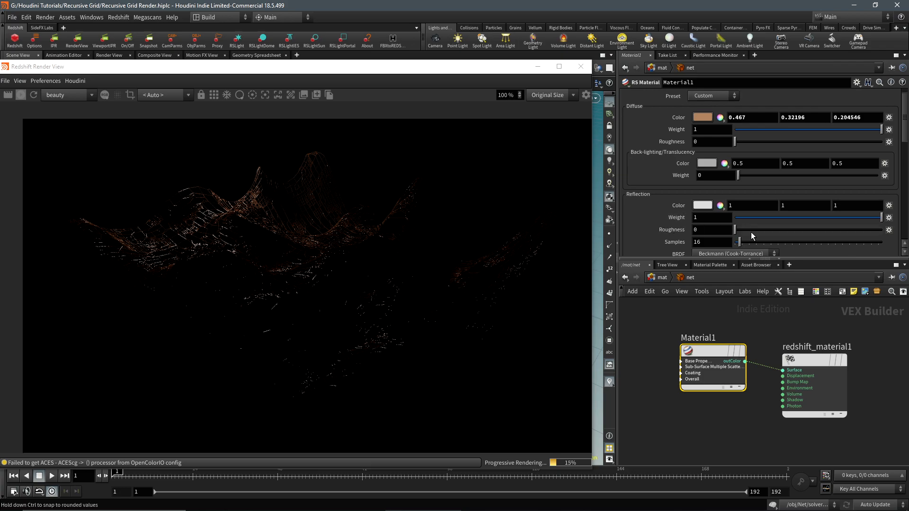
{"action": "left_click_drag", "start_coordinate": [738, 230], "coordinate": [804, 229]}
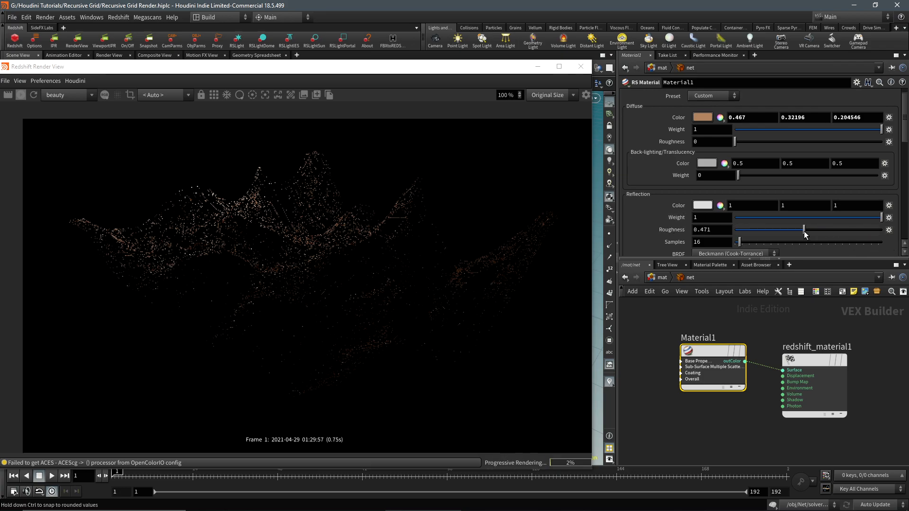
{"action": "left_click_drag", "start_coordinate": [804, 230], "coordinate": [817, 239]}
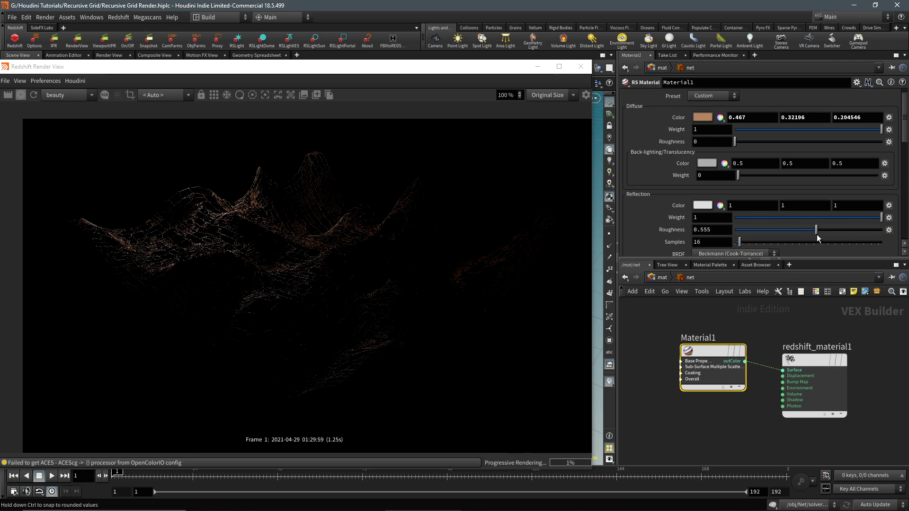
{"action": "left_click_drag", "start_coordinate": [816, 230], "coordinate": [827, 229]}
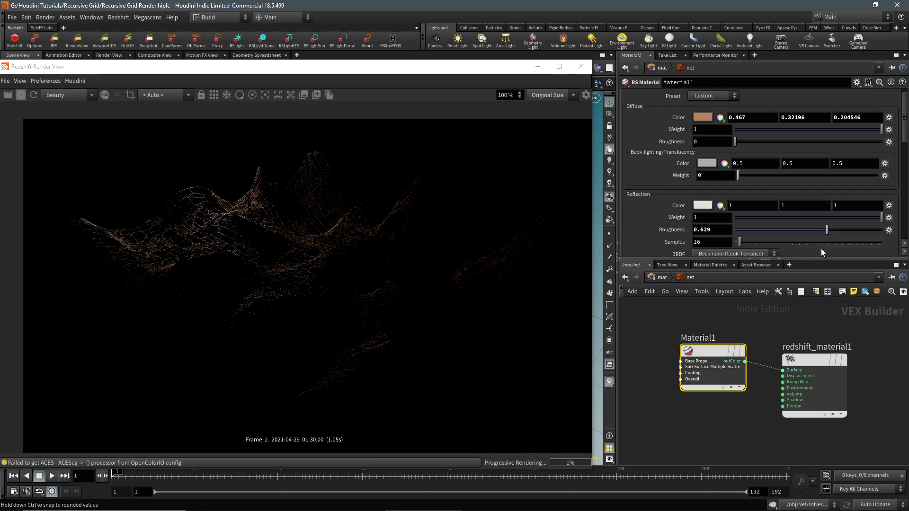
{"action": "left_click", "coordinate": [662, 277]}
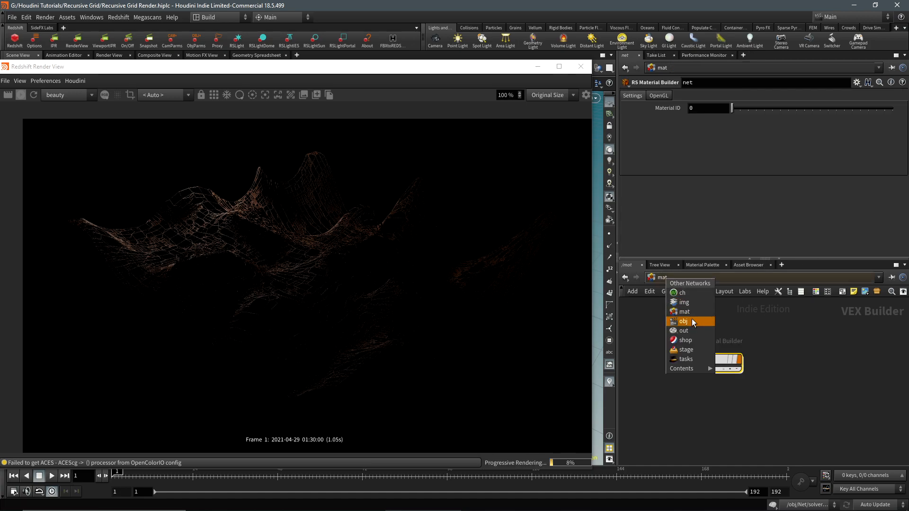
{"action": "left_click", "coordinate": [683, 321]}
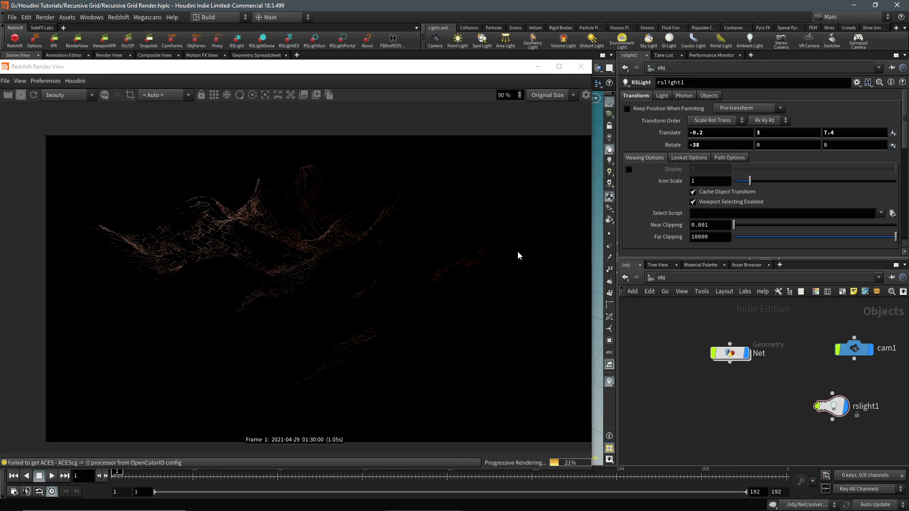
Show Redshift_ROP1's render settings in the /out network.
{"action": "left_click", "coordinate": [731, 353]}
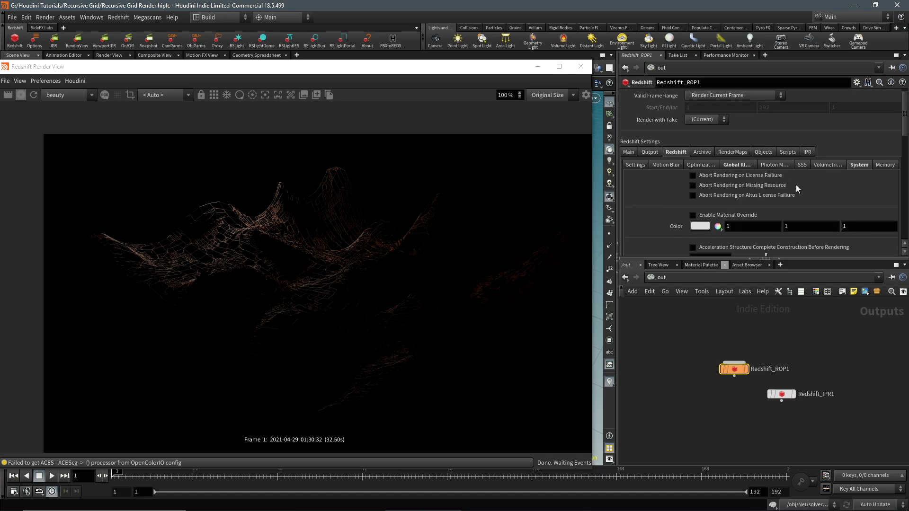
{"action": "mouse_move", "coordinate": [643, 285]}
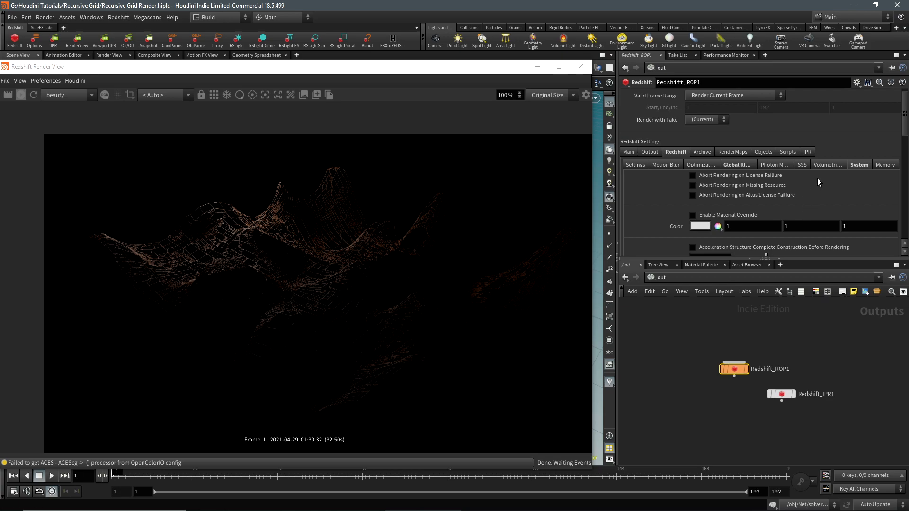
Open the ROP's Volumetric tab, then view the Net object's cylinder strand settings.
{"action": "left_click", "coordinate": [828, 164]}
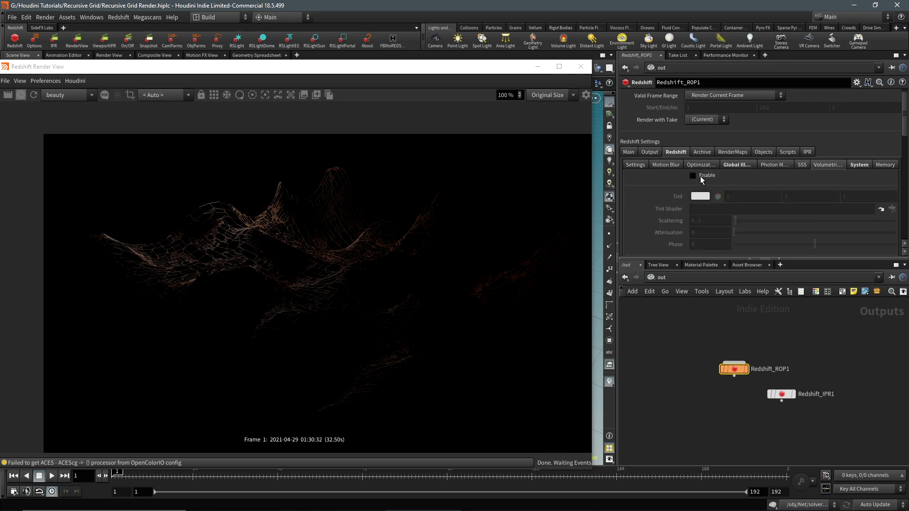
{"action": "left_click", "coordinate": [693, 176]}
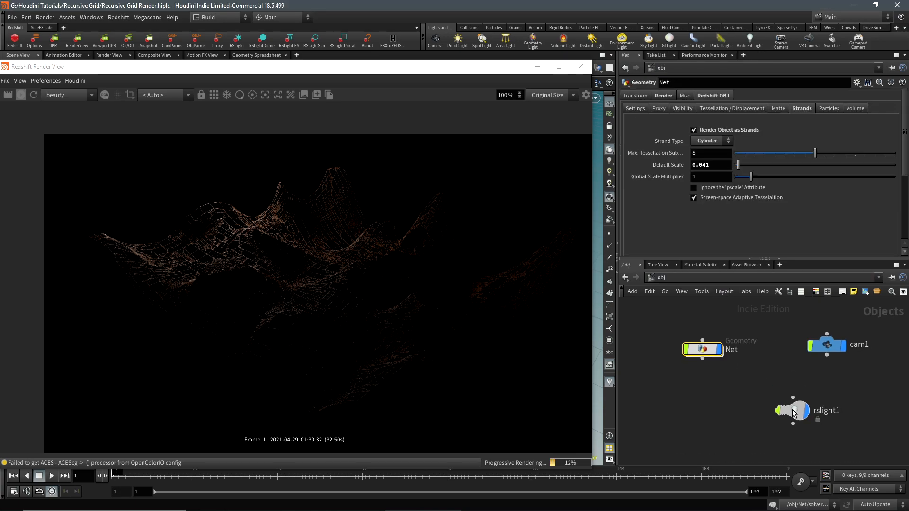
Raise rslight1's Volume Contribution Scale from 0 to 1.
{"action": "left_click", "coordinate": [795, 411]}
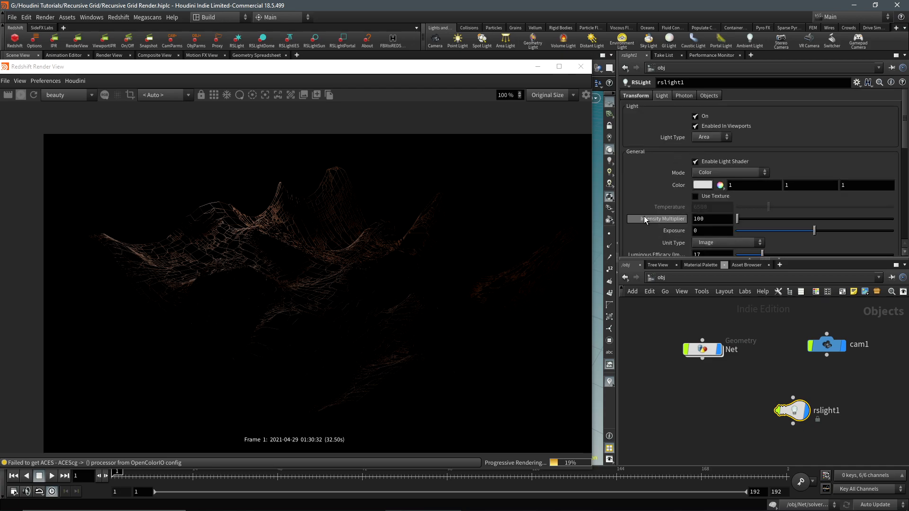
{"action": "scroll", "scroll_direction": "down", "scroll_amount": 3}
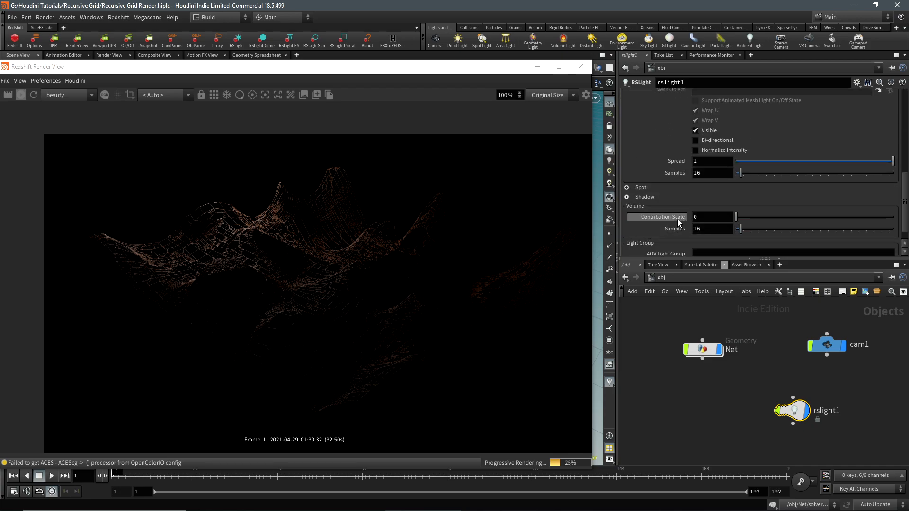
{"action": "left_click", "coordinate": [662, 95]}
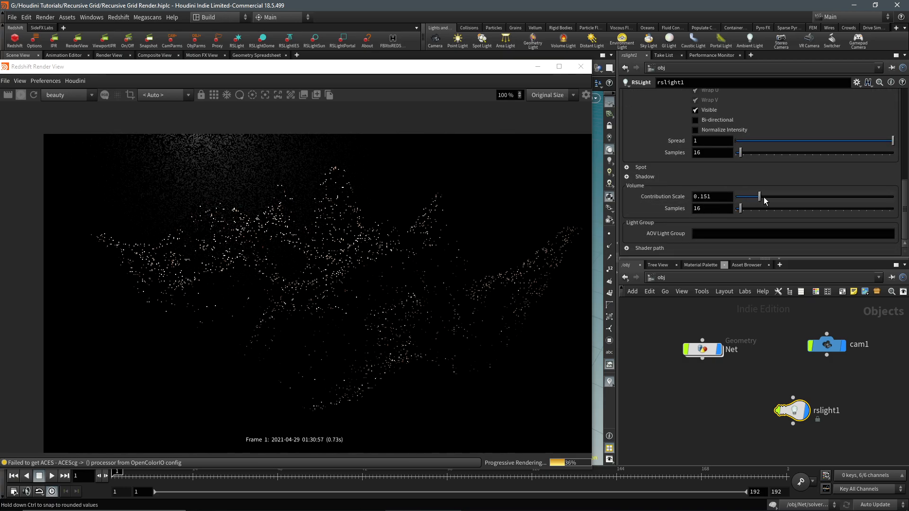
{"action": "left_click_drag", "start_coordinate": [752, 197], "coordinate": [829, 196]}
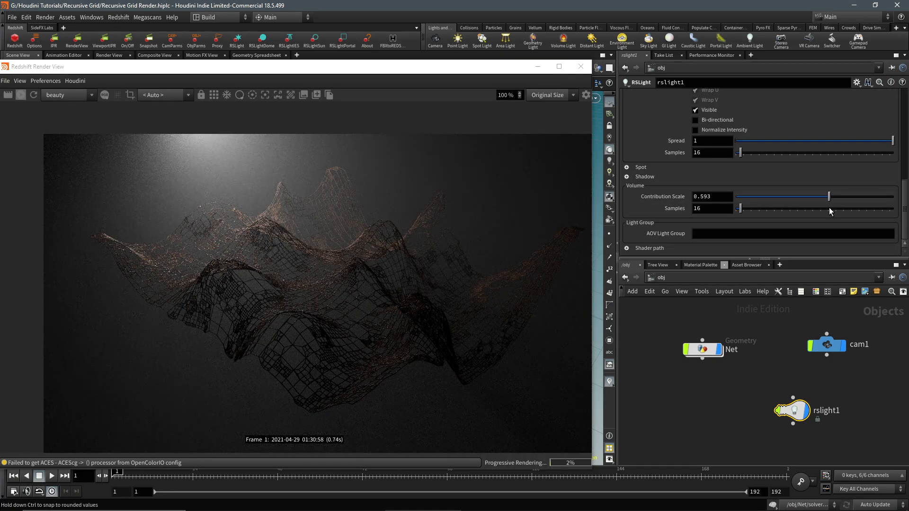
{"action": "left_click_drag", "start_coordinate": [829, 196], "coordinate": [893, 196]}
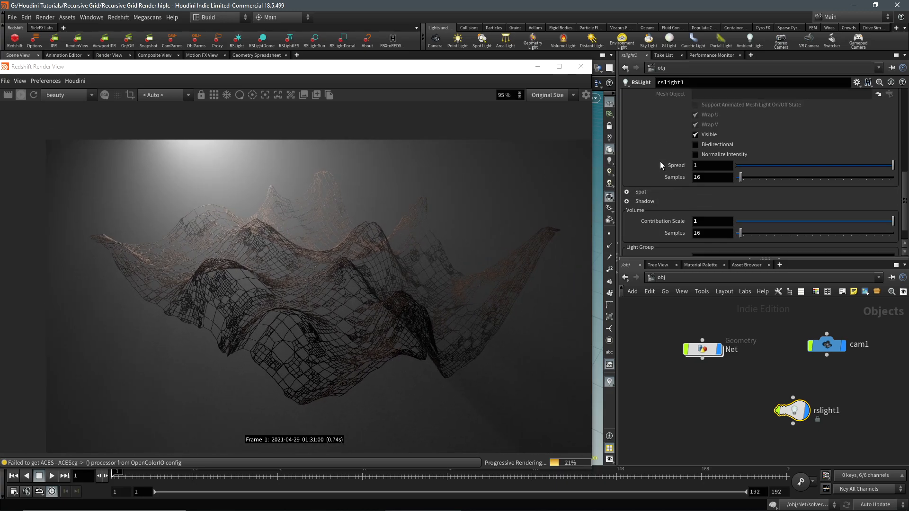
Switch rslight1's Light Type to Spot and widen its Cone Angle to 110.5.
{"action": "left_click", "coordinate": [662, 95]}
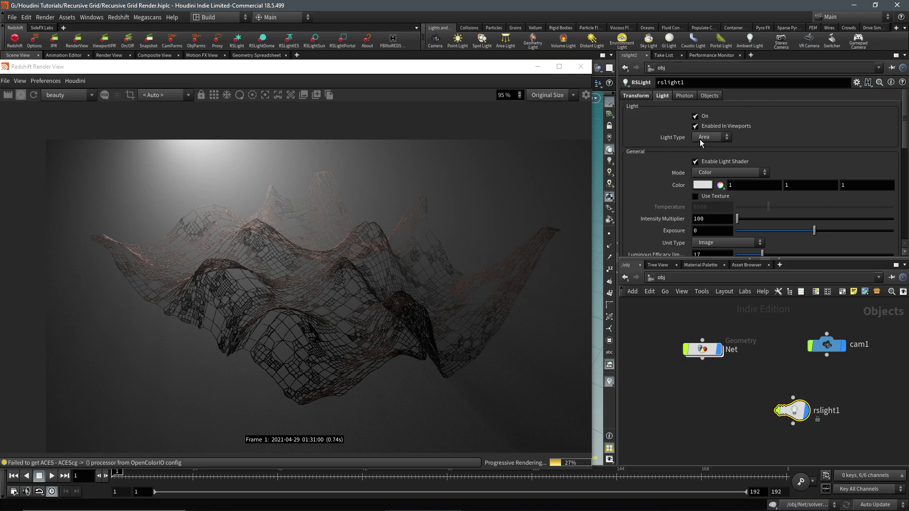
{"action": "left_click", "coordinate": [711, 137]}
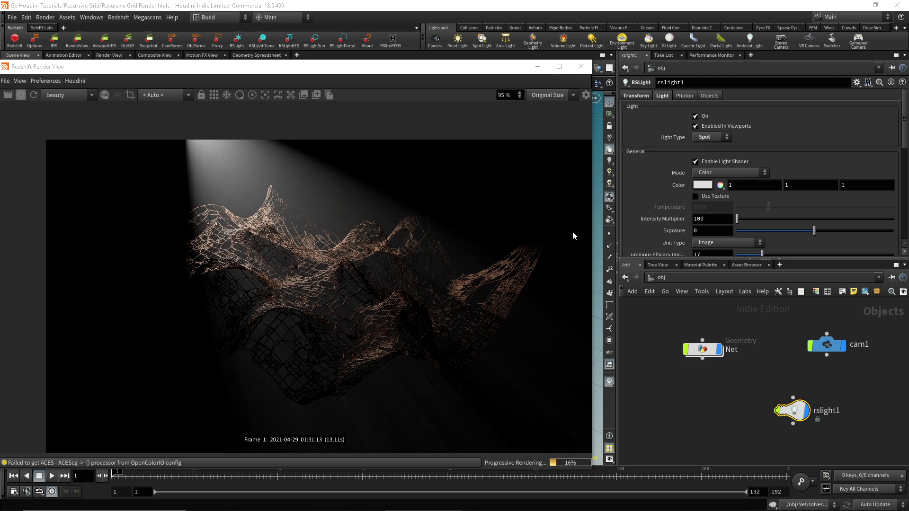
{"action": "scroll", "scroll_direction": "down", "scroll_amount": 3}
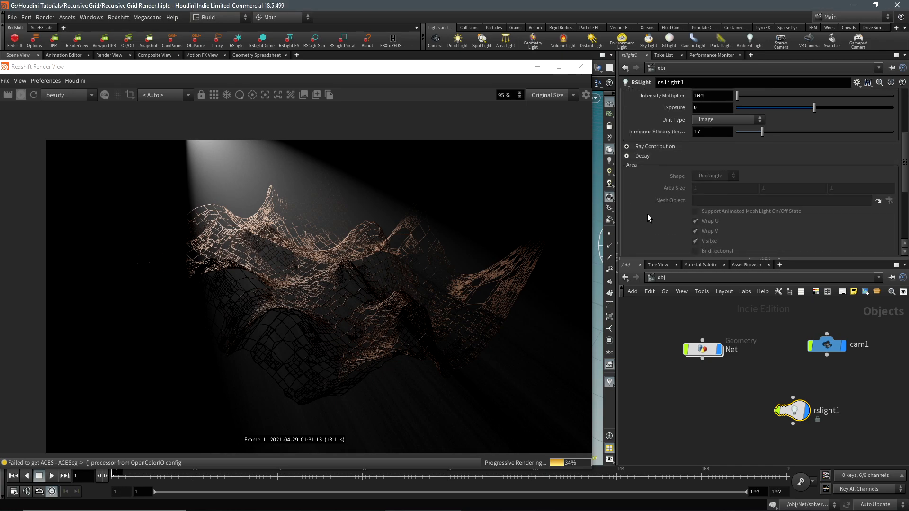
{"action": "scroll", "scroll_direction": "down", "scroll_amount": 3}
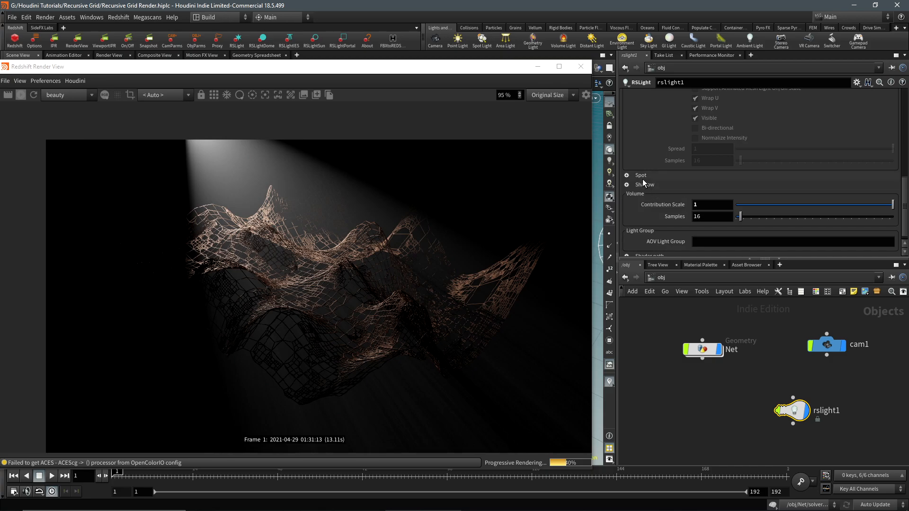
{"action": "left_click", "coordinate": [626, 175]}
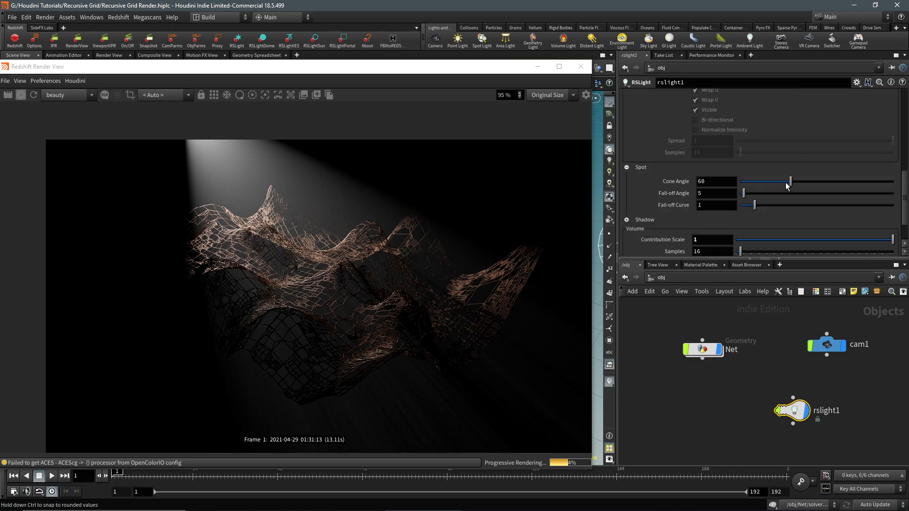
{"action": "left_click_drag", "start_coordinate": [786, 181], "coordinate": [834, 180]}
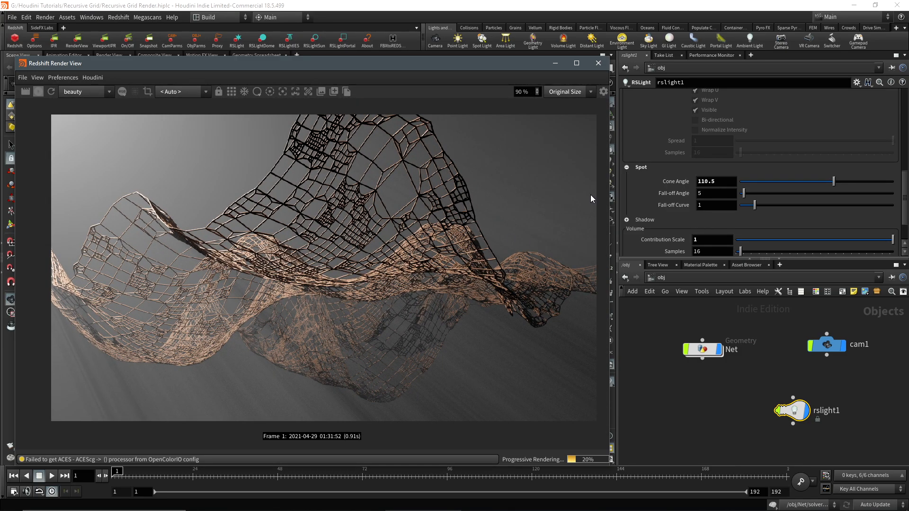
Tint Redshift_ROP1's volumetric fog teal, RGB 0.131, 0.759, 1.
{"action": "left_click", "coordinate": [662, 95]}
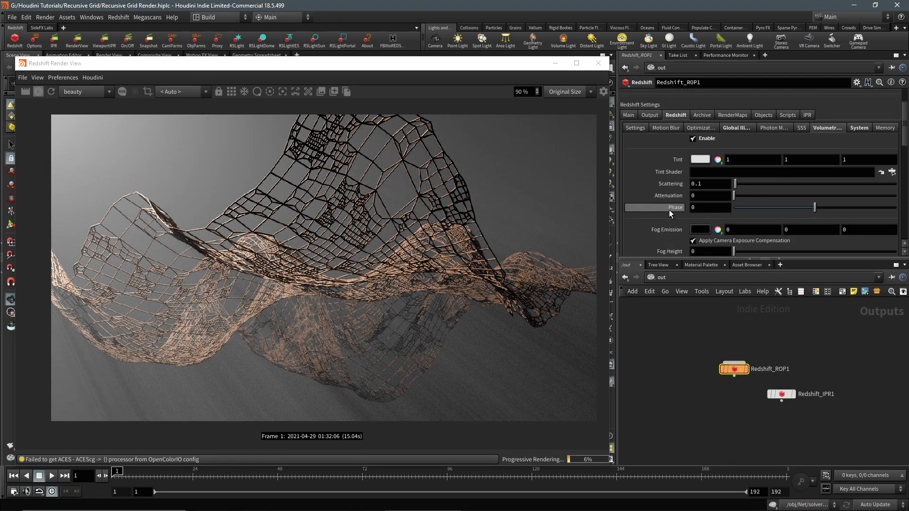
{"action": "left_click", "coordinate": [701, 160]}
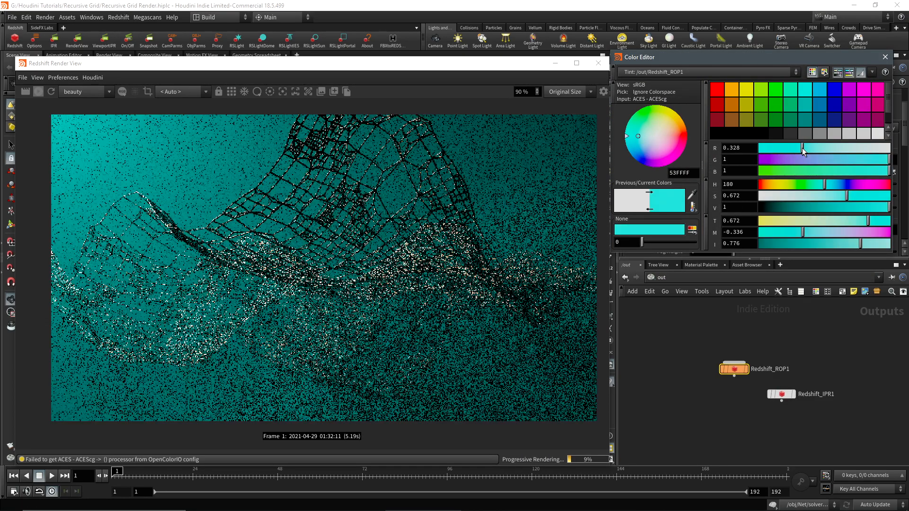
{"action": "left_click_drag", "start_coordinate": [803, 147], "coordinate": [775, 148]}
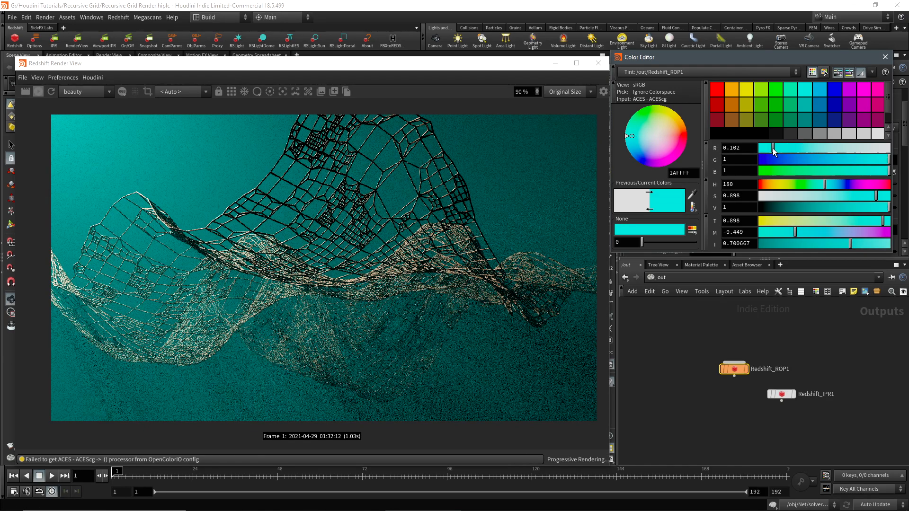
{"action": "left_click_drag", "start_coordinate": [773, 159], "coordinate": [825, 159]}
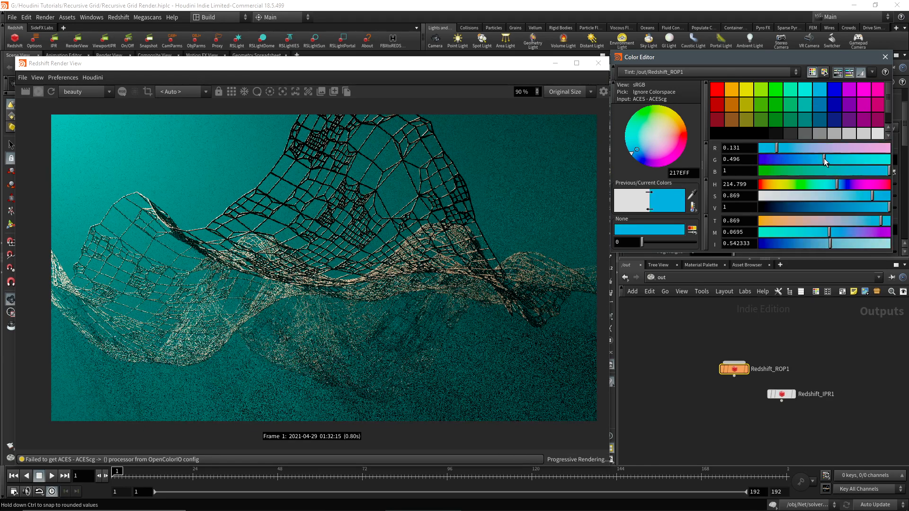
{"action": "left_click_drag", "start_coordinate": [829, 159], "coordinate": [853, 159]}
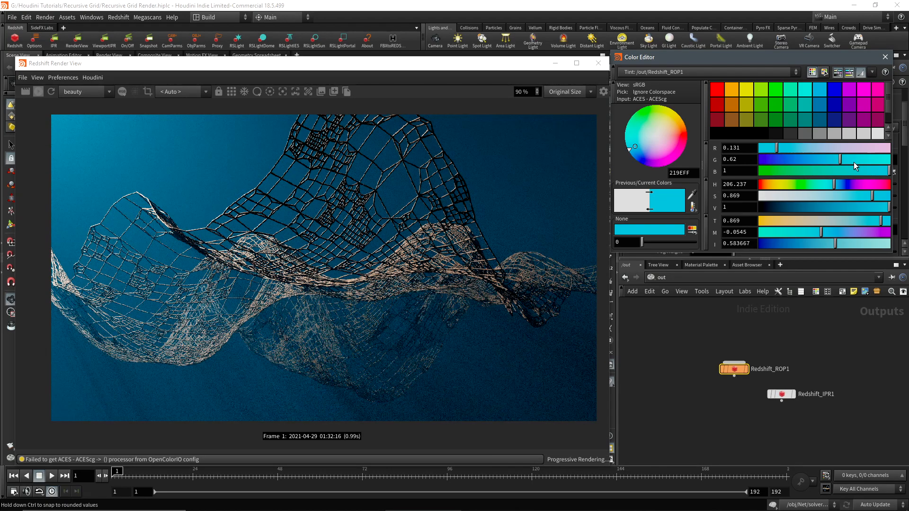
{"action": "left_click_drag", "start_coordinate": [856, 166], "coordinate": [838, 166]}
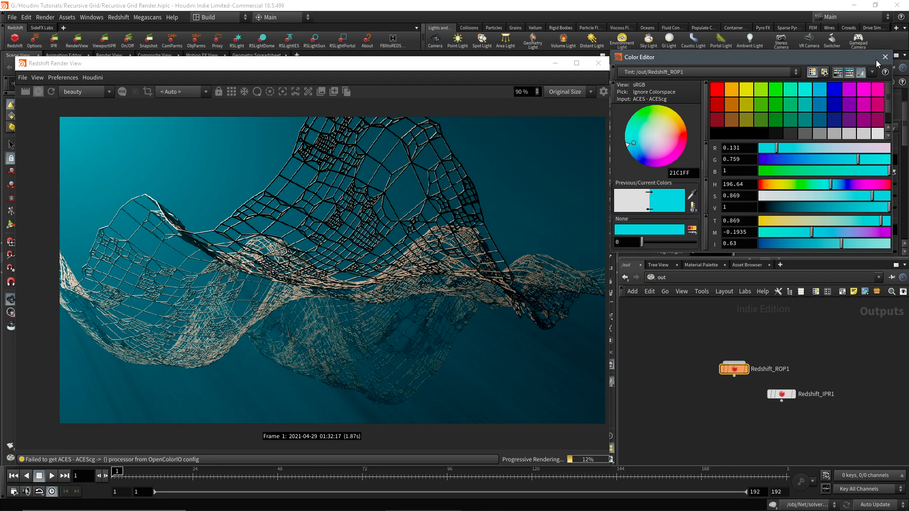
{"action": "left_click", "coordinate": [885, 57]}
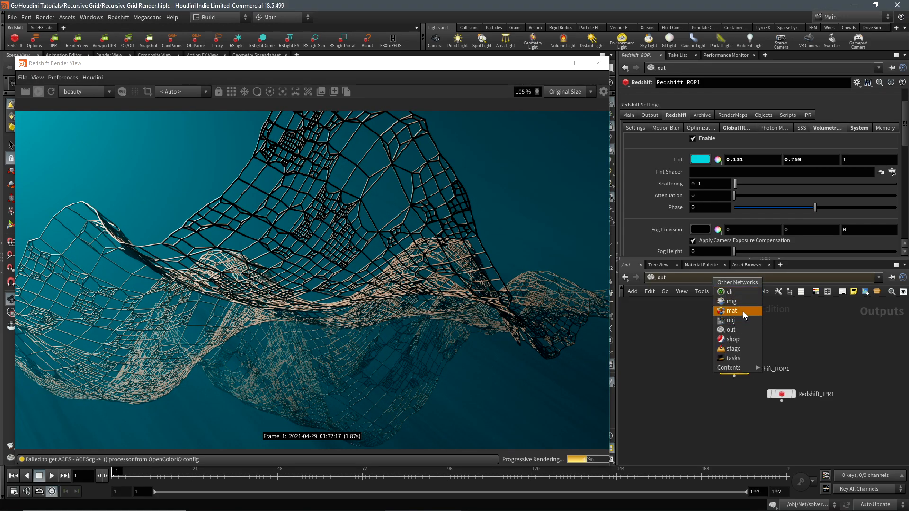
Set the net material's diffuse colour to a light peachy copper (0.905, 0.634, 0.396).
{"action": "left_click", "coordinate": [731, 310]}
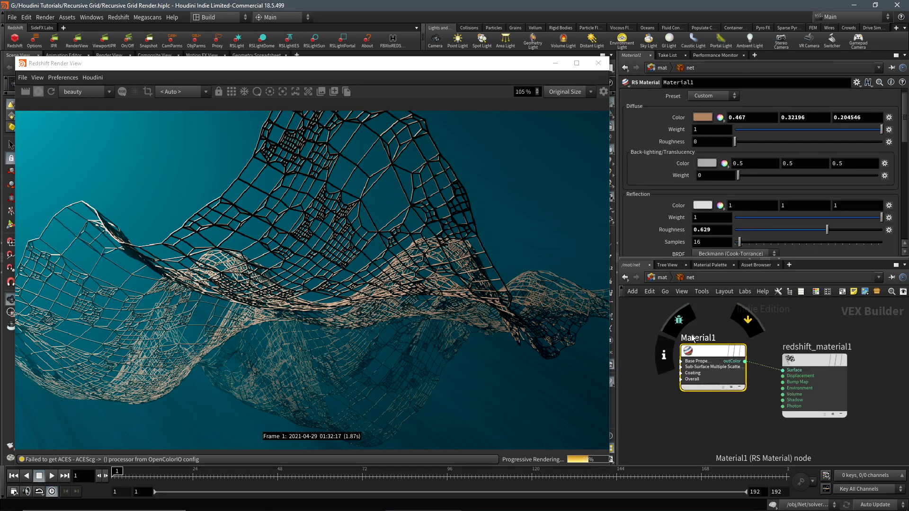
{"action": "left_click", "coordinate": [703, 117]}
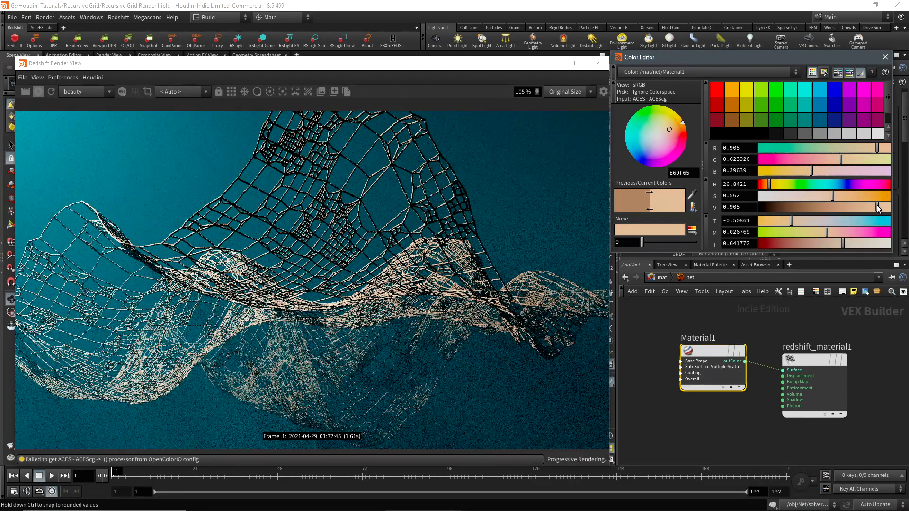
{"action": "left_click_drag", "start_coordinate": [880, 196], "coordinate": [815, 196]}
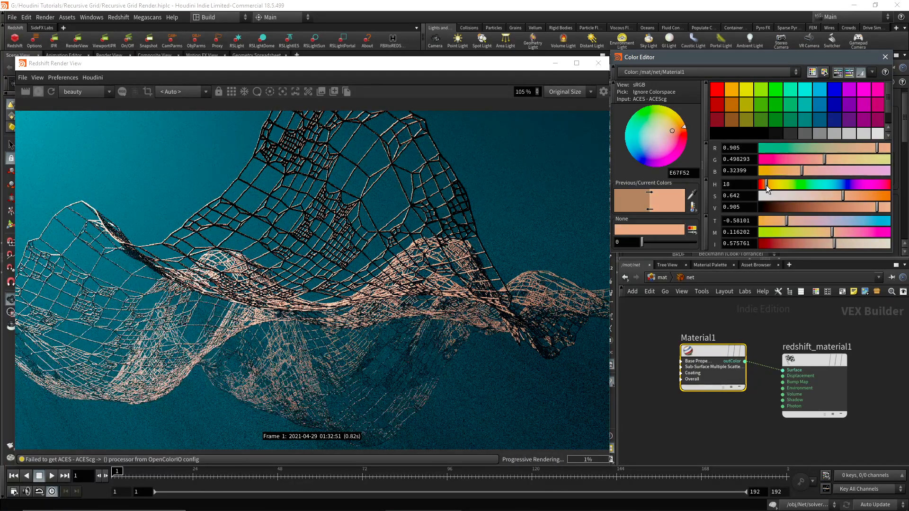
{"action": "left_click_drag", "start_coordinate": [765, 184], "coordinate": [772, 184]}
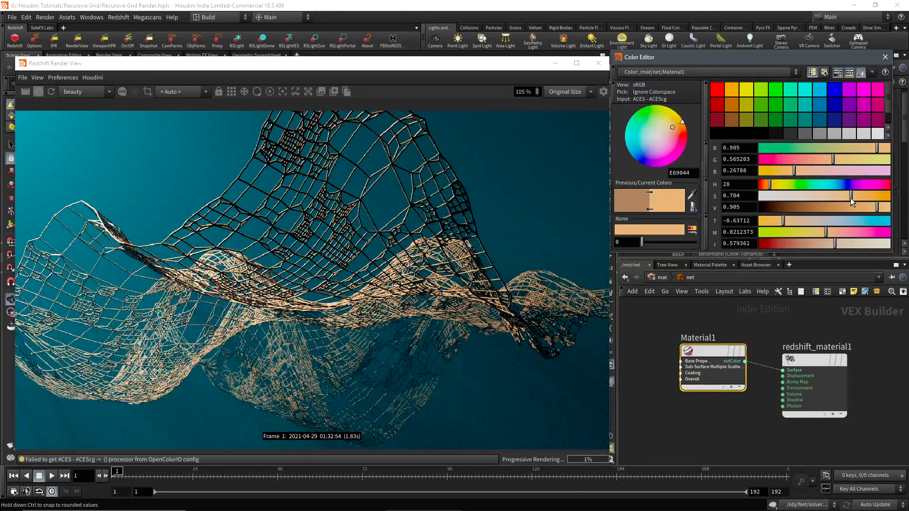
{"action": "left_click_drag", "start_coordinate": [852, 196], "coordinate": [832, 196]}
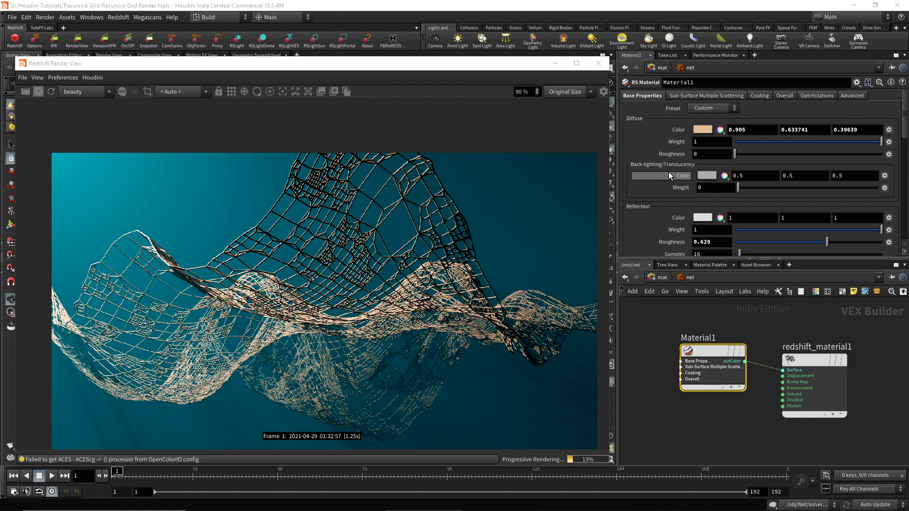
Give the net material a burnt-orange back-lighting colour (0.35, 0.175, 0) at weight 0.585.
{"action": "left_click_drag", "start_coordinate": [737, 188], "coordinate": [772, 188]}
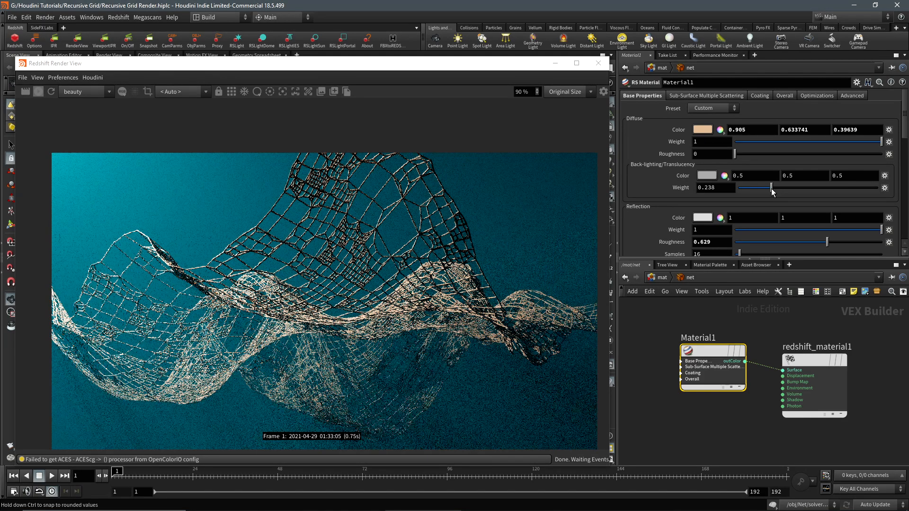
{"action": "left_click_drag", "start_coordinate": [772, 187], "coordinate": [835, 187]}
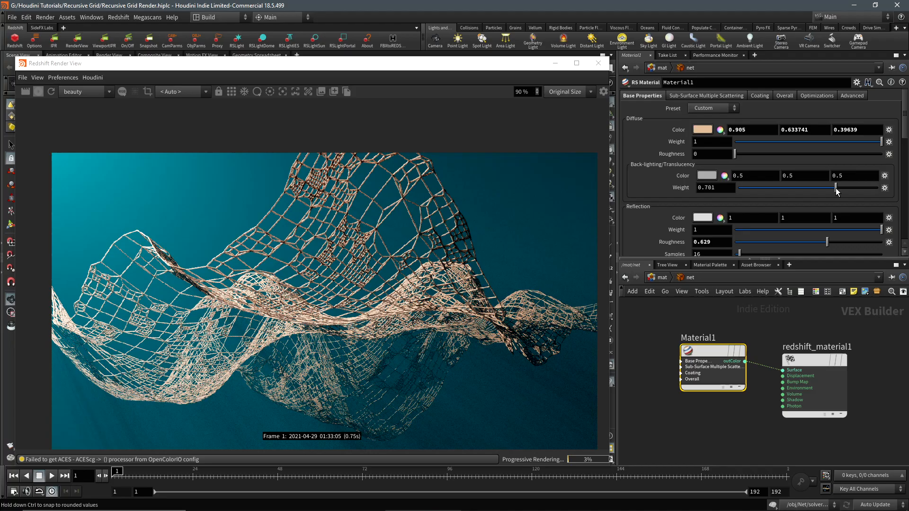
{"action": "left_click_drag", "start_coordinate": [838, 187], "coordinate": [737, 188]}
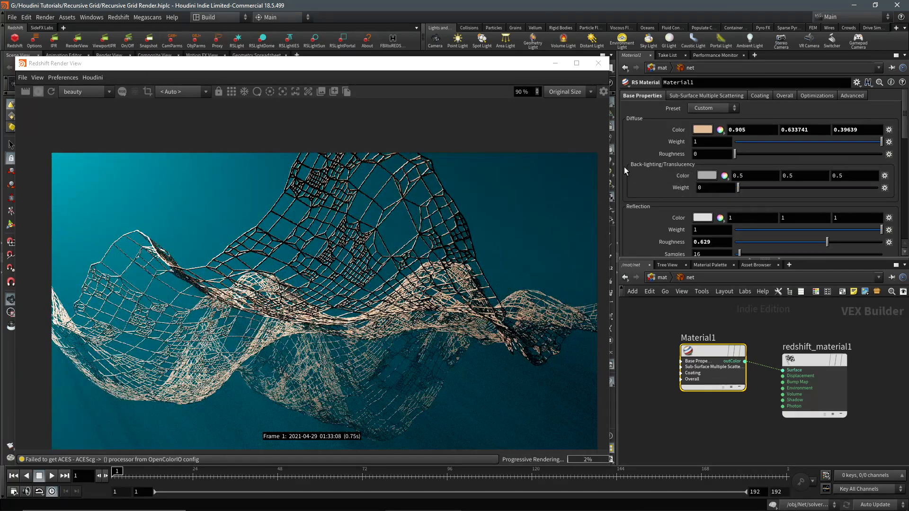
{"action": "left_click_drag", "start_coordinate": [739, 187], "coordinate": [818, 187]}
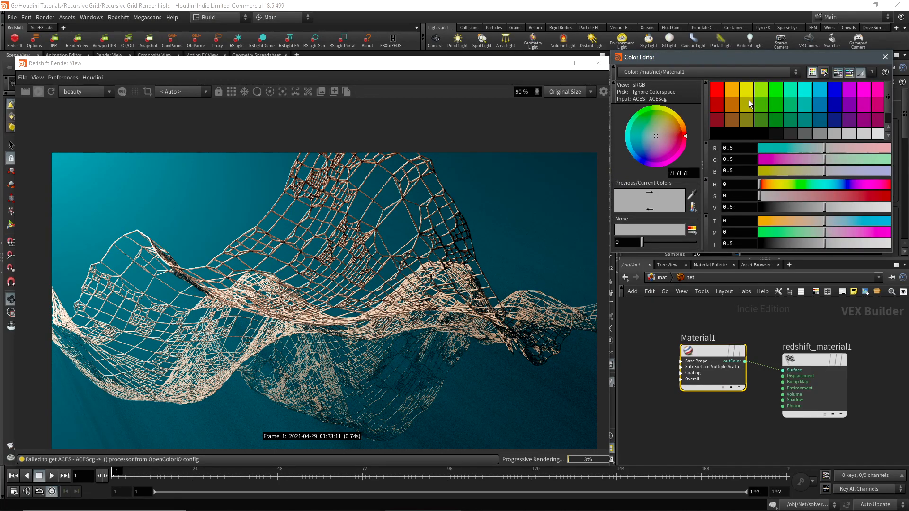
{"action": "left_click", "coordinate": [747, 95]}
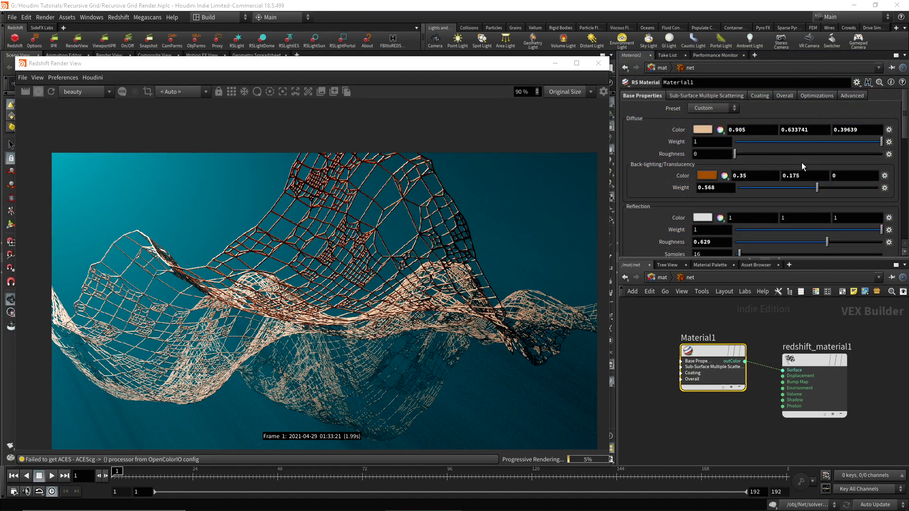
{"action": "left_click_drag", "start_coordinate": [801, 188], "coordinate": [819, 187]}
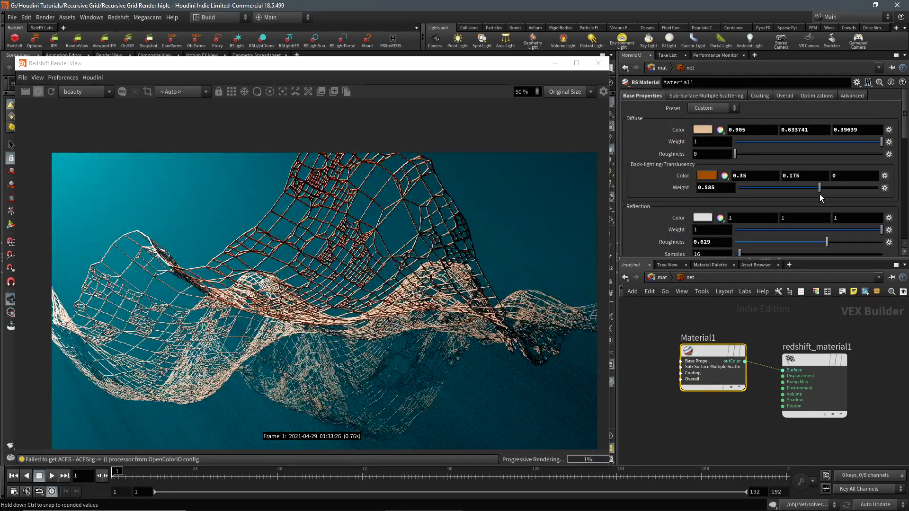
{"action": "left_click_drag", "start_coordinate": [820, 187], "coordinate": [811, 188]}
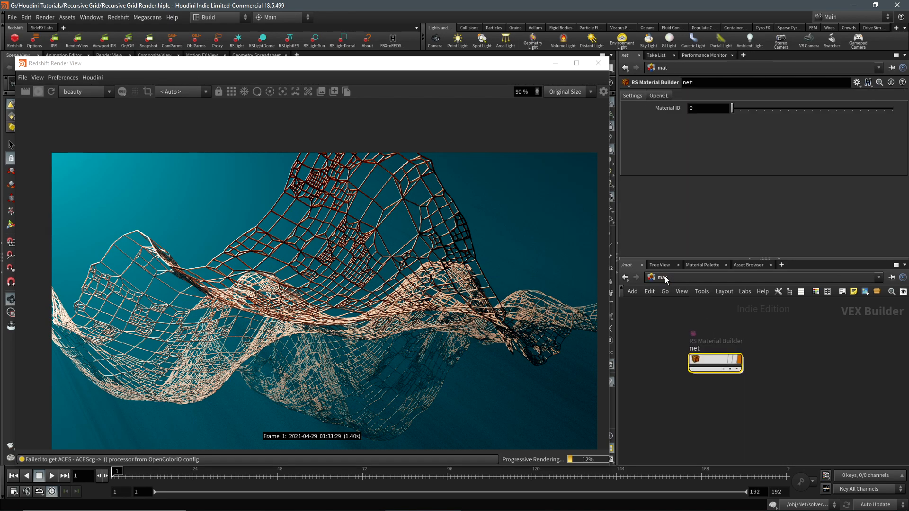
Switch the network path to obj to show Net and the spotlight.
{"action": "left_click", "coordinate": [660, 278]}
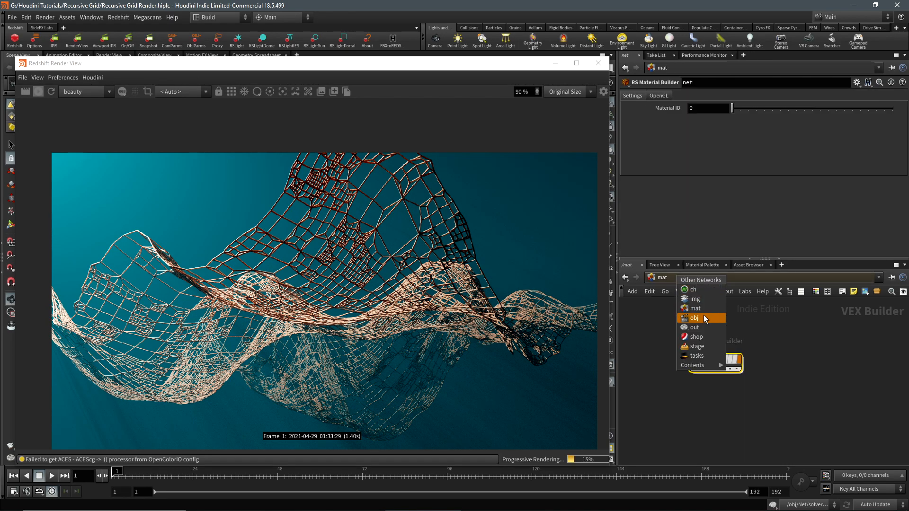
{"action": "left_click", "coordinate": [695, 318]}
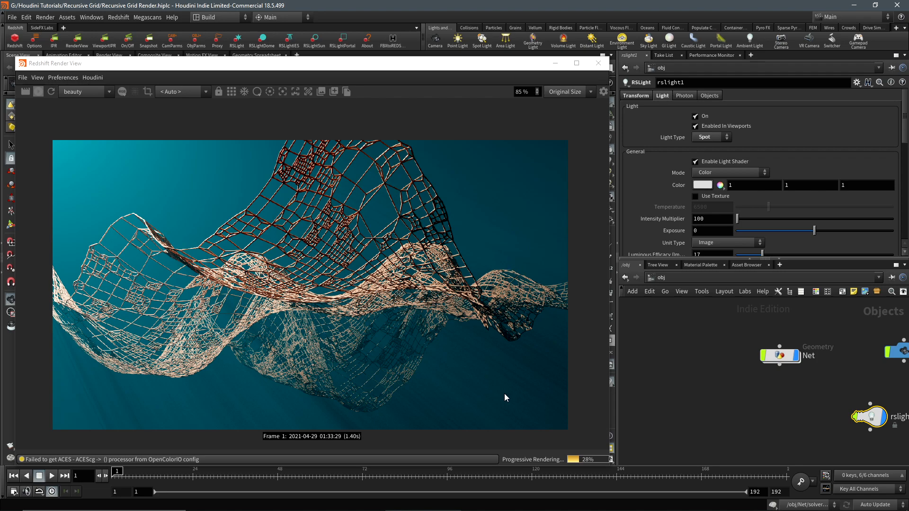
{"action": "mouse_move", "coordinate": [36, 227]}
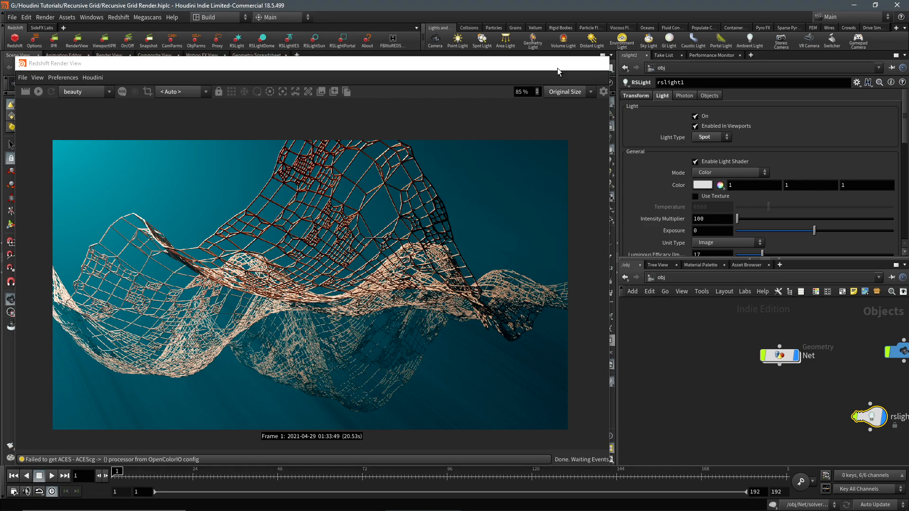
Add a box1 object and enlarge its box to about 34.2 by 25.7 around the net.
{"action": "left_click", "coordinate": [18, 55]}
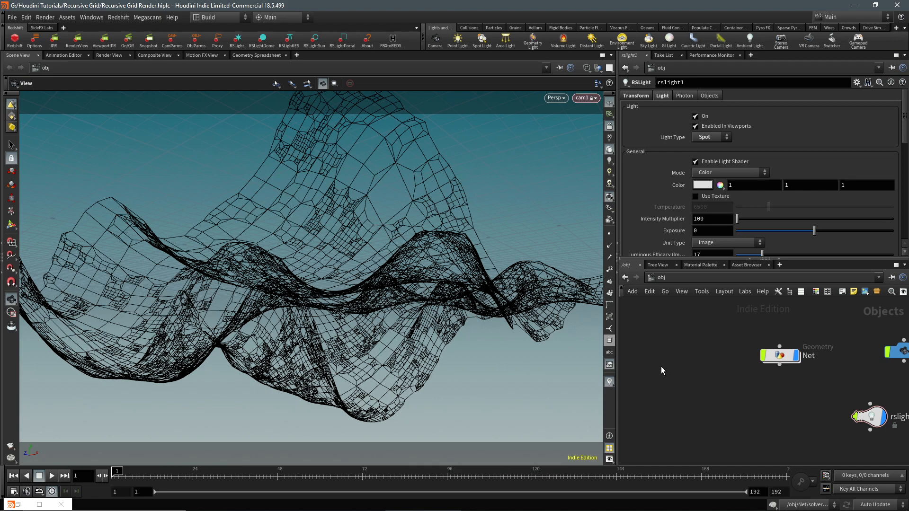
{"action": "key", "text": "Tab"}
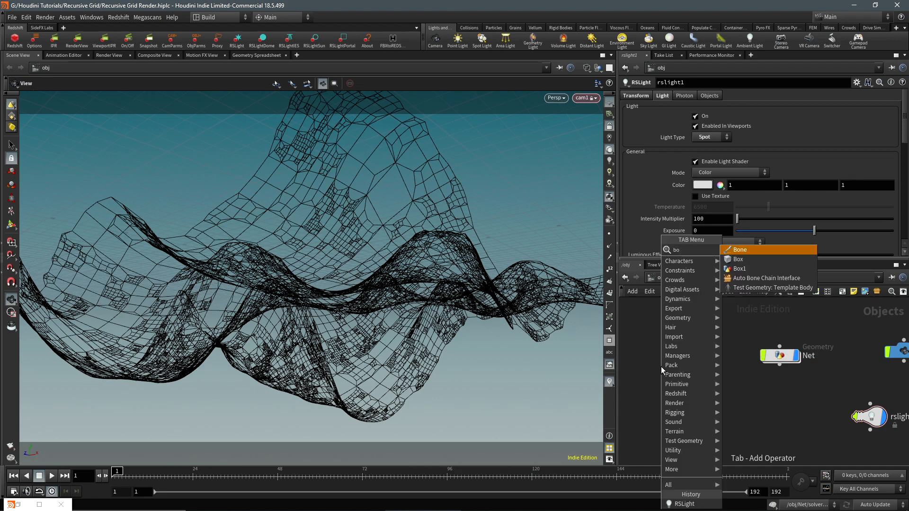
{"action": "left_click", "coordinate": [738, 259]}
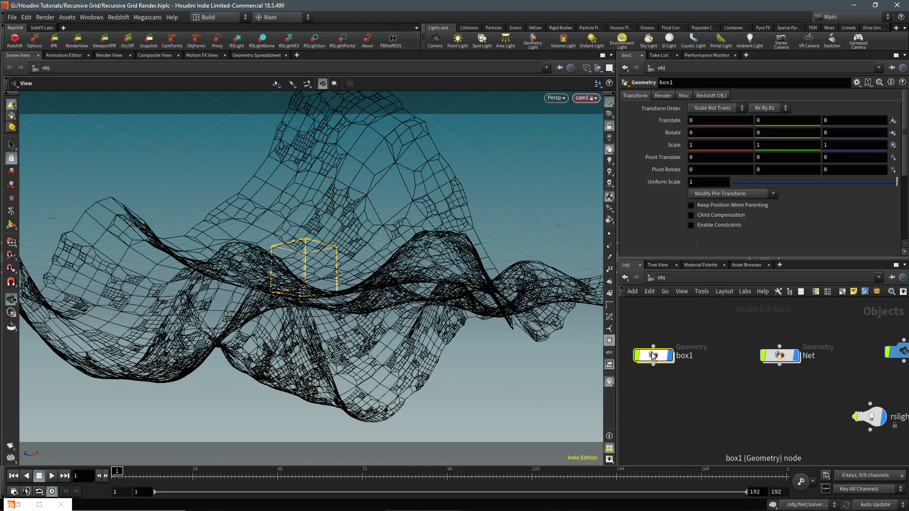
{"action": "double_click", "coordinate": [653, 355]}
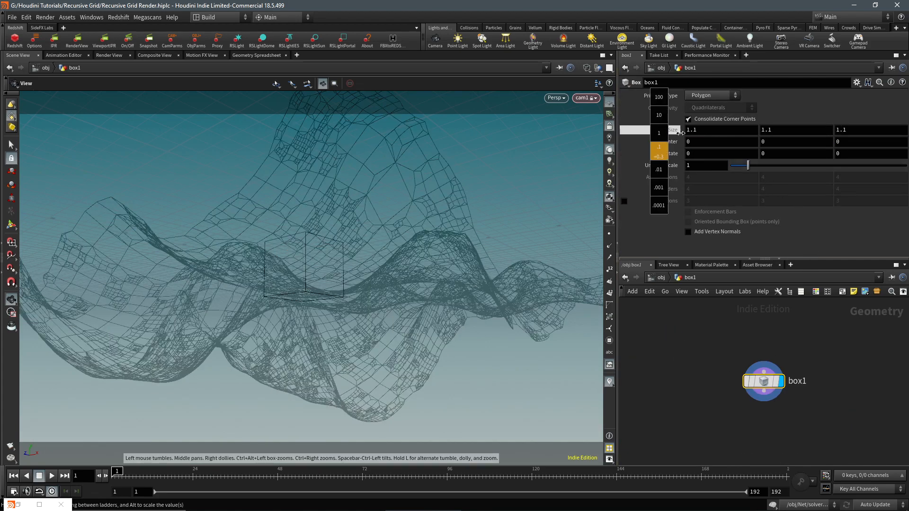
{"action": "left_click_drag", "start_coordinate": [659, 134], "coordinate": [659, 147]}
{"action": "type", "text": "point fro"}
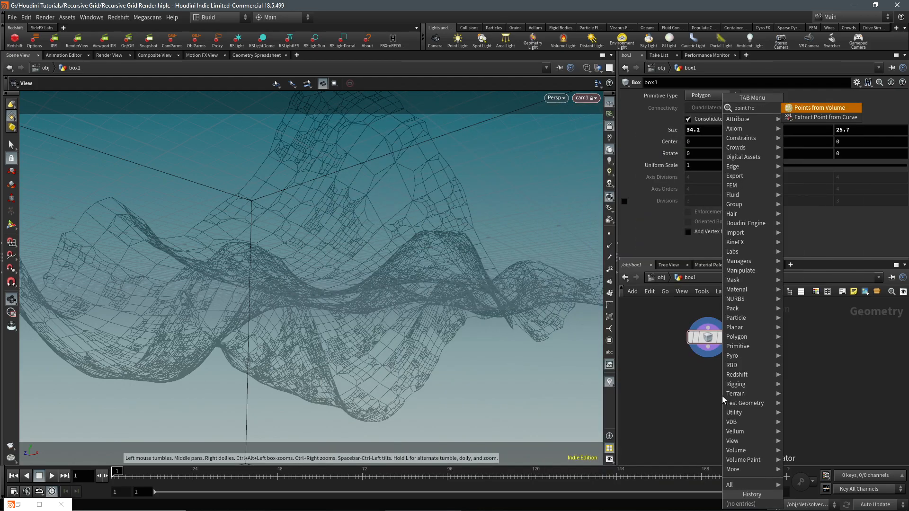
Fill box1 with a Points from Volume node at jitter scale 10, orbiting to inspect.
{"action": "left_click", "coordinate": [821, 108]}
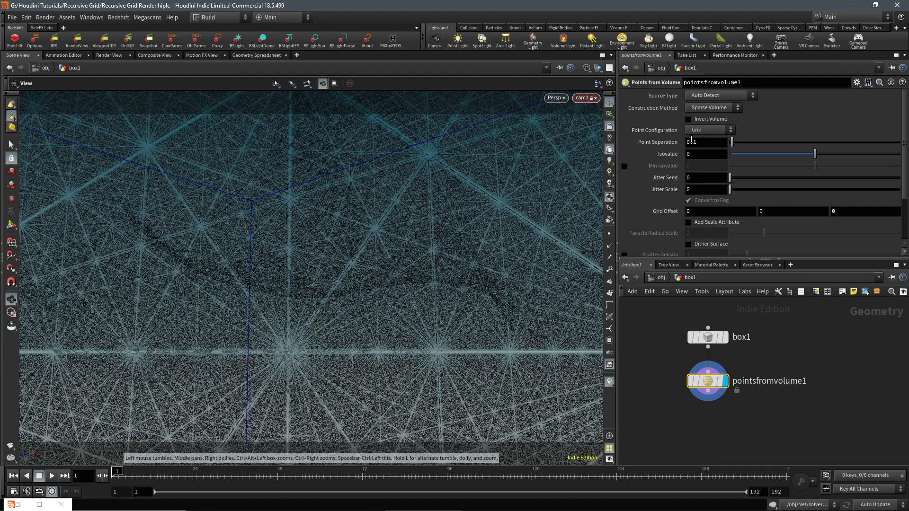
{"action": "type", "text": "1.3"}
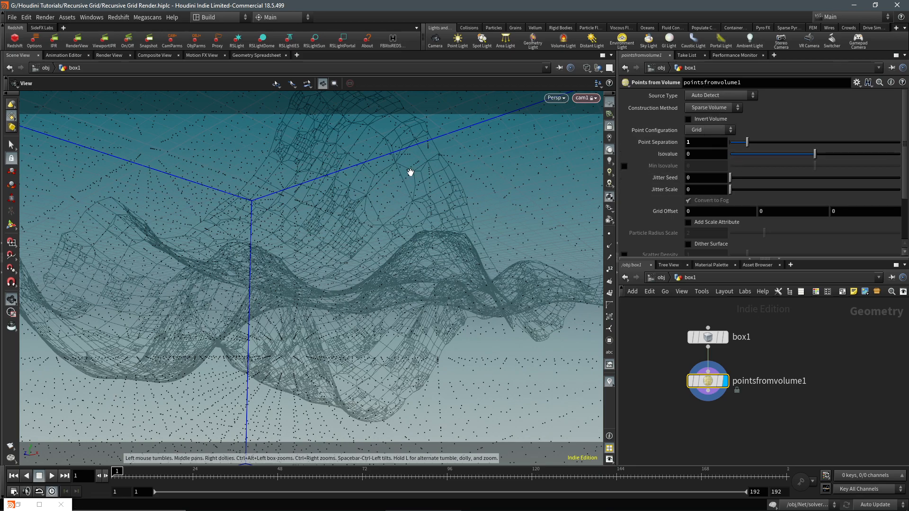
{"action": "mouse_move", "coordinate": [662, 218]}
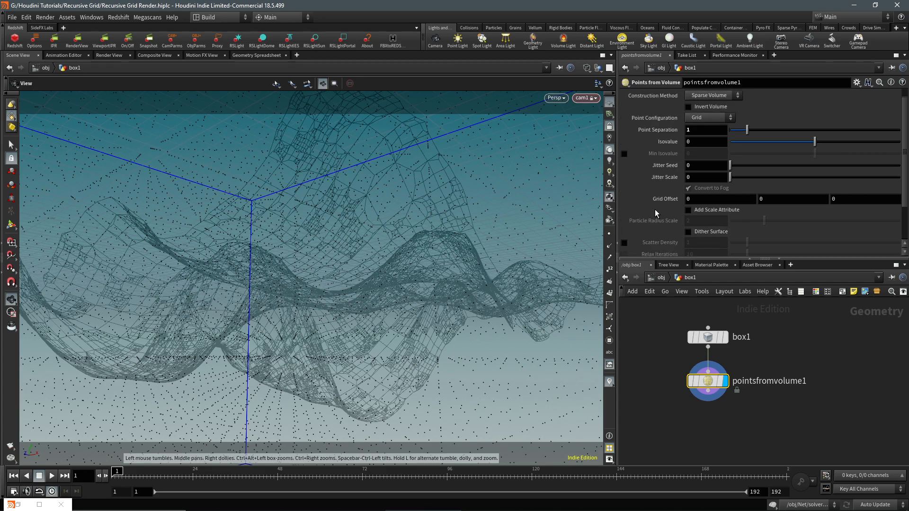
{"action": "scroll", "scroll_direction": "down", "scroll_amount": 3}
{"action": "type", "text": "10"}
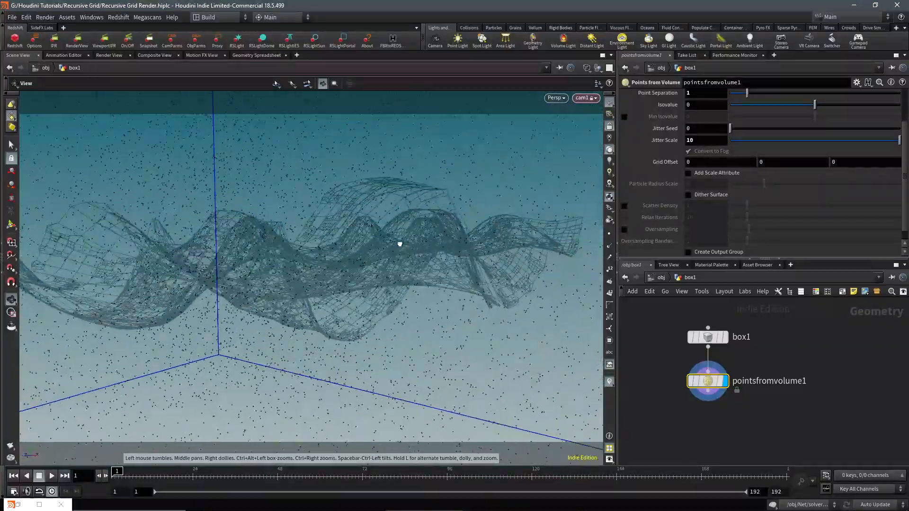
{"action": "left_click_drag", "start_coordinate": [399, 244], "coordinate": [383, 216]}
{"action": "type", "text": "atra"}
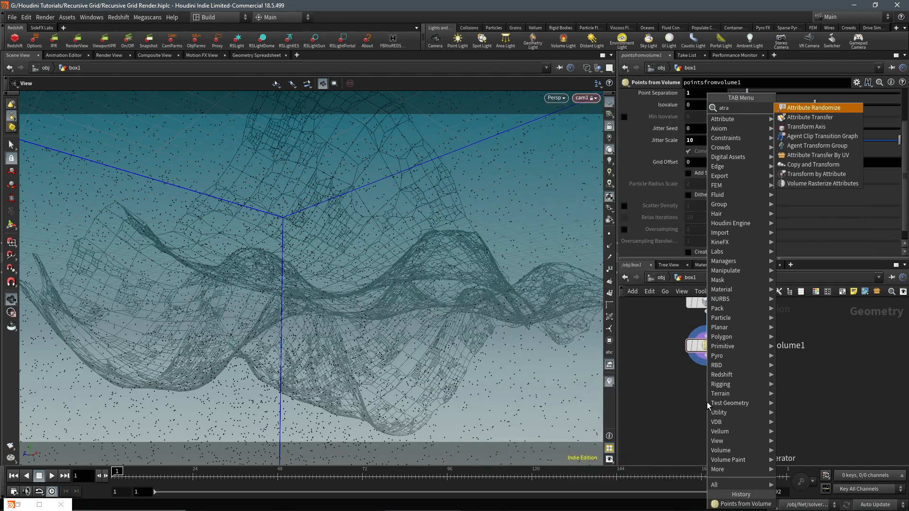
Add an Attribute Randomize node randomizing a 3-component v attribute with minimum 0.
{"action": "left_click", "coordinate": [813, 107]}
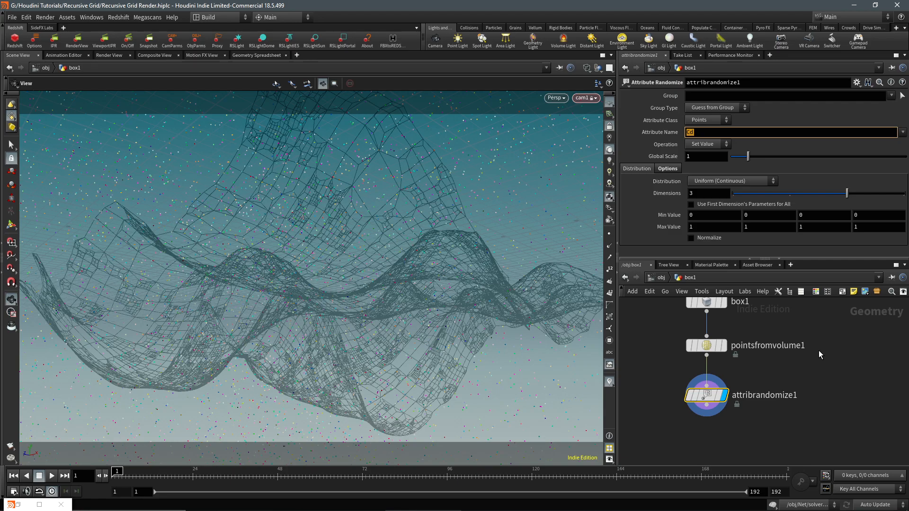
{"action": "type", "text": "v"}
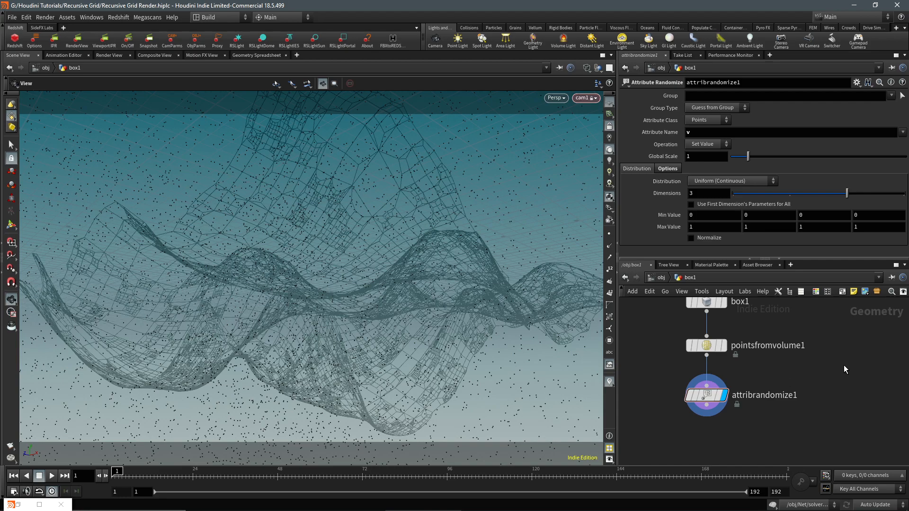
{"action": "left_click", "coordinate": [713, 215]}
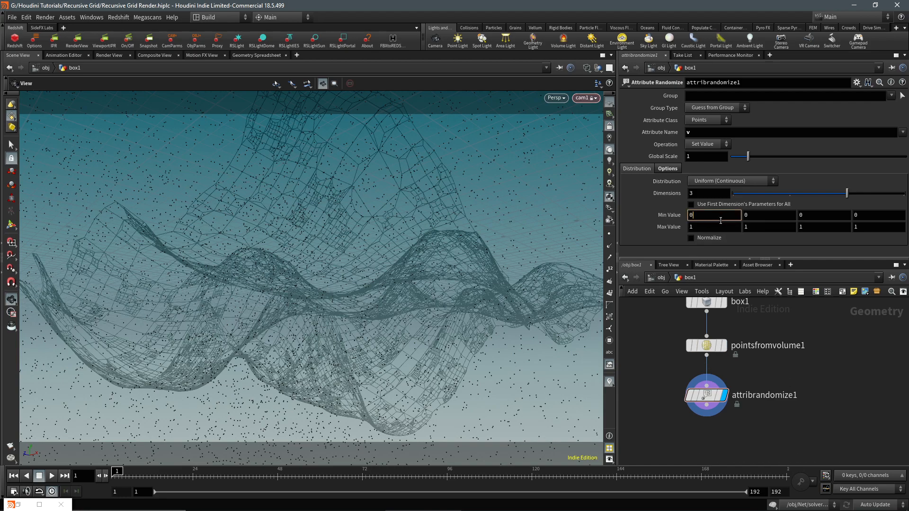
{"action": "mouse_move", "coordinate": [724, 217]}
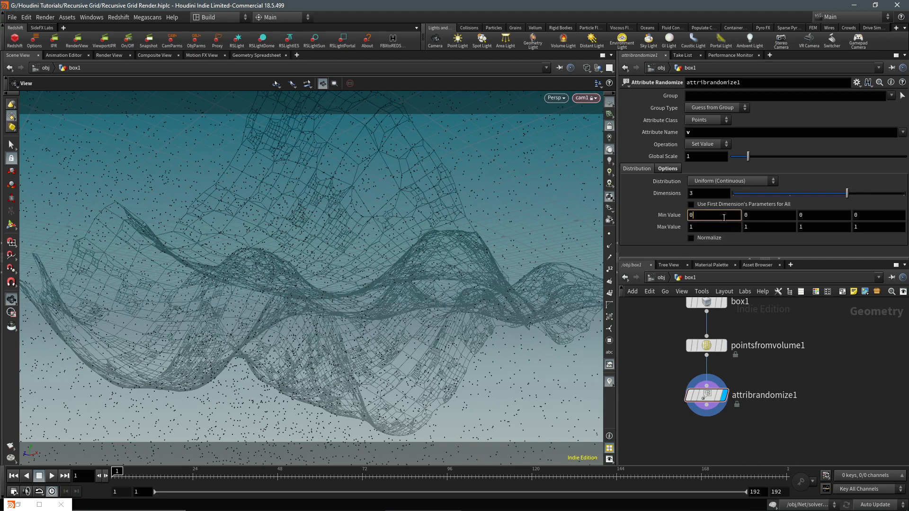
{"action": "left_click", "coordinate": [714, 227]}
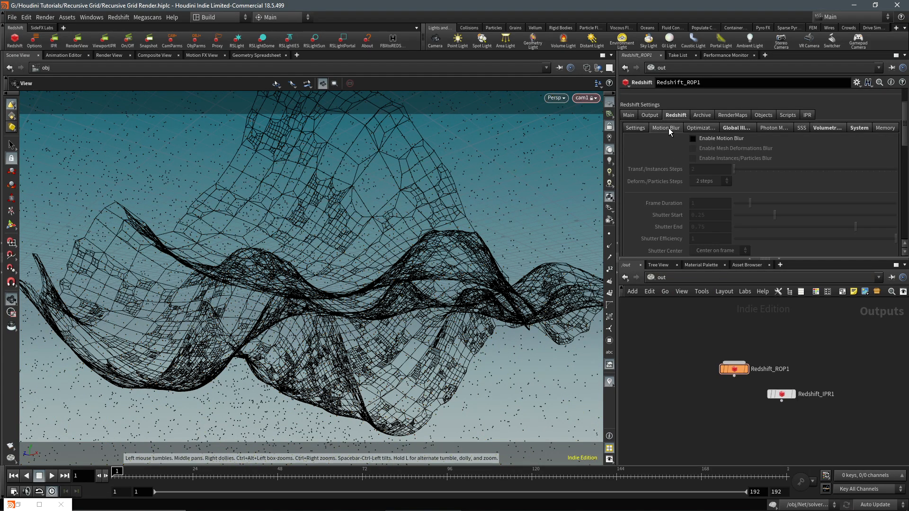
Enable Redshift motion blur and return the network view to the object level.
{"action": "left_click", "coordinate": [693, 139]}
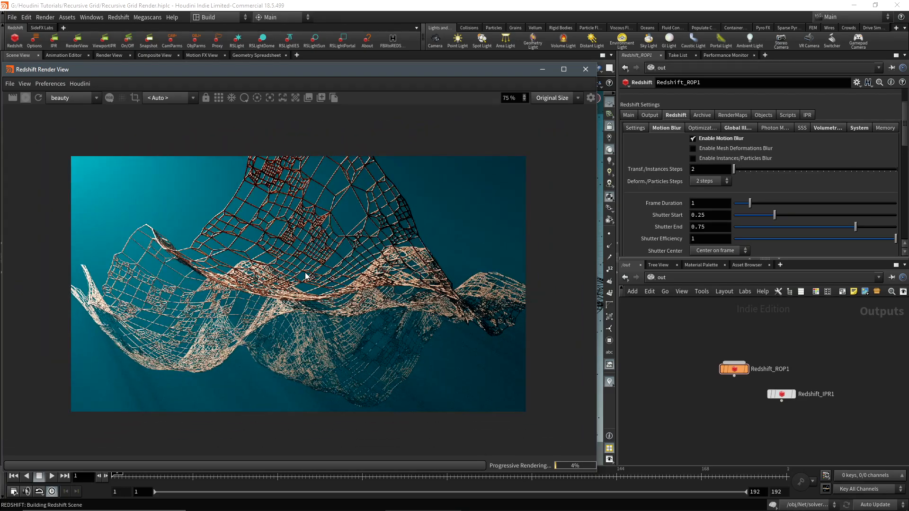
{"action": "left_click", "coordinate": [651, 278]}
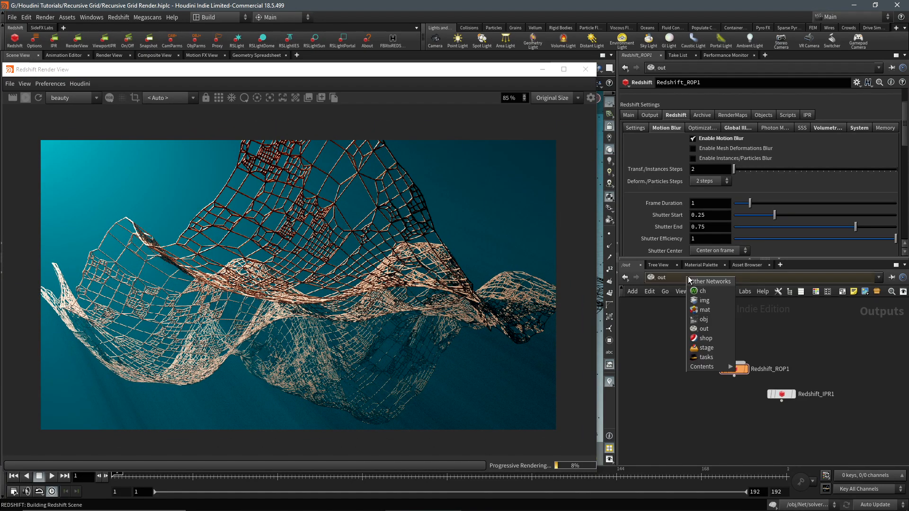
{"action": "mouse_move", "coordinate": [716, 320]}
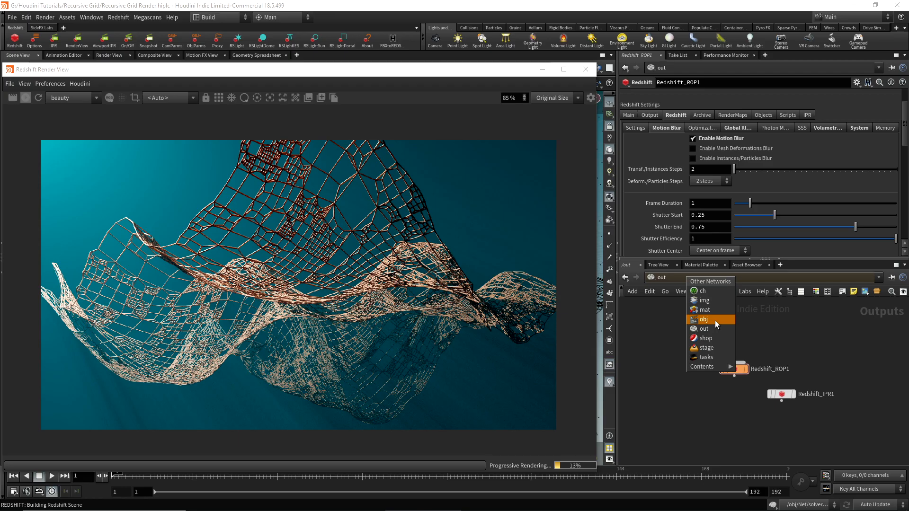
{"action": "left_click", "coordinate": [703, 319]}
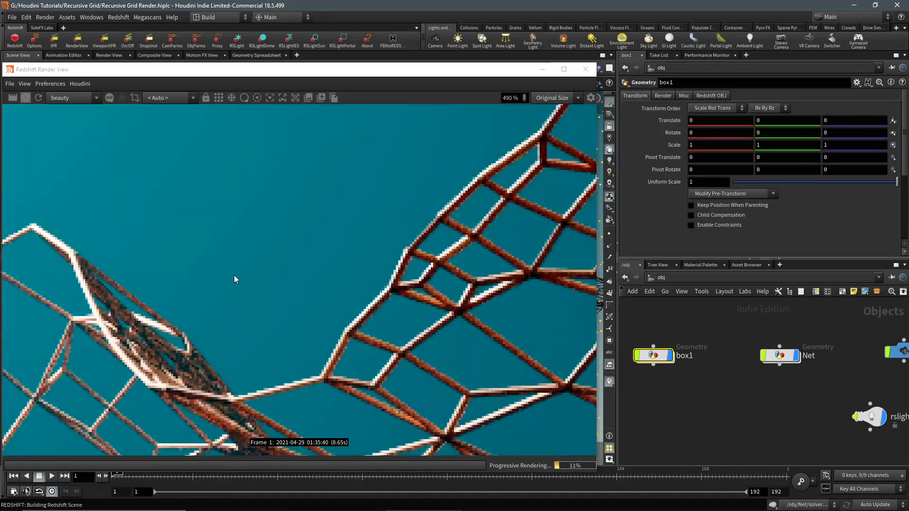
Render box1's points as Redshift particles with global scale multiplier 0.05.
{"action": "left_click", "coordinate": [780, 356]}
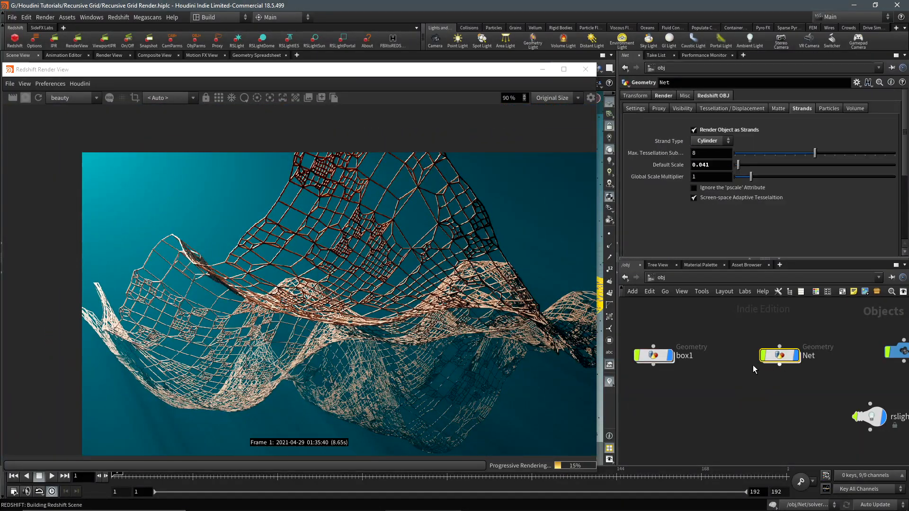
{"action": "left_click", "coordinate": [654, 355]}
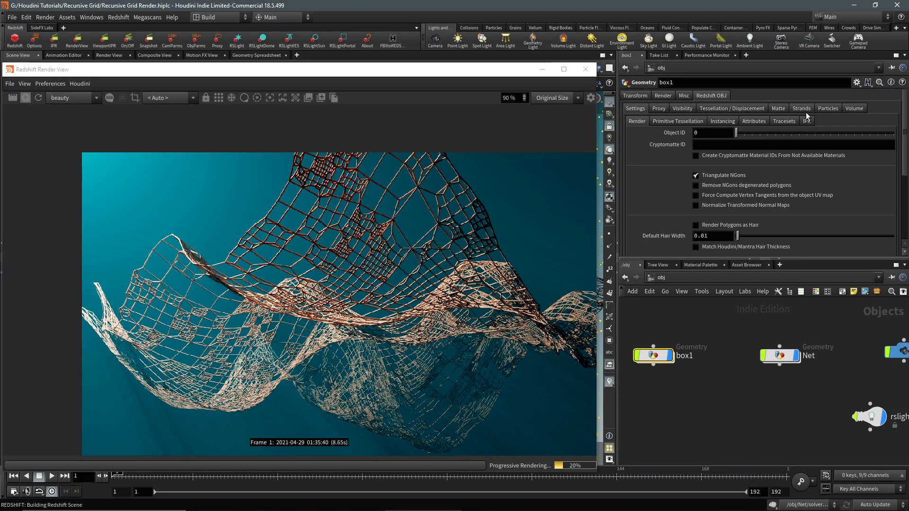
{"action": "left_click", "coordinate": [828, 108]}
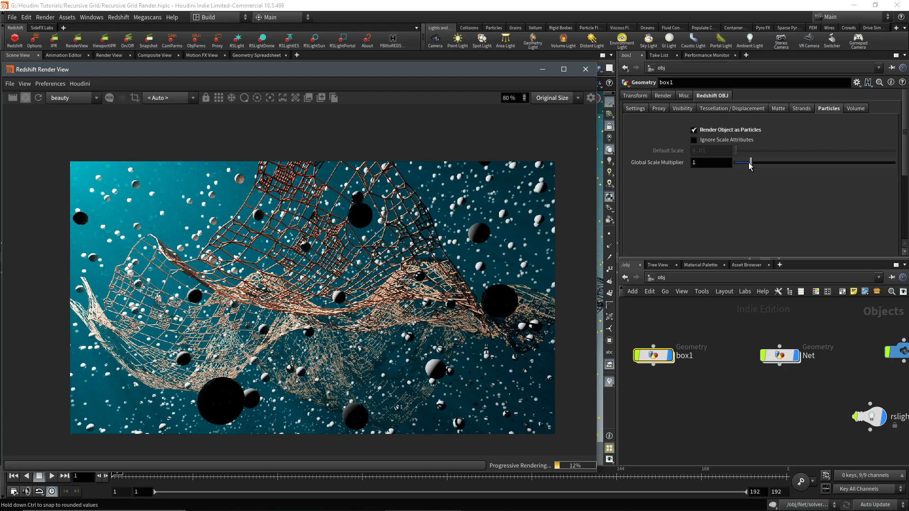
{"action": "left_click_drag", "start_coordinate": [750, 163], "coordinate": [739, 163]}
{"action": "type", "text": "0.01"}
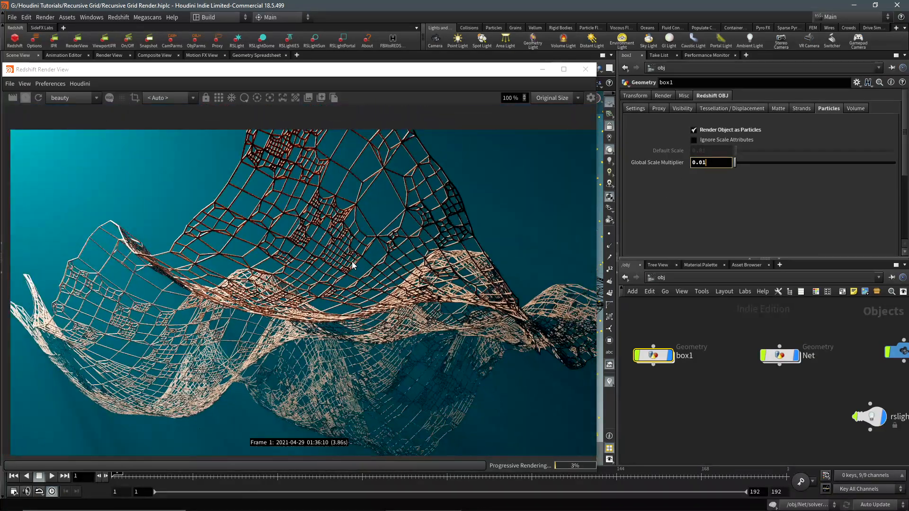
{"action": "type", "text": "0.05"}
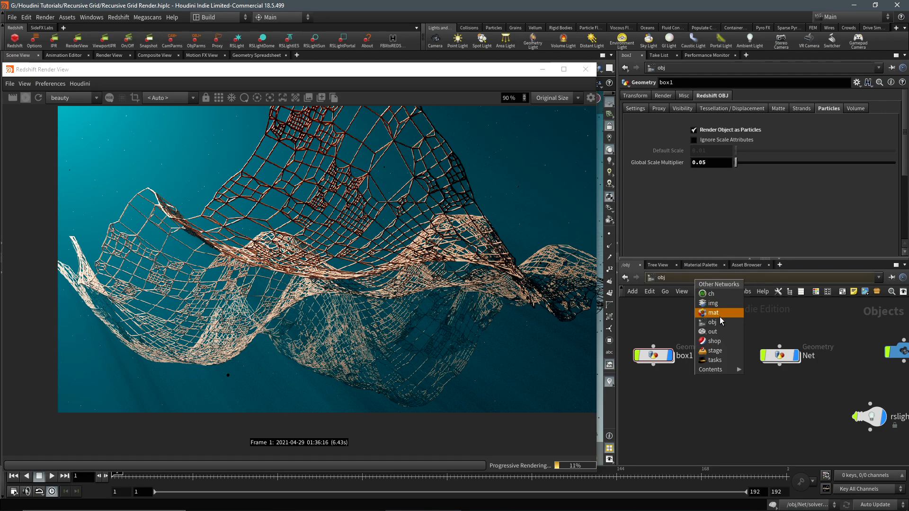
Add an RS Material Builder named debris in /mat and step inside it.
{"action": "left_click", "coordinate": [714, 313]}
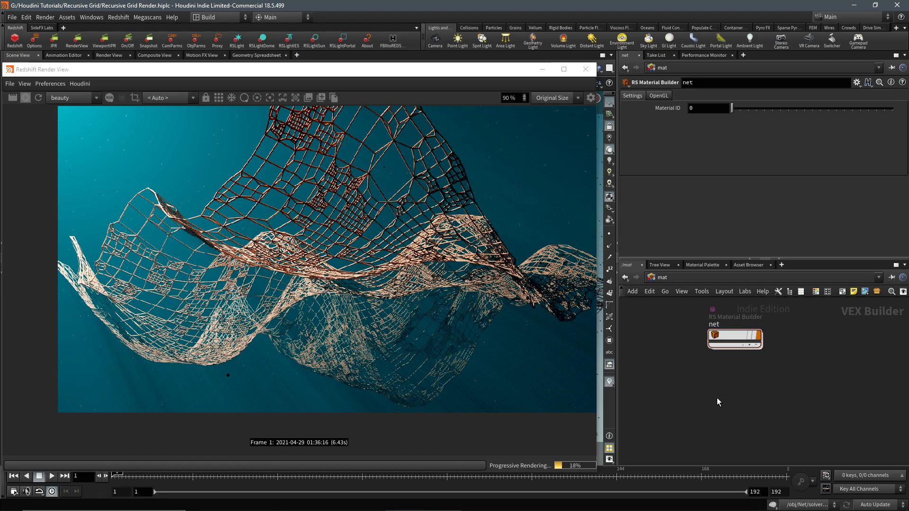
{"action": "key", "text": "Tab"}
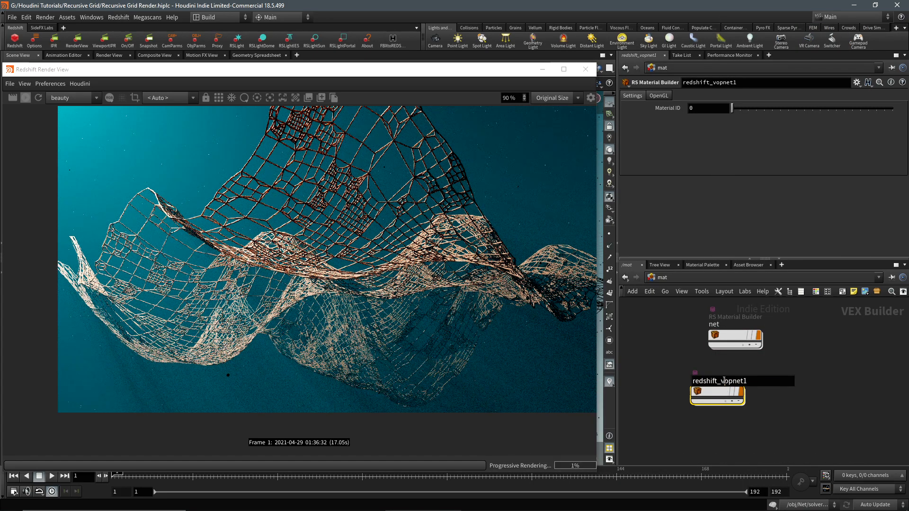
{"action": "type", "text": "debris"}
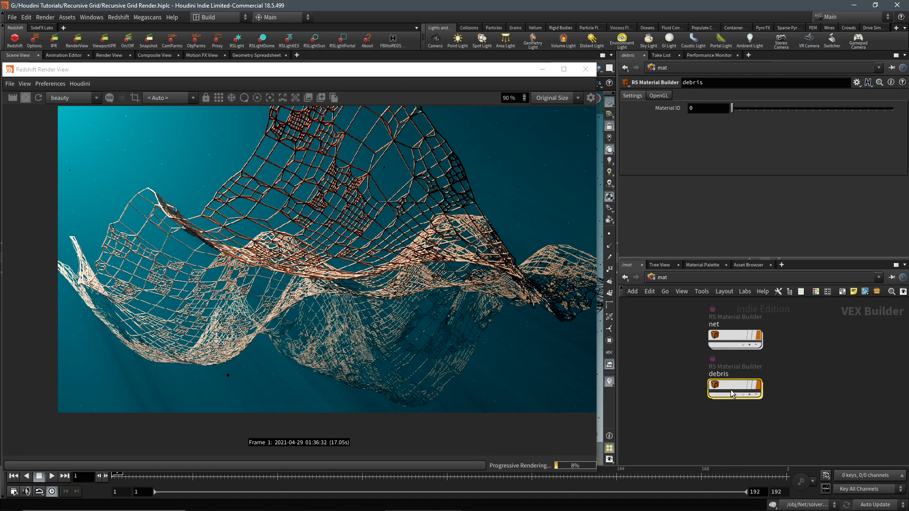
{"action": "double_click", "coordinate": [735, 389]}
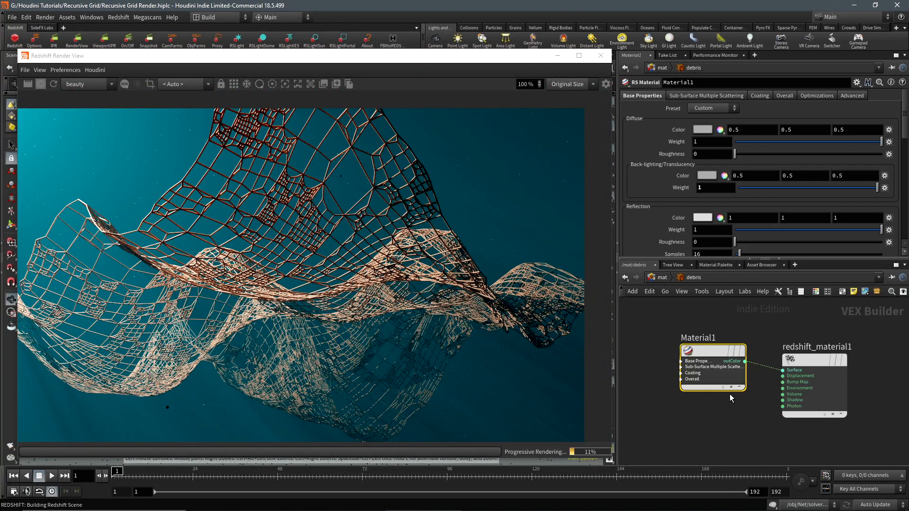
Pick a new diffuse colour for the debris material's Material1.
{"action": "left_click", "coordinate": [703, 129]}
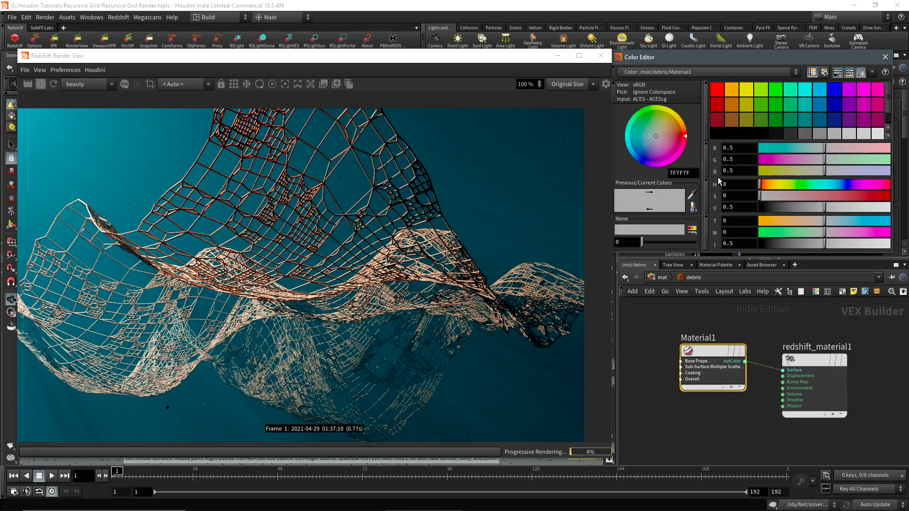
{"action": "left_click", "coordinate": [859, 133]}
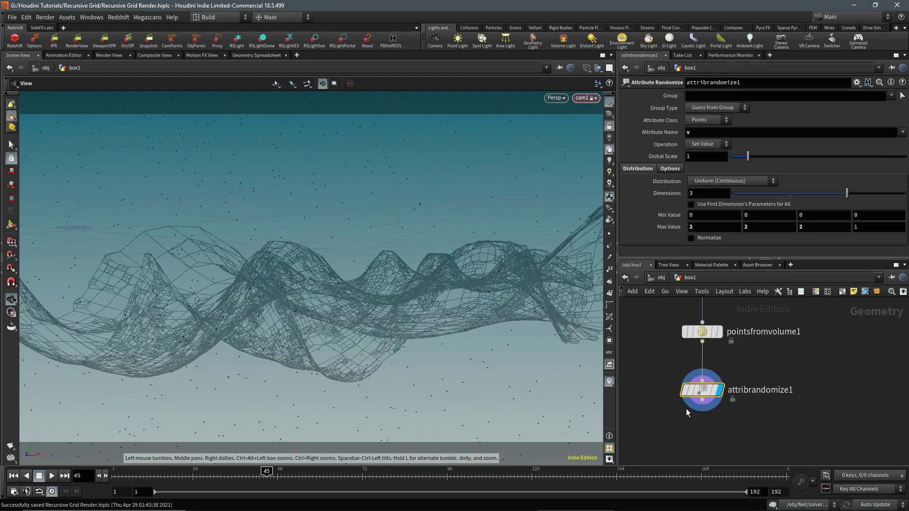
{"action": "mouse_move", "coordinate": [722, 361]}
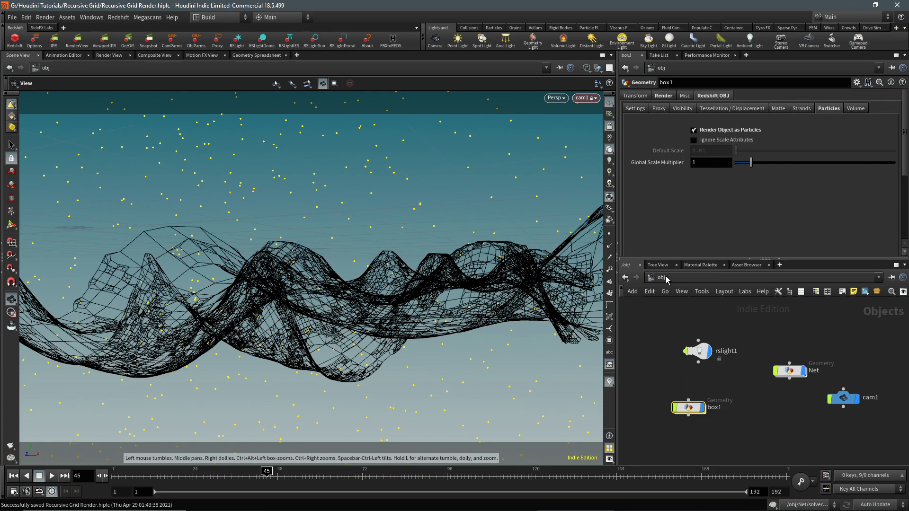
{"action": "mouse_move", "coordinate": [709, 281]}
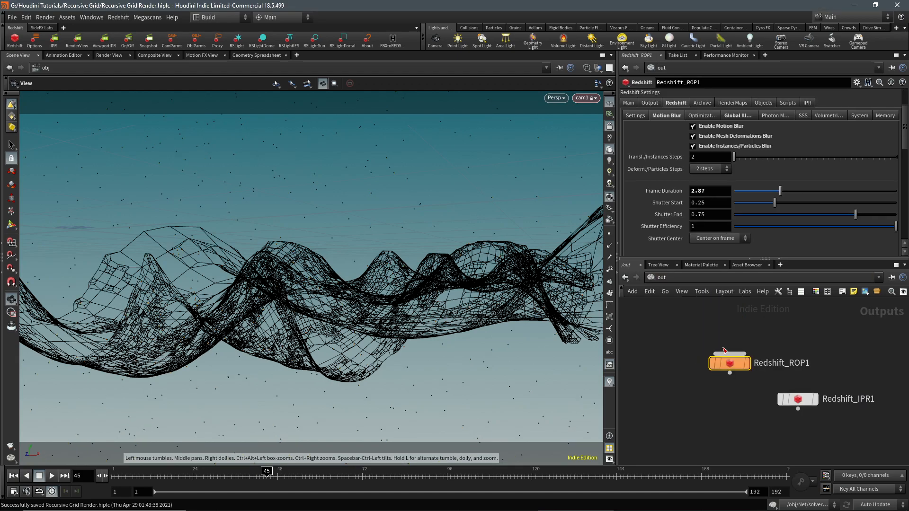
{"action": "mouse_move", "coordinate": [663, 121]}
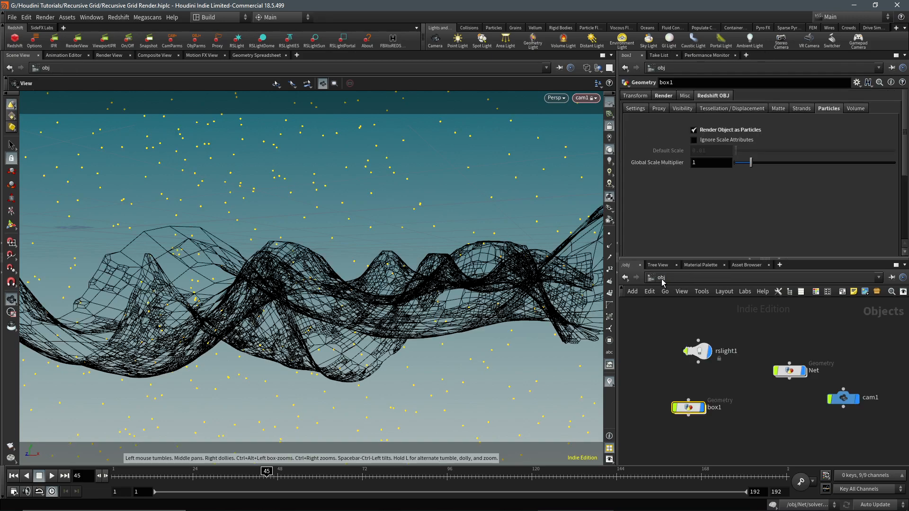
Enable Redshift_ROP1 volumetric fog with a teal tint of 0.281, 0.580583, 1.
{"action": "left_click", "coordinate": [662, 278]}
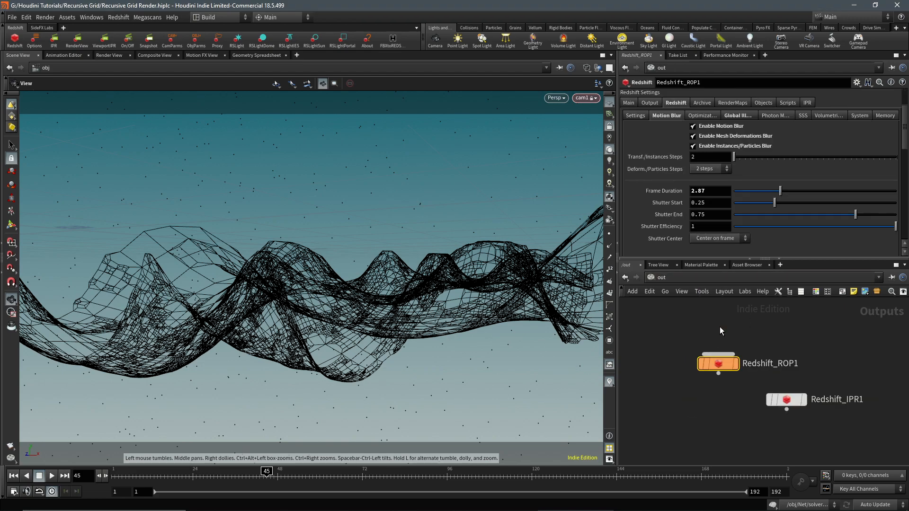
{"action": "left_click", "coordinate": [859, 115]}
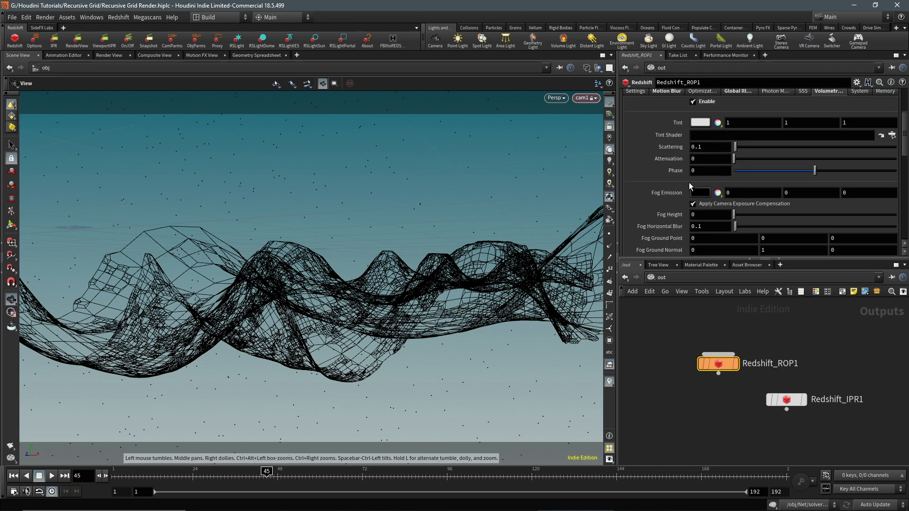
{"action": "left_click", "coordinate": [700, 122]}
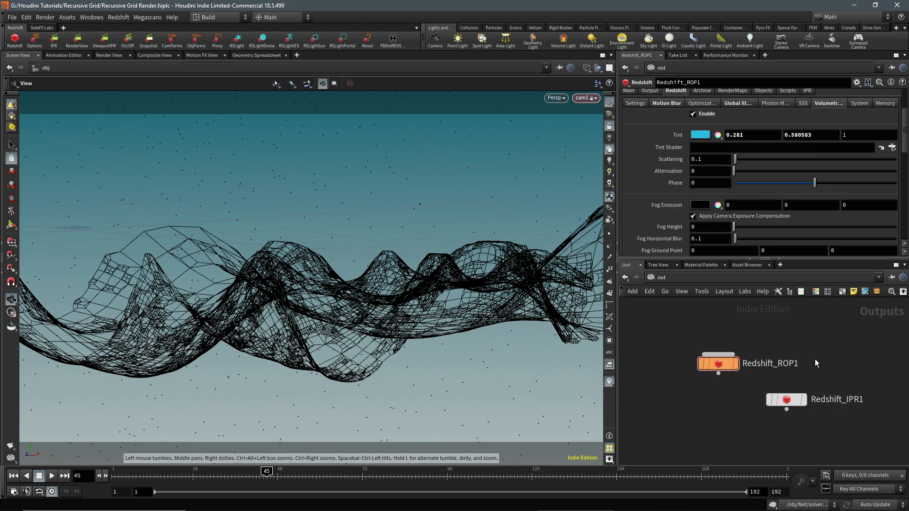
{"action": "mouse_move", "coordinate": [107, 47]}
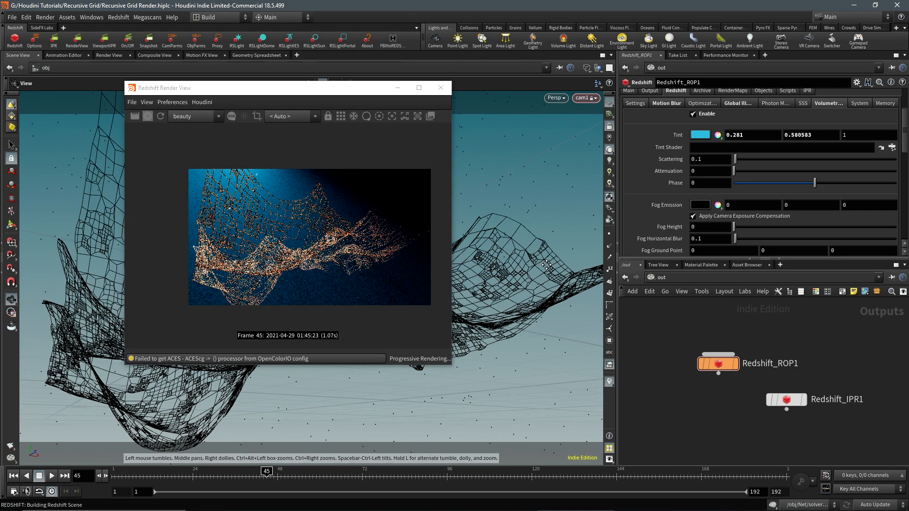
Enter Material1 and pick a new colour for the net shader in the Color Editor.
{"action": "left_click_drag", "start_coordinate": [545, 266], "coordinate": [579, 269]}
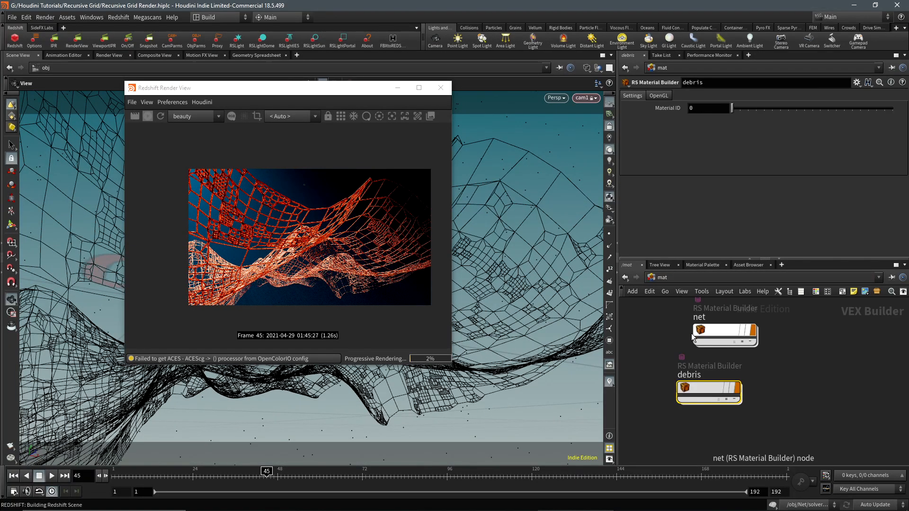
{"action": "double_click", "coordinate": [725, 335]}
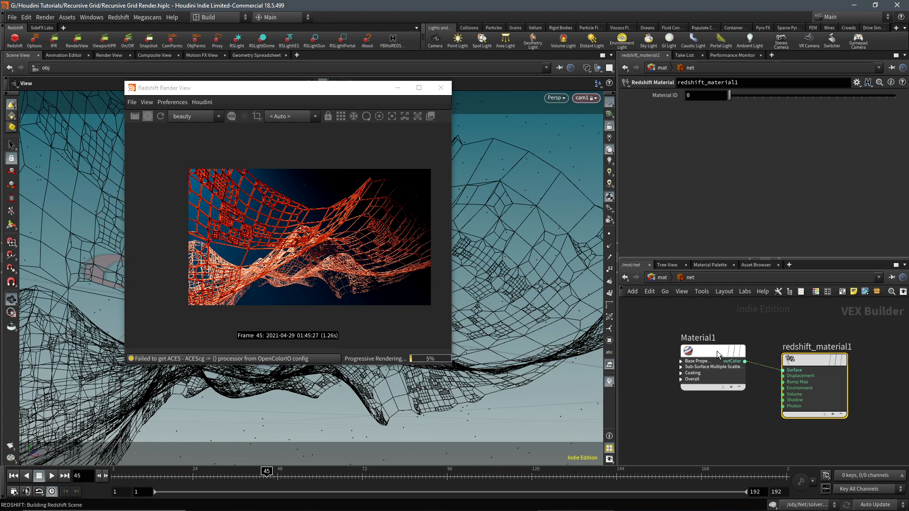
{"action": "left_click", "coordinate": [687, 350]}
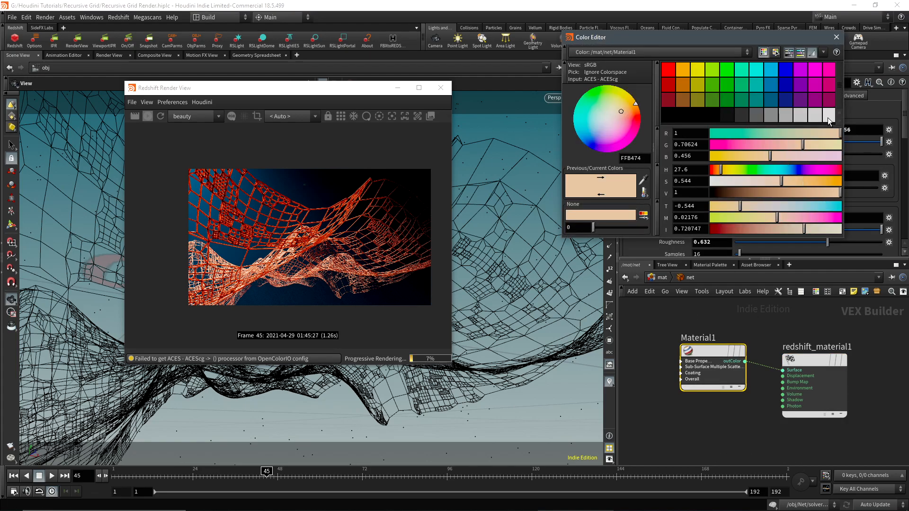
{"action": "left_click", "coordinate": [814, 115]}
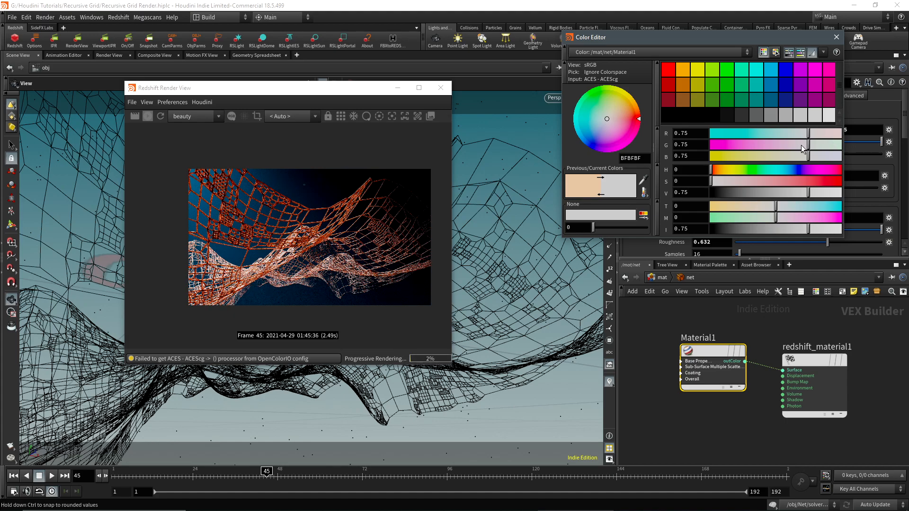
Set an orange back-lighting colour (red about 0.5), weight 0.231, and warm the diffuse colour.
{"action": "left_click", "coordinate": [719, 169]}
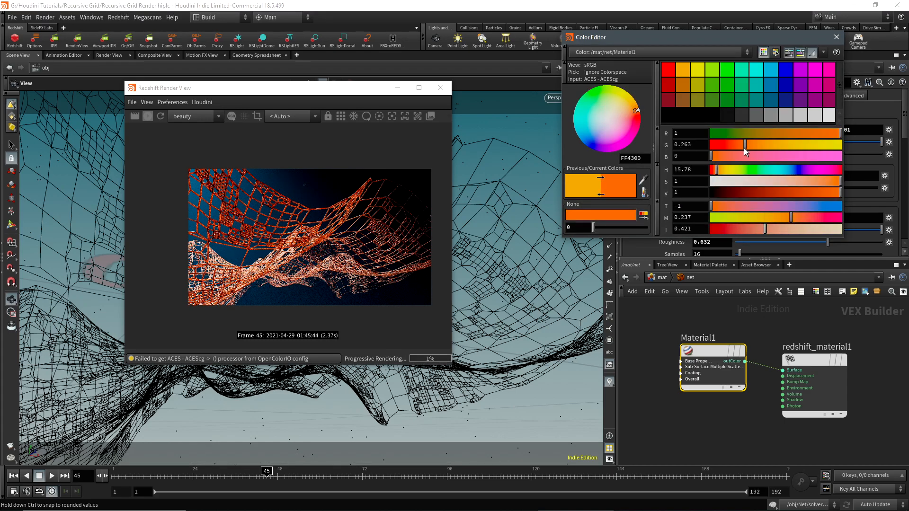
{"action": "left_click_drag", "start_coordinate": [745, 133], "coordinate": [789, 134]}
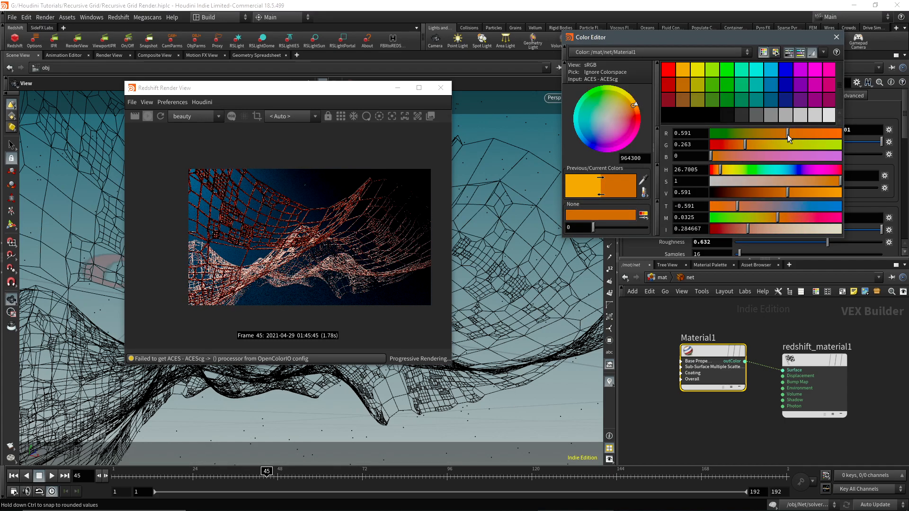
{"action": "left_click_drag", "start_coordinate": [809, 133], "coordinate": [762, 133]}
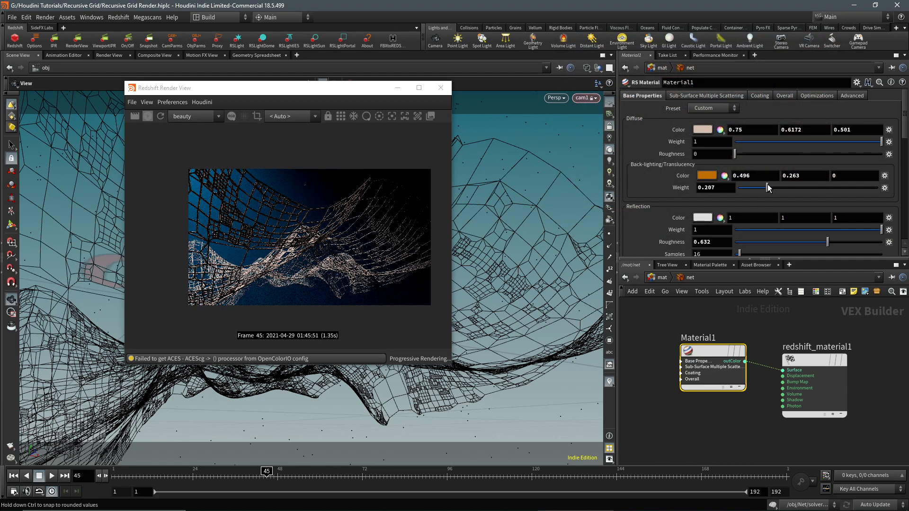
{"action": "left_click", "coordinate": [703, 130]}
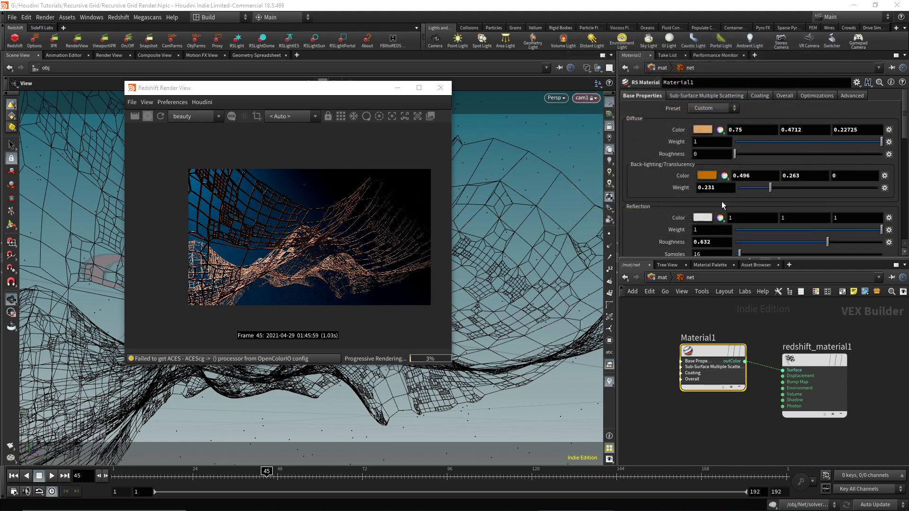
{"action": "left_click", "coordinate": [712, 230]}
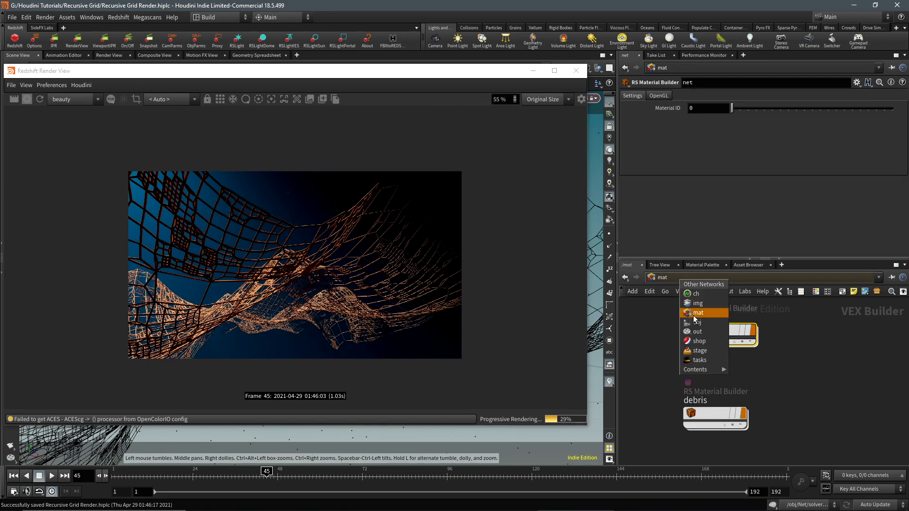
In /out Redshift_ROP1, tint the volumetric fog teal (0.281, 0.580583, 0.613).
{"action": "left_click", "coordinate": [718, 322]}
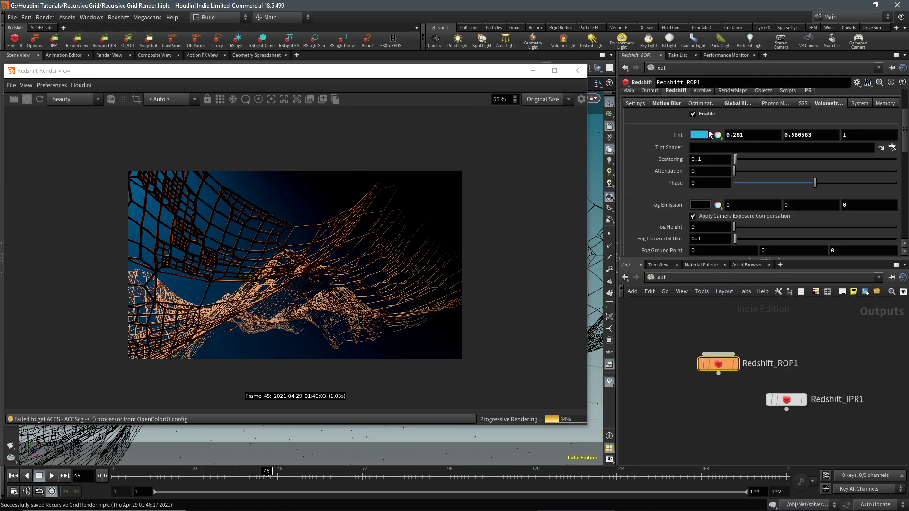
{"action": "left_click", "coordinate": [700, 135]}
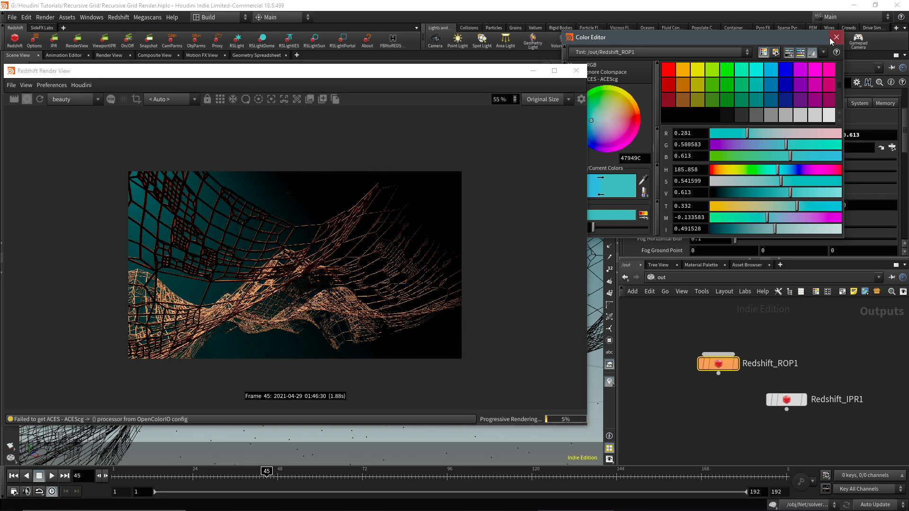
{"action": "left_click", "coordinate": [837, 37]}
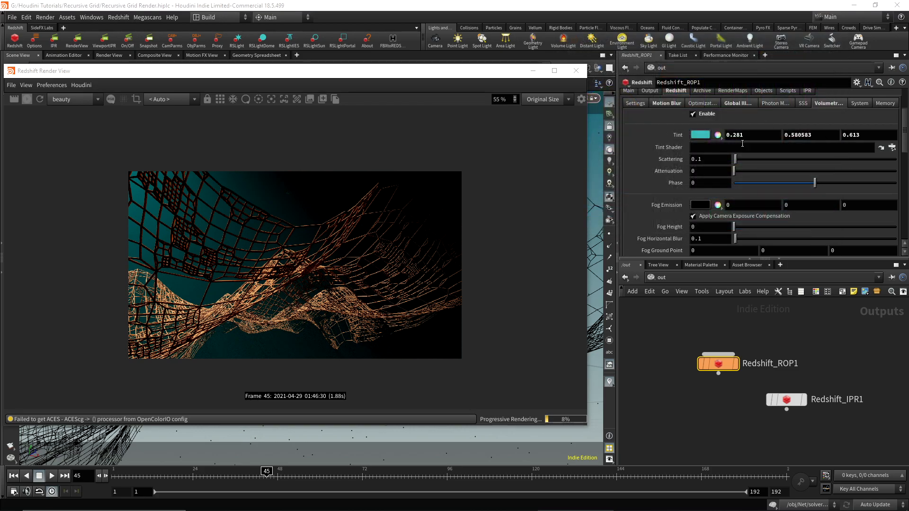
Drag fog Scattering up to about 1.46, then back down slightly.
{"action": "left_click_drag", "start_coordinate": [734, 159], "coordinate": [739, 160]}
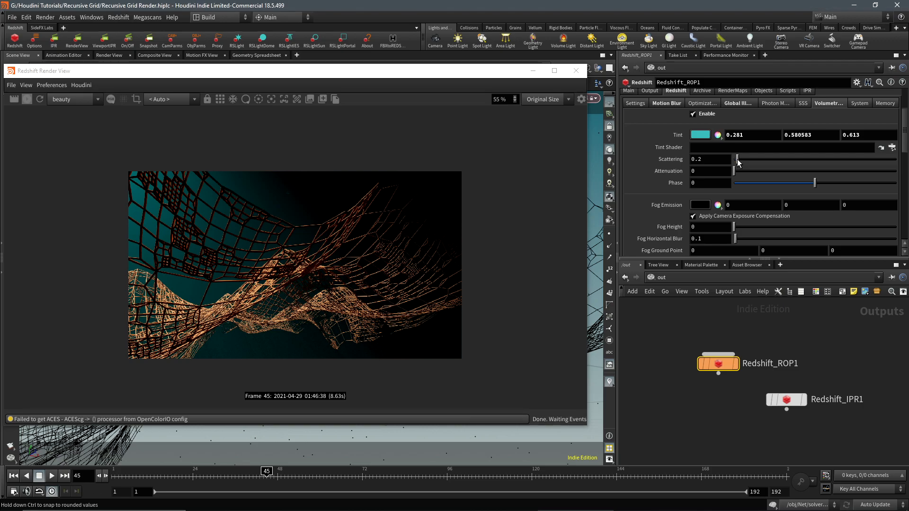
{"action": "left_click_drag", "start_coordinate": [737, 159], "coordinate": [754, 159]}
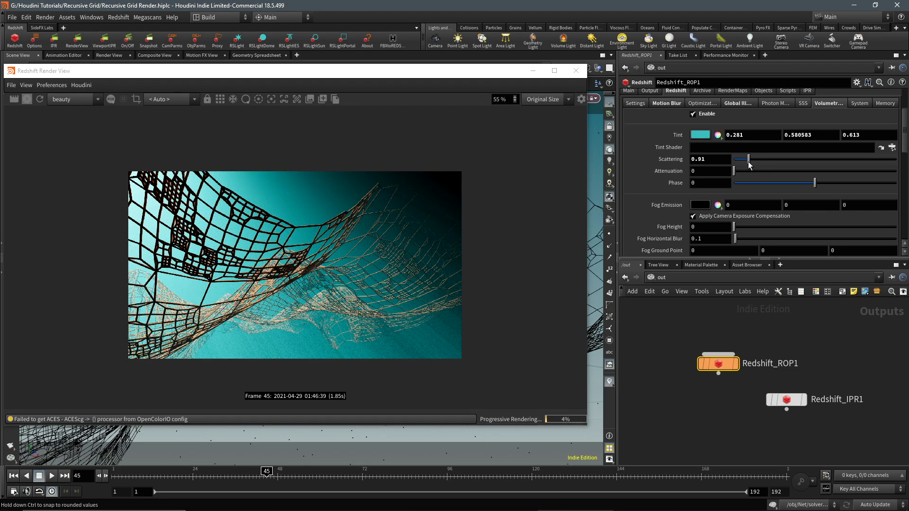
{"action": "left_click_drag", "start_coordinate": [747, 159], "coordinate": [755, 159]}
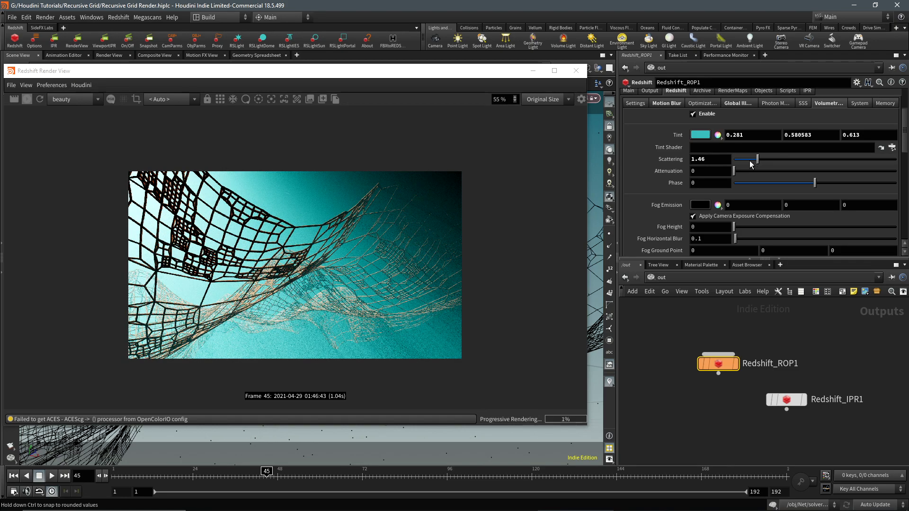
{"action": "left_click_drag", "start_coordinate": [757, 160], "coordinate": [746, 159]}
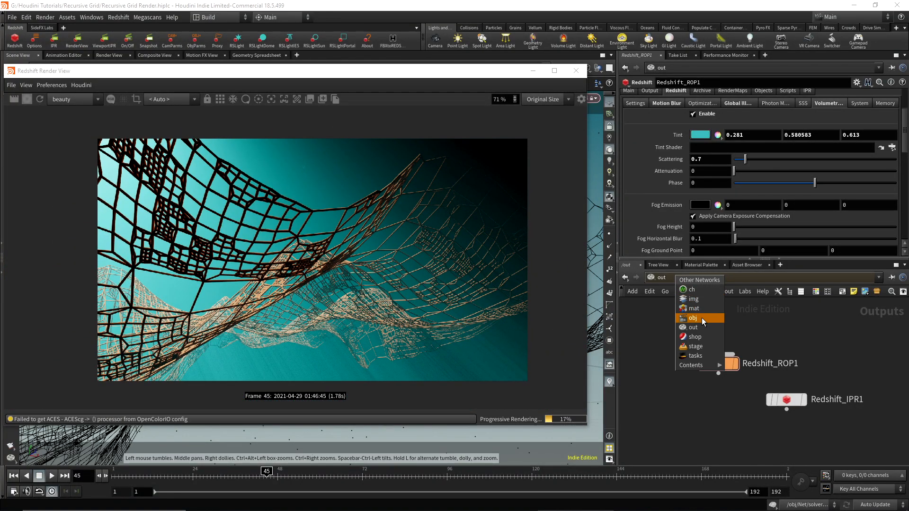
Lower box1's pointsfromvolume1 Point Separation to 0.84 for denser particles.
{"action": "left_click", "coordinate": [693, 319]}
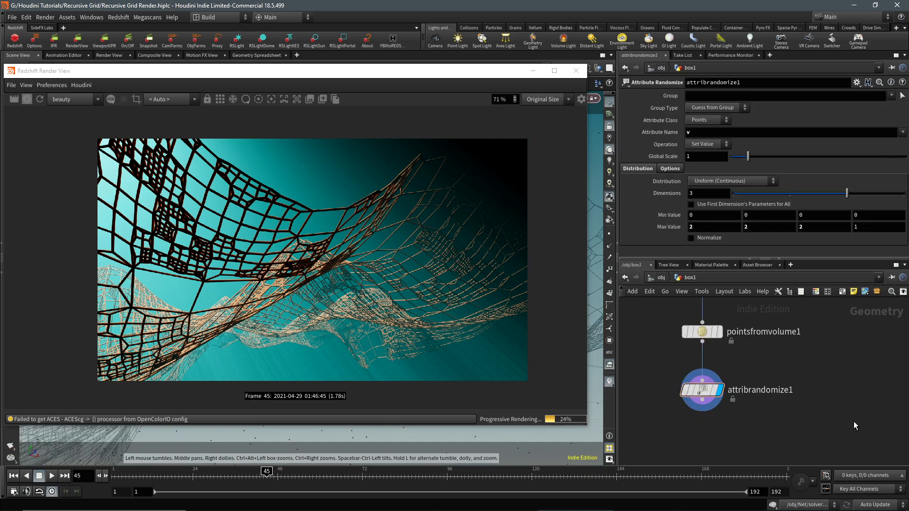
{"action": "left_click", "coordinate": [702, 331]}
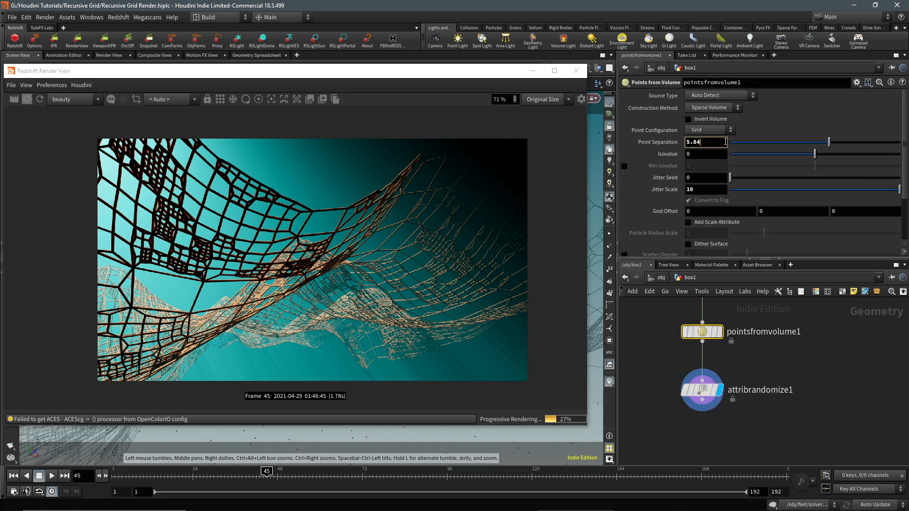
{"action": "left_click_drag", "start_coordinate": [828, 142], "coordinate": [816, 142]}
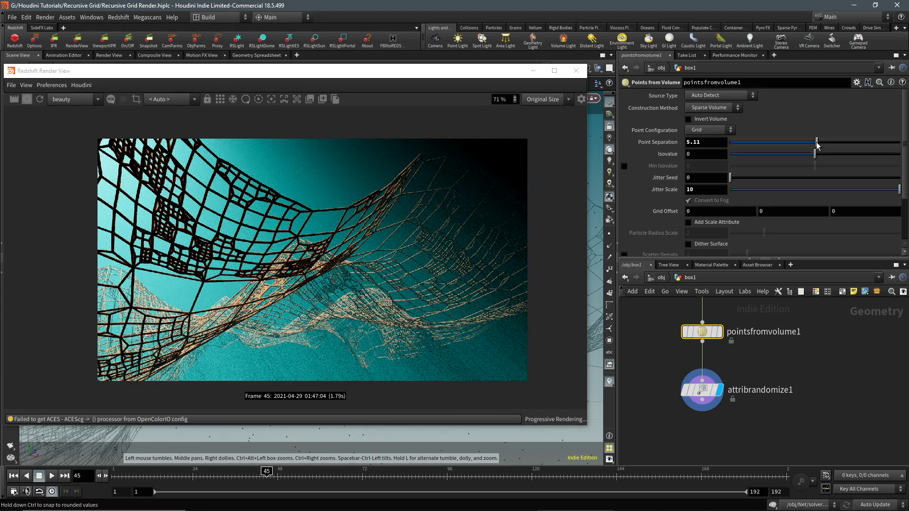
{"action": "left_click_drag", "start_coordinate": [817, 143], "coordinate": [803, 142]}
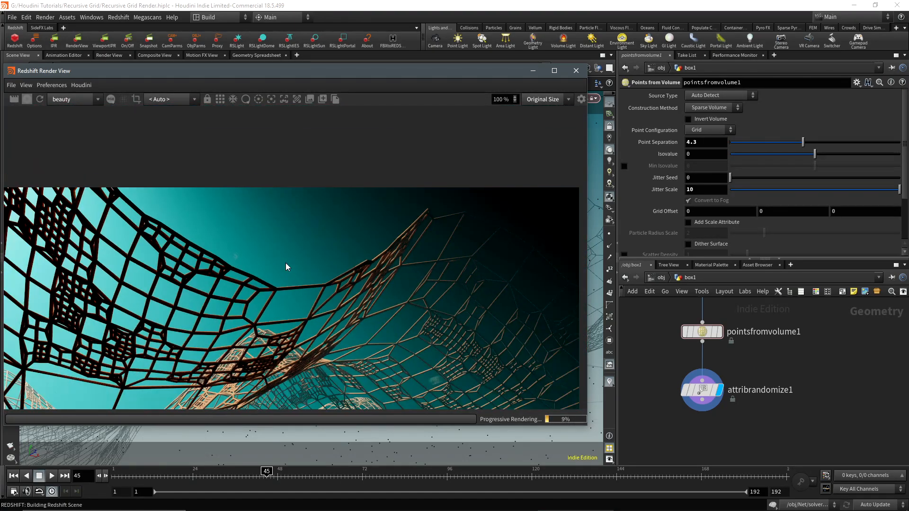
{"action": "left_click_drag", "start_coordinate": [803, 142], "coordinate": [770, 142]}
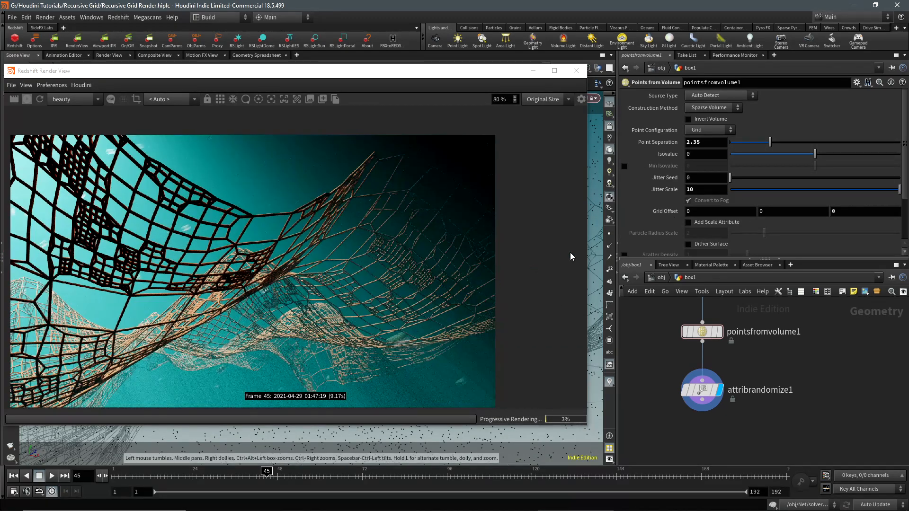
{"action": "left_click_drag", "start_coordinate": [770, 142], "coordinate": [751, 143]}
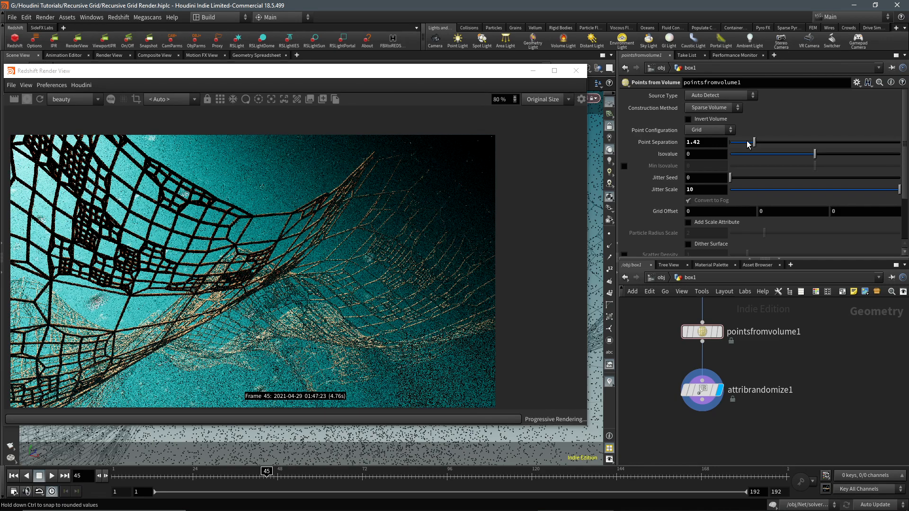
{"action": "left_click_drag", "start_coordinate": [754, 142], "coordinate": [745, 142]}
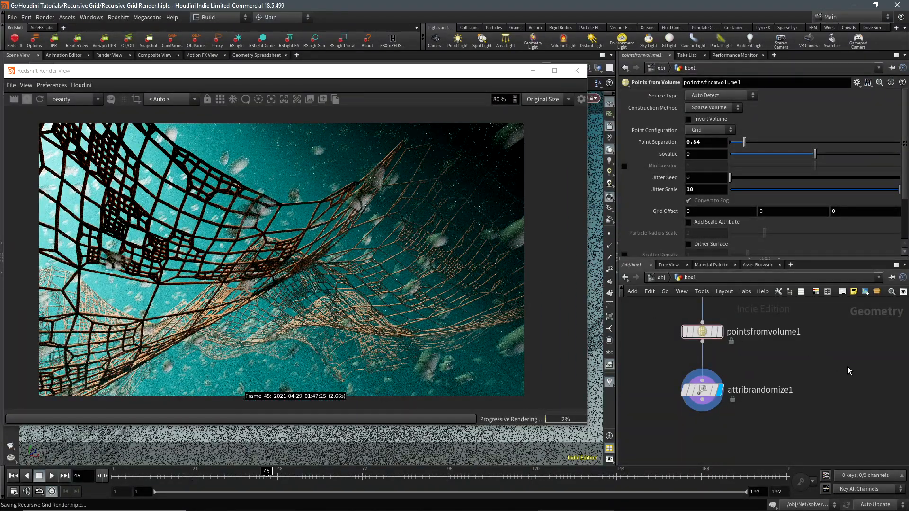
{"action": "mouse_move", "coordinate": [677, 310]}
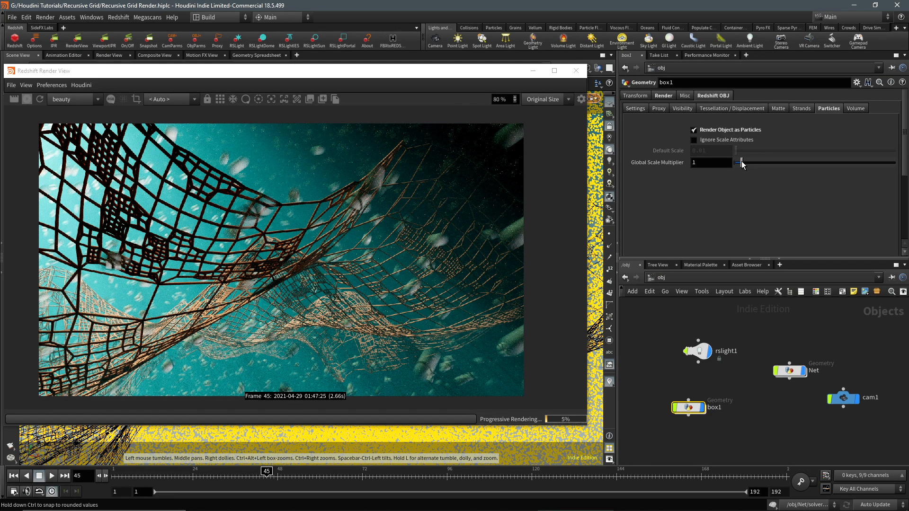
Set box1's Redshift particle Global Scale Multiplier to 0.1.
{"action": "left_click_drag", "start_coordinate": [741, 163], "coordinate": [741, 163]}
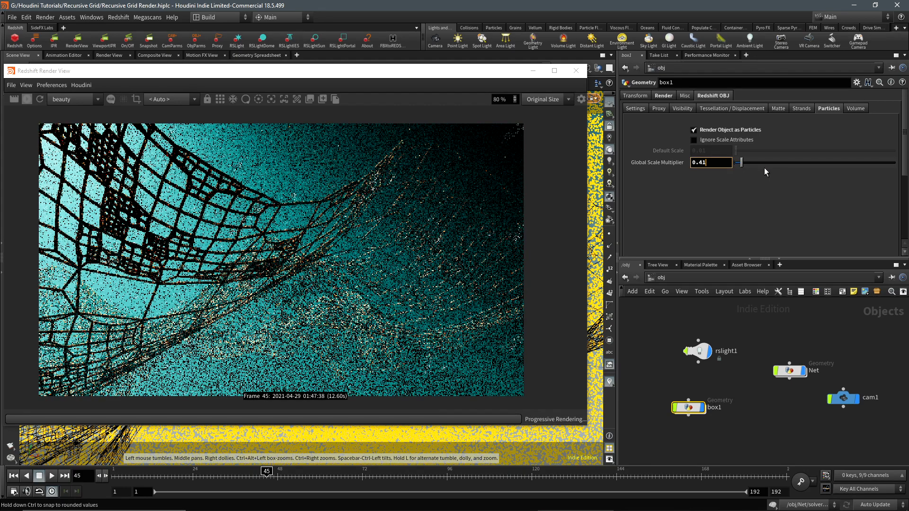
{"action": "type", "text": "0.0"}
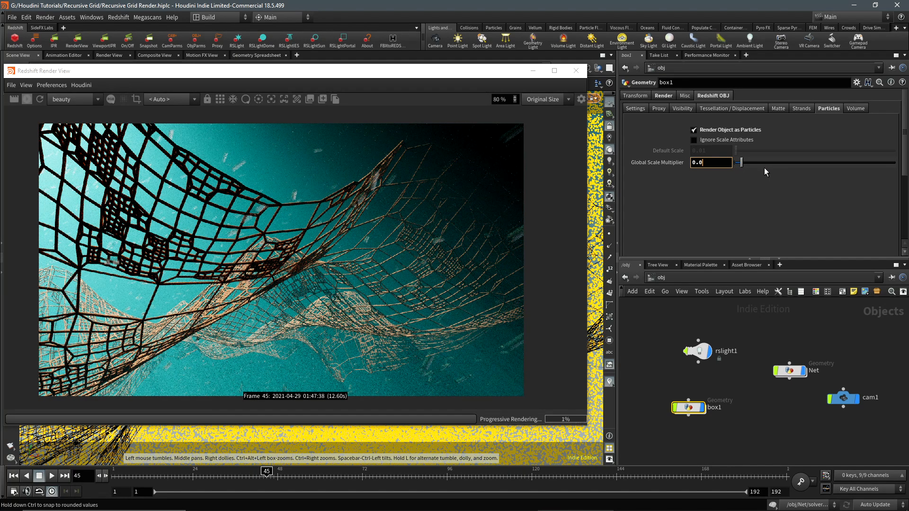
{"action": "type", "text": "0.05"}
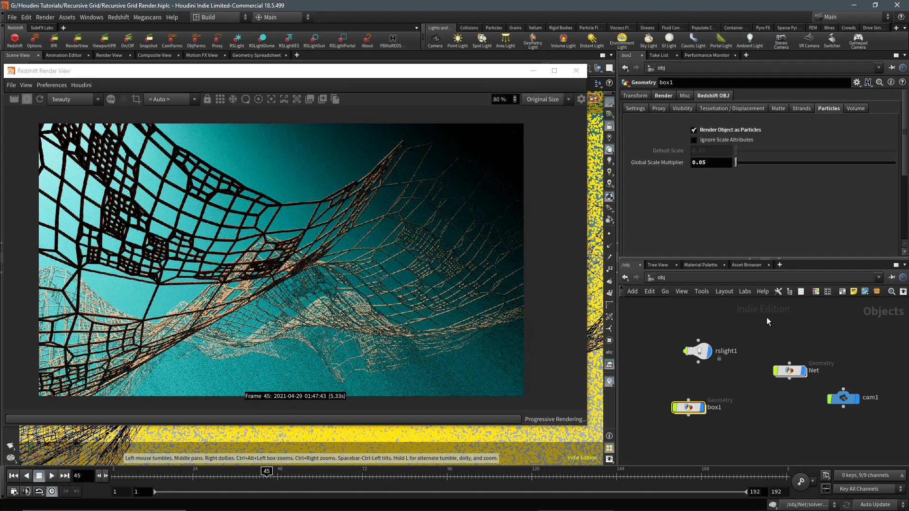
{"action": "left_click", "coordinate": [711, 163]}
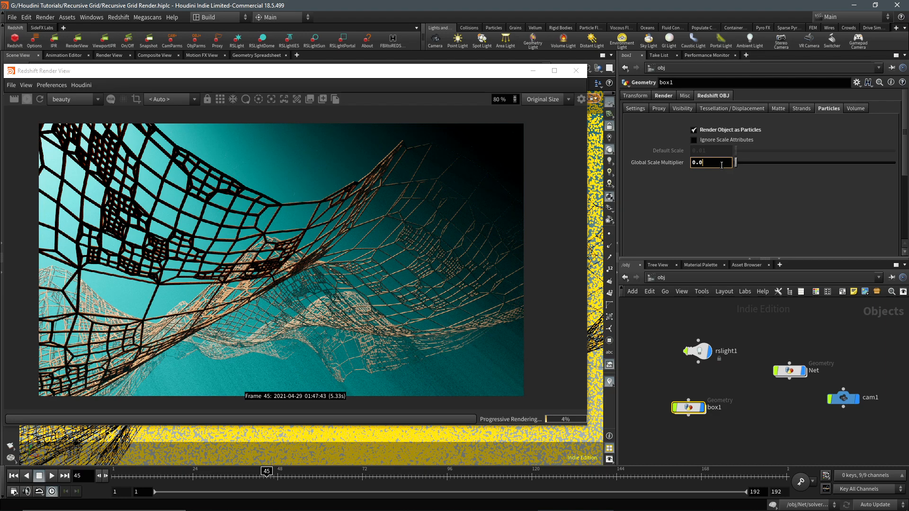
{"action": "type", "text": "0.1"}
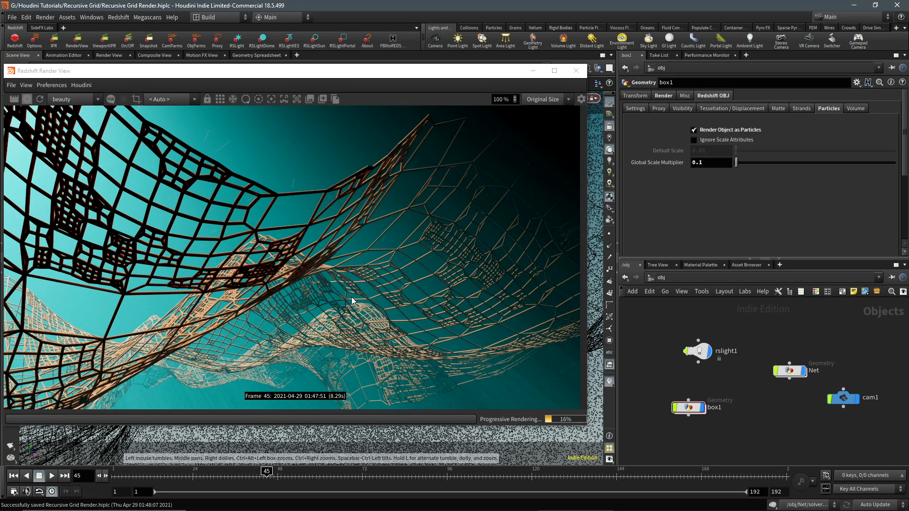
{"action": "mouse_move", "coordinate": [355, 220]}
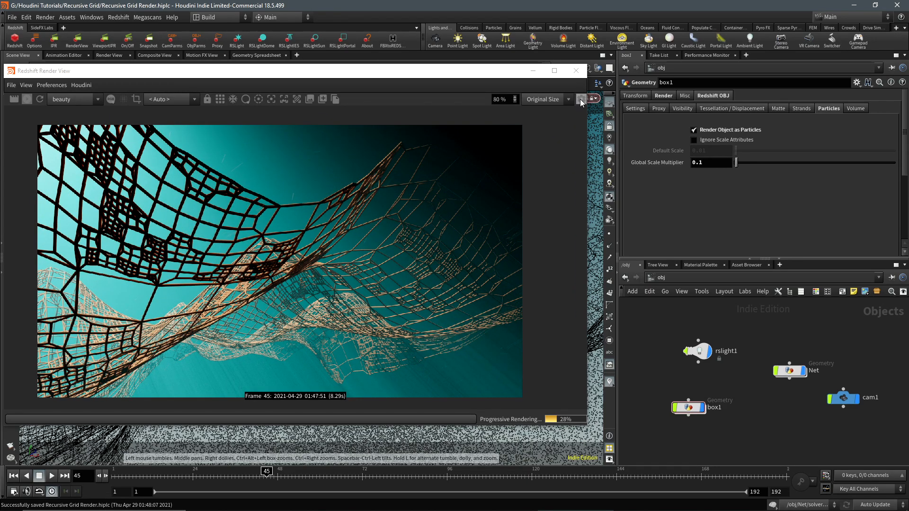
{"action": "mouse_move", "coordinate": [313, 338]}
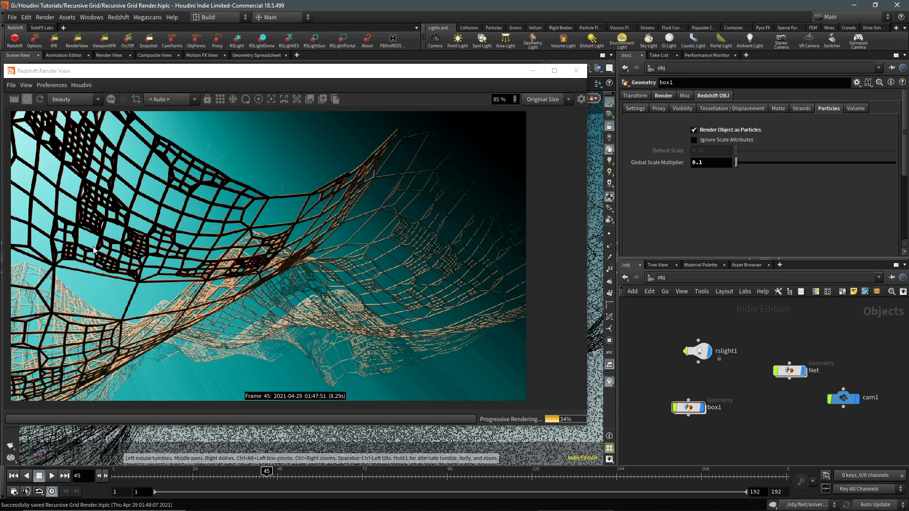
{"action": "left_click", "coordinate": [581, 99]}
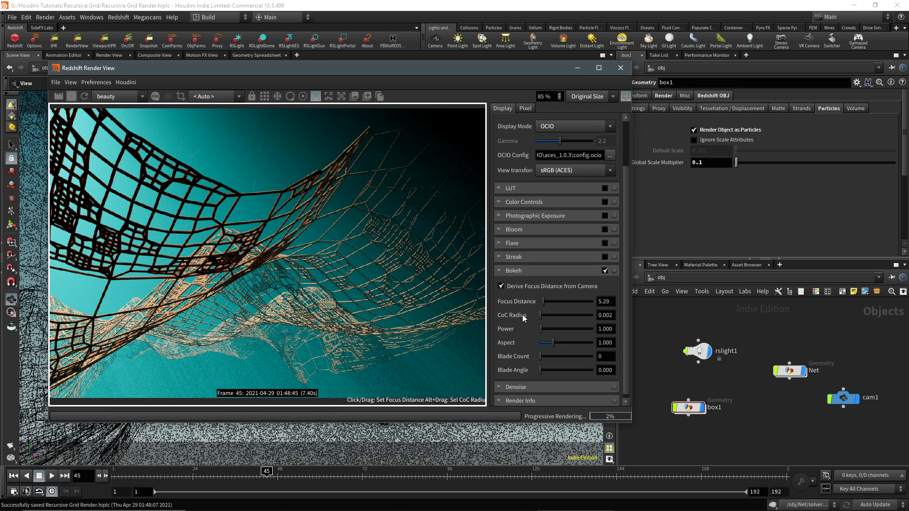
Drag the bokeh CoC Radius to 0, then up to about 0.017.
{"action": "left_click_drag", "start_coordinate": [542, 315], "coordinate": [563, 314]}
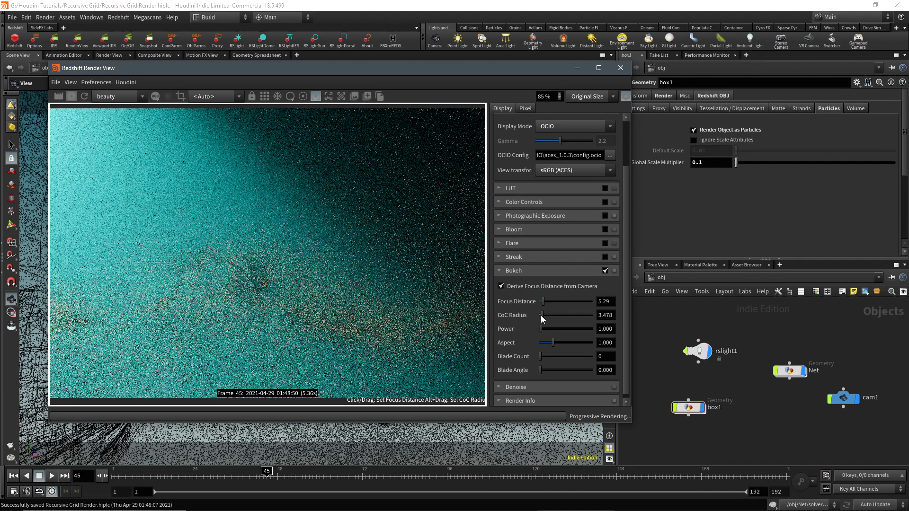
{"action": "left_click_drag", "start_coordinate": [543, 315], "coordinate": [540, 315]}
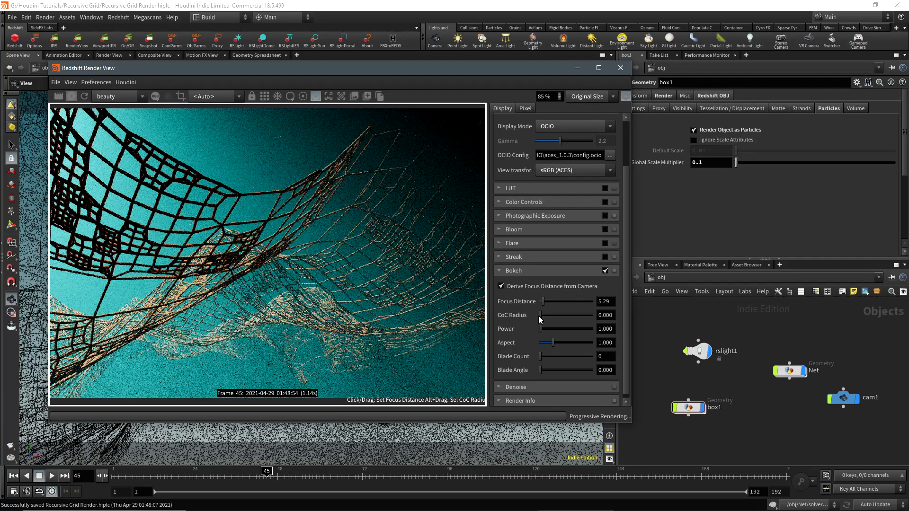
{"action": "left_click_drag", "start_coordinate": [543, 315], "coordinate": [579, 312]}
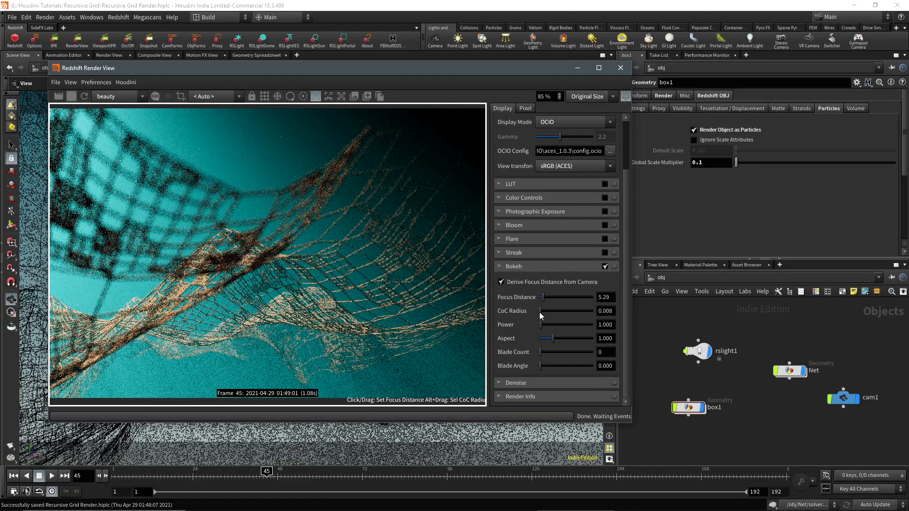
{"action": "left_click_drag", "start_coordinate": [541, 310], "coordinate": [546, 311]}
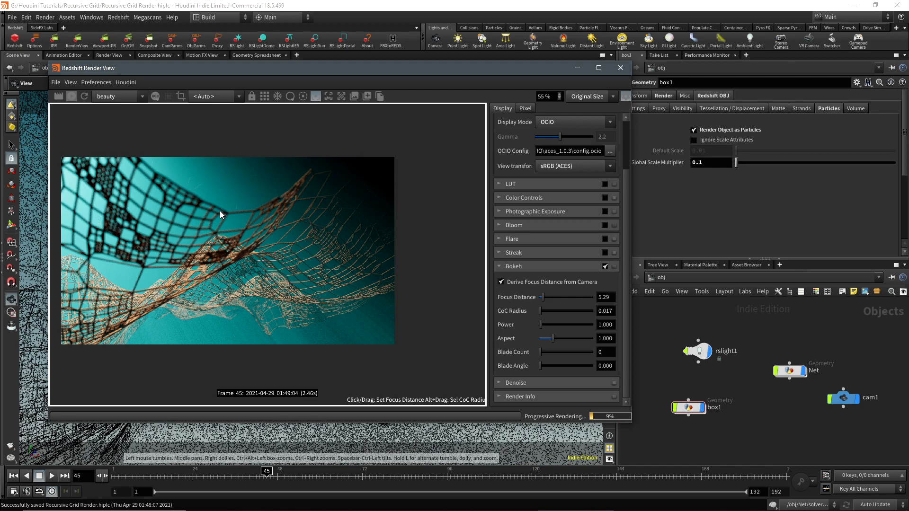
{"action": "mouse_move", "coordinate": [577, 194]}
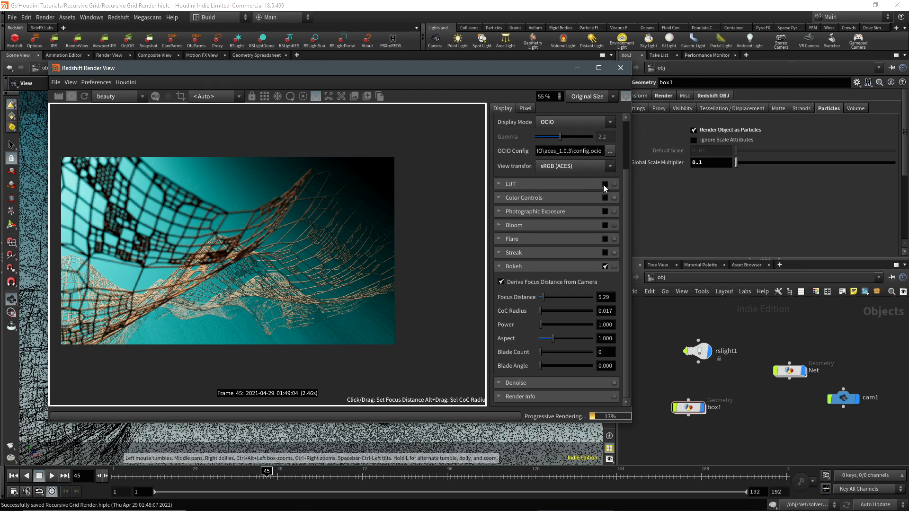
Enable the AgfaColor_HDC_100+ film LUT and photographic exposure.
{"action": "left_click", "coordinate": [498, 183]}
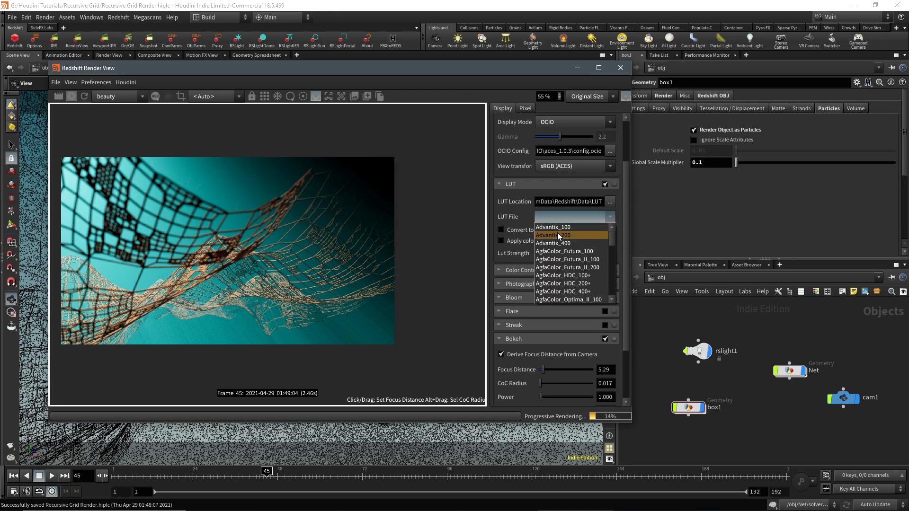
{"action": "left_click", "coordinate": [568, 267]}
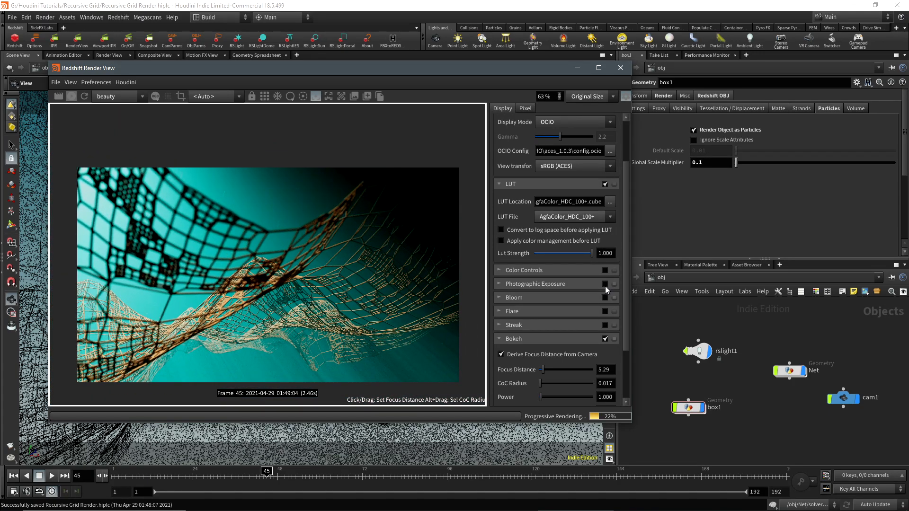
{"action": "left_click", "coordinate": [499, 284]}
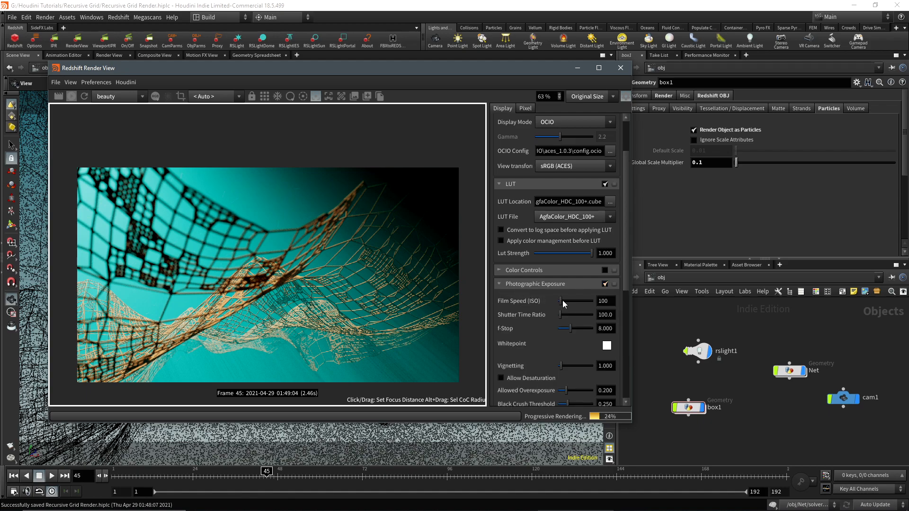
Lower Saturation to 0.432 and Allowed Overexposure to 0.
{"action": "scroll", "scroll_direction": "down", "scroll_amount": 3}
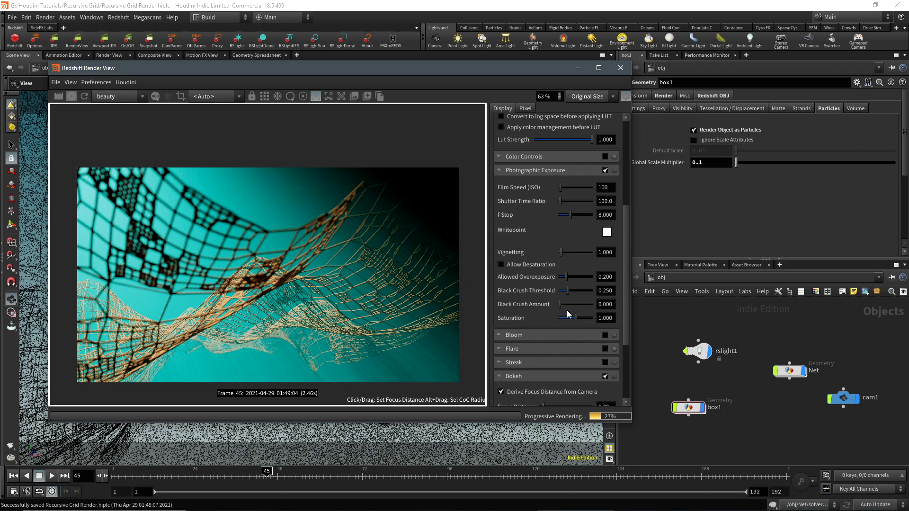
{"action": "left_click_drag", "start_coordinate": [596, 318], "coordinate": [569, 318]}
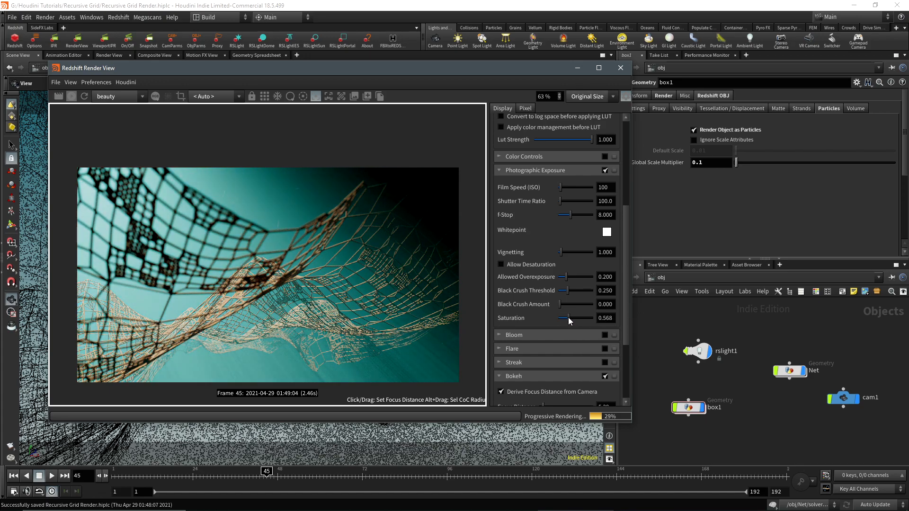
{"action": "left_click_drag", "start_coordinate": [572, 318], "coordinate": [566, 318]}
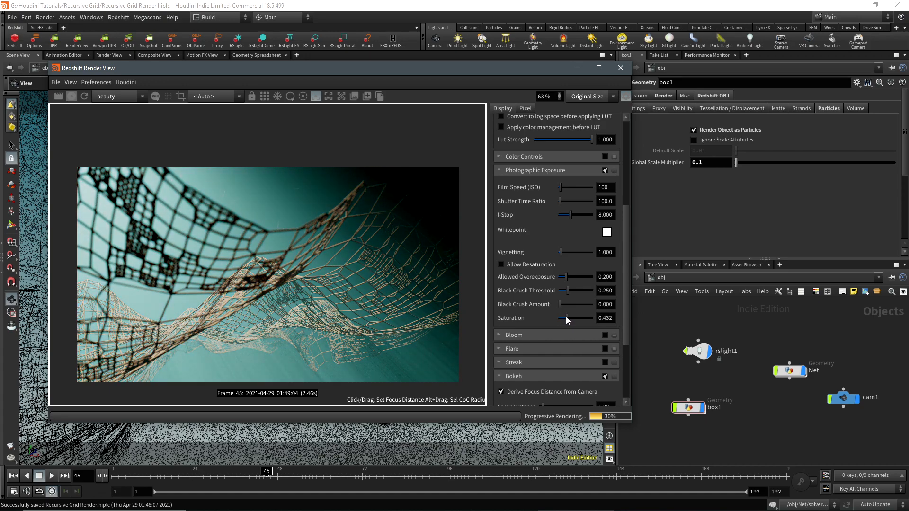
{"action": "left_click_drag", "start_coordinate": [585, 276], "coordinate": [557, 277]}
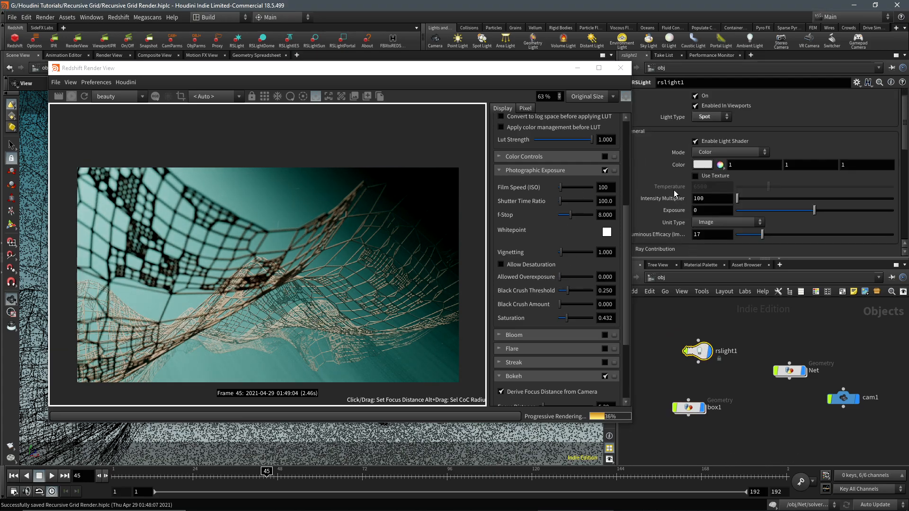
Give spot light rslight1 a pale warm-white colour (1, 0.937, 0.854).
{"action": "left_click", "coordinate": [720, 164]}
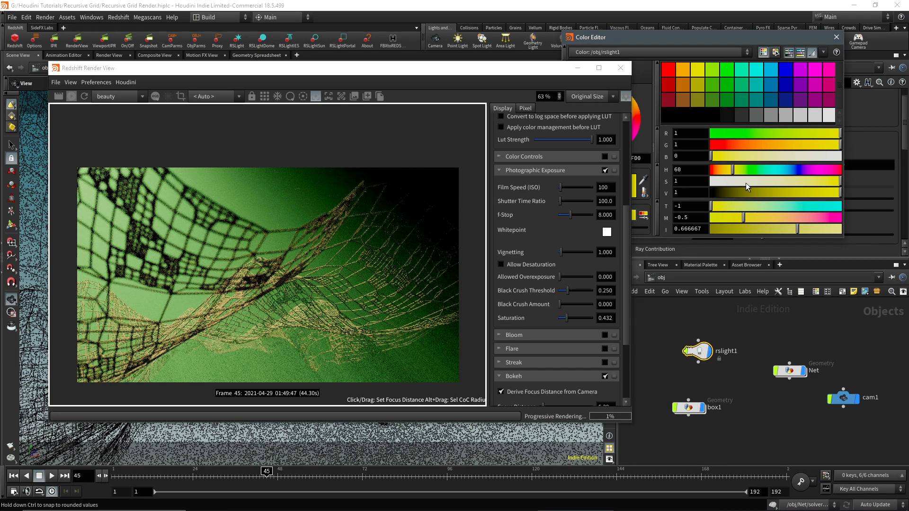
{"action": "left_click_drag", "start_coordinate": [725, 181], "coordinate": [748, 181]}
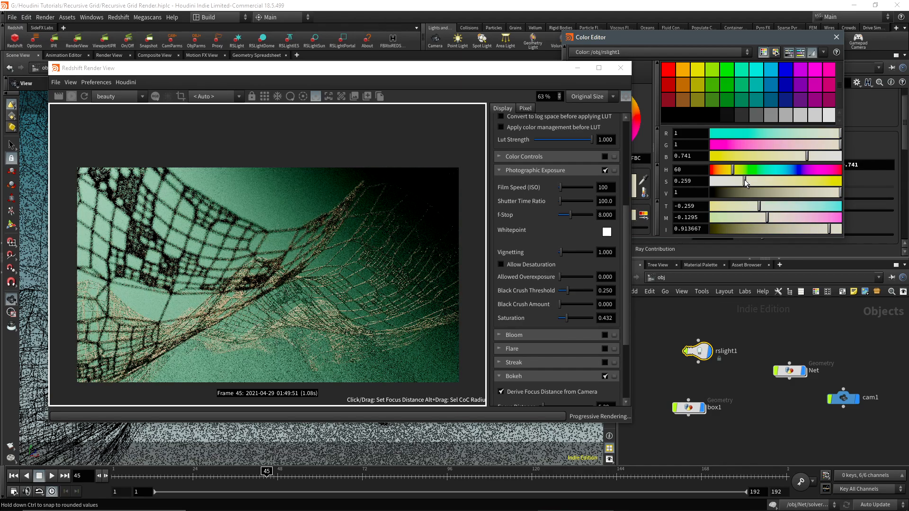
{"action": "left_click_drag", "start_coordinate": [748, 181], "coordinate": [728, 181]}
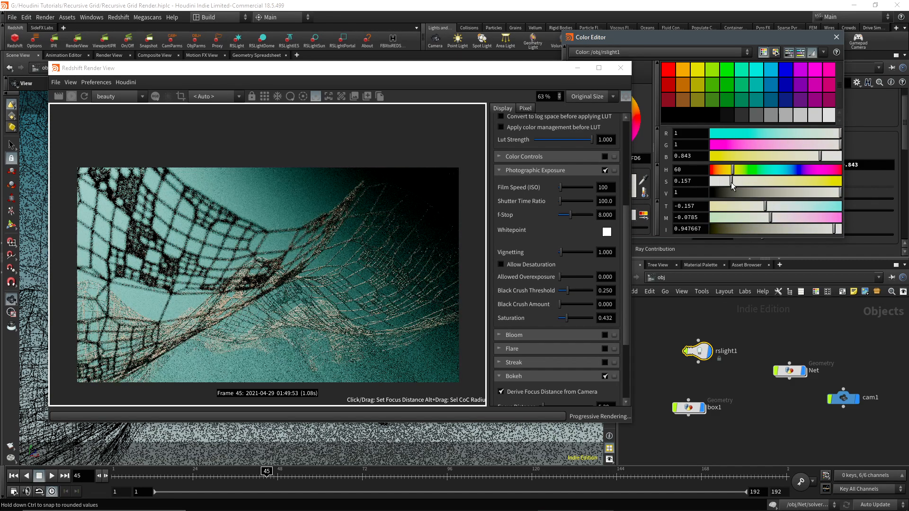
{"action": "left_click_drag", "start_coordinate": [736, 185], "coordinate": [727, 176]}
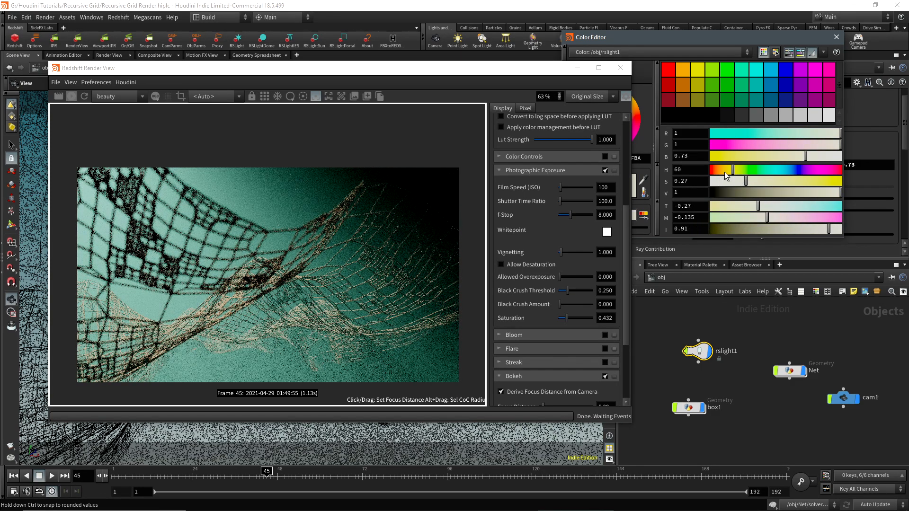
{"action": "left_click_drag", "start_coordinate": [728, 174], "coordinate": [781, 188]}
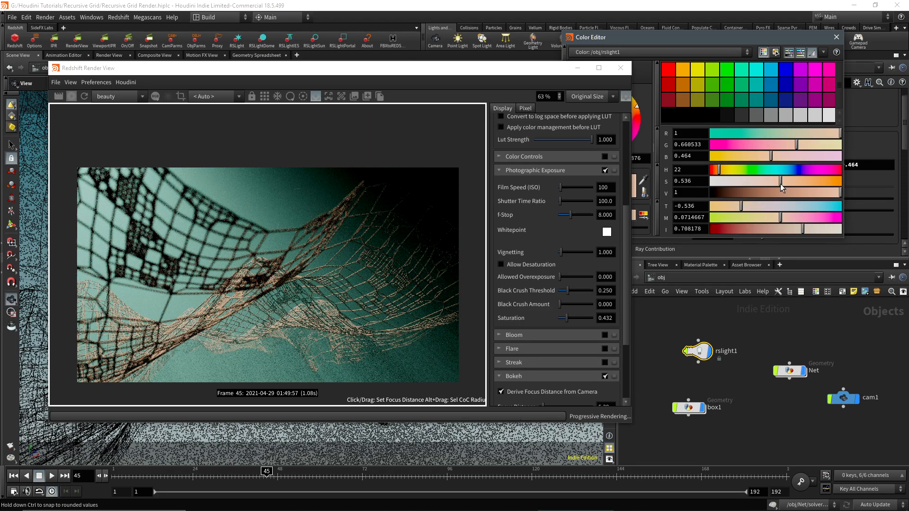
{"action": "left_click_drag", "start_coordinate": [783, 181], "coordinate": [723, 169]}
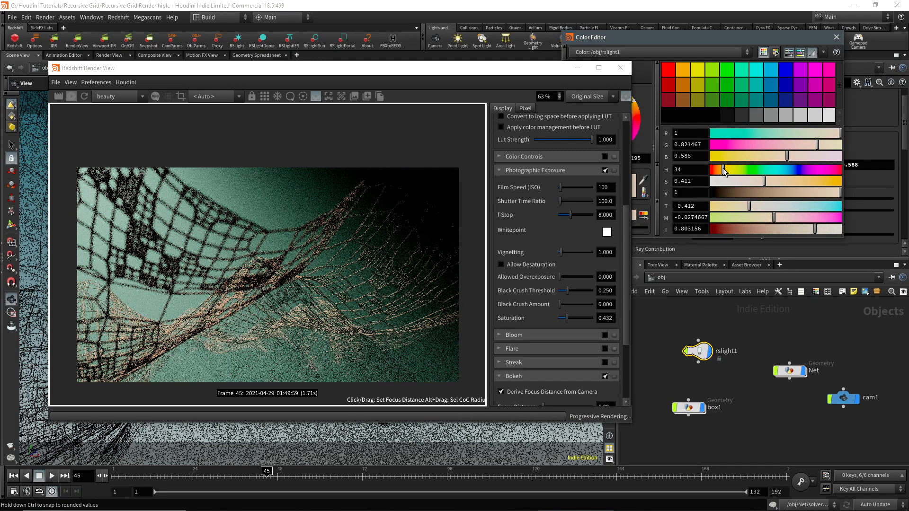
{"action": "left_click_drag", "start_coordinate": [783, 169], "coordinate": [803, 181]}
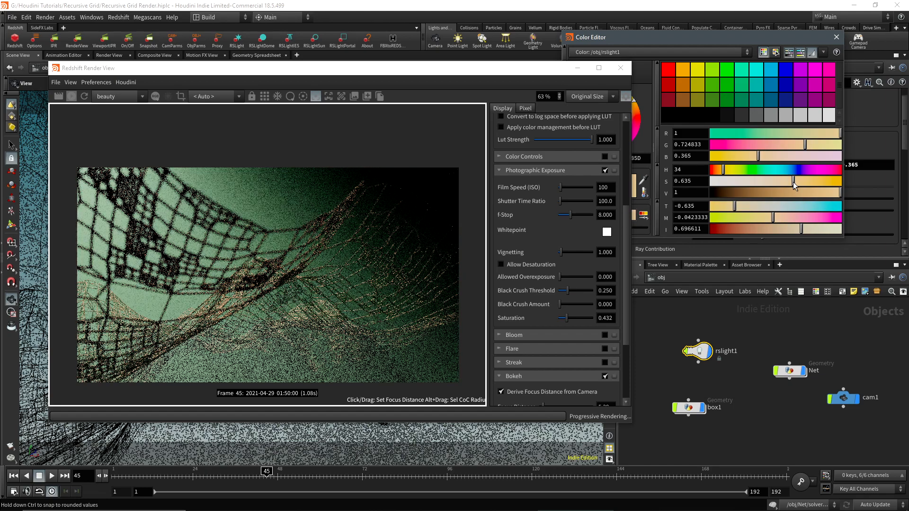
{"action": "left_click_drag", "start_coordinate": [795, 181], "coordinate": [745, 182]}
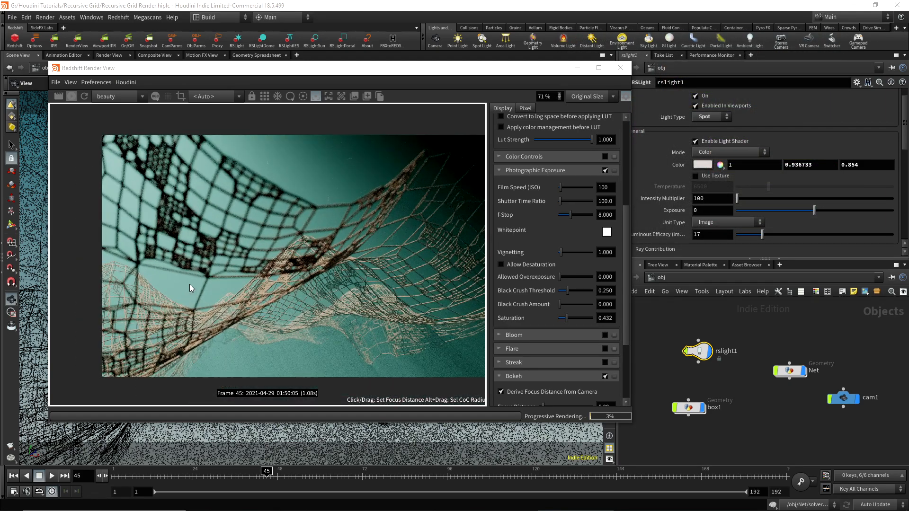
{"action": "scroll", "scroll_direction": "down", "scroll_amount": 3}
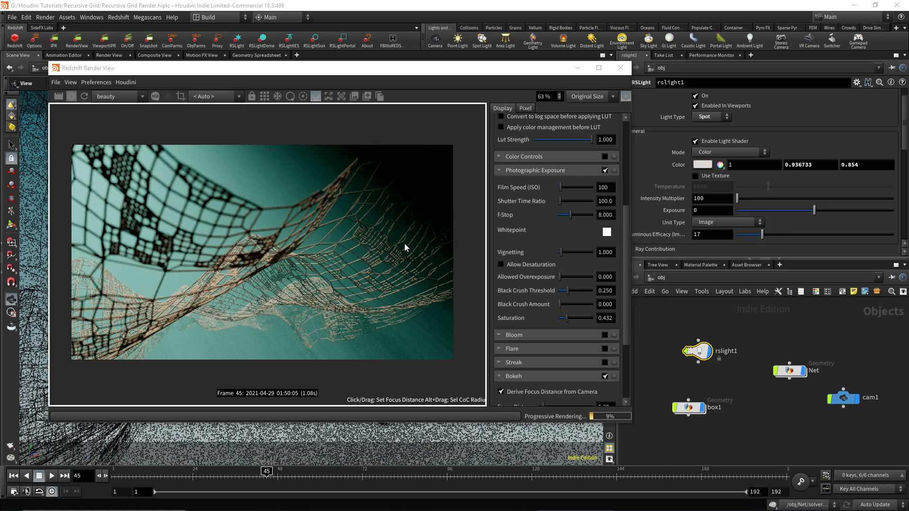
{"action": "mouse_move", "coordinate": [340, 240]}
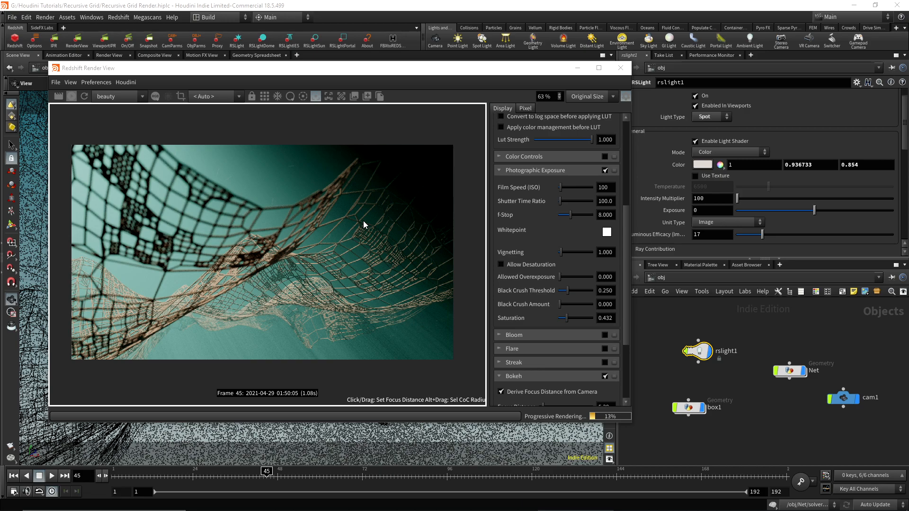
{"action": "mouse_move", "coordinate": [276, 199]}
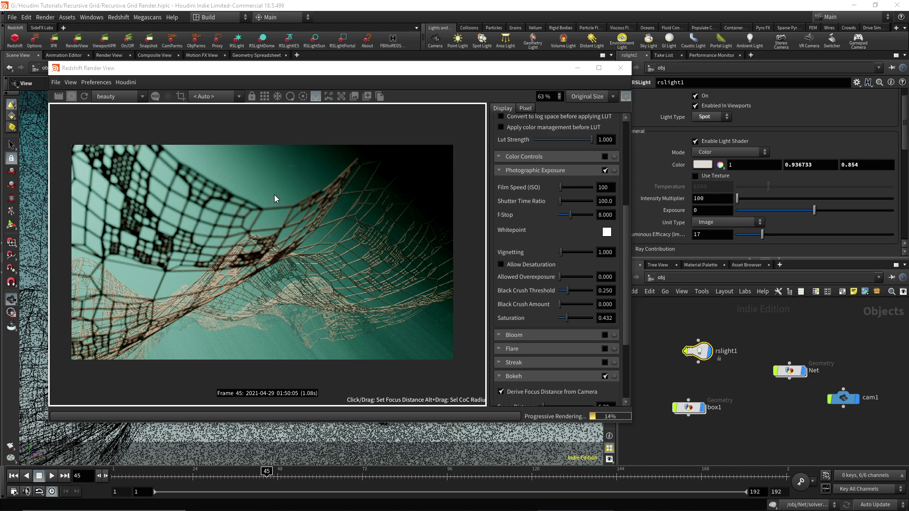